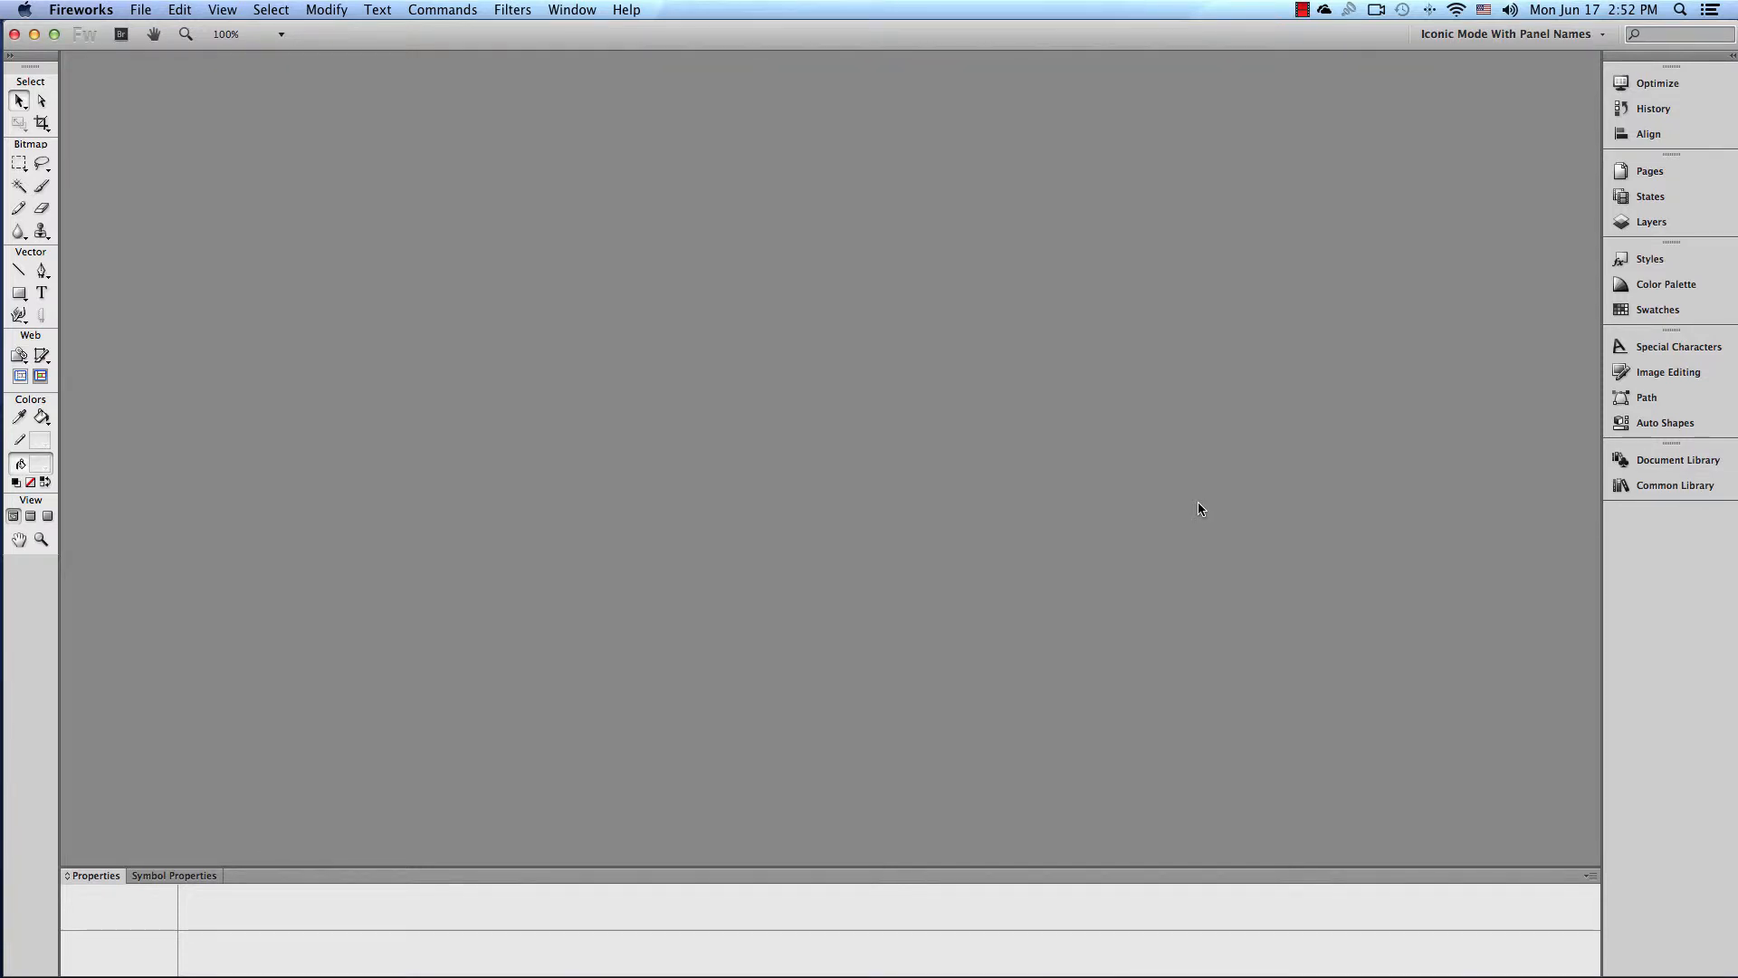
{"action": "mouse_move", "coordinate": [1195, 510]}
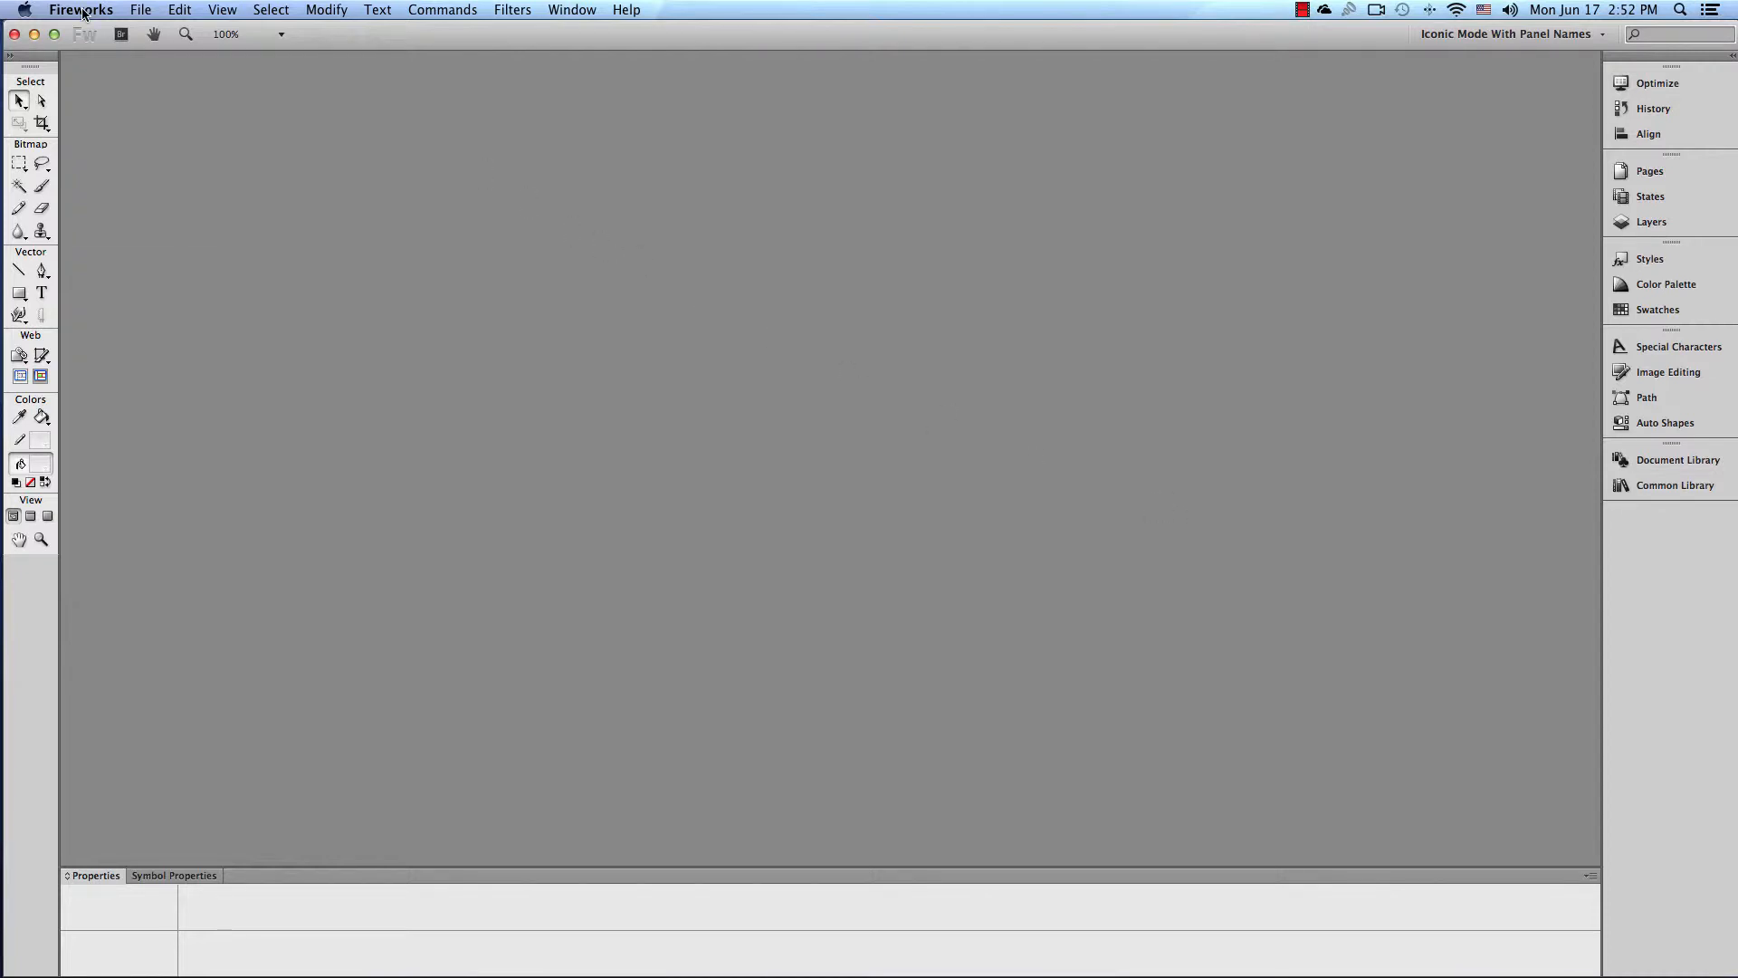
Reach the Preferences entry from the Fireworks application menu.
{"action": "left_click", "coordinate": [80, 9]}
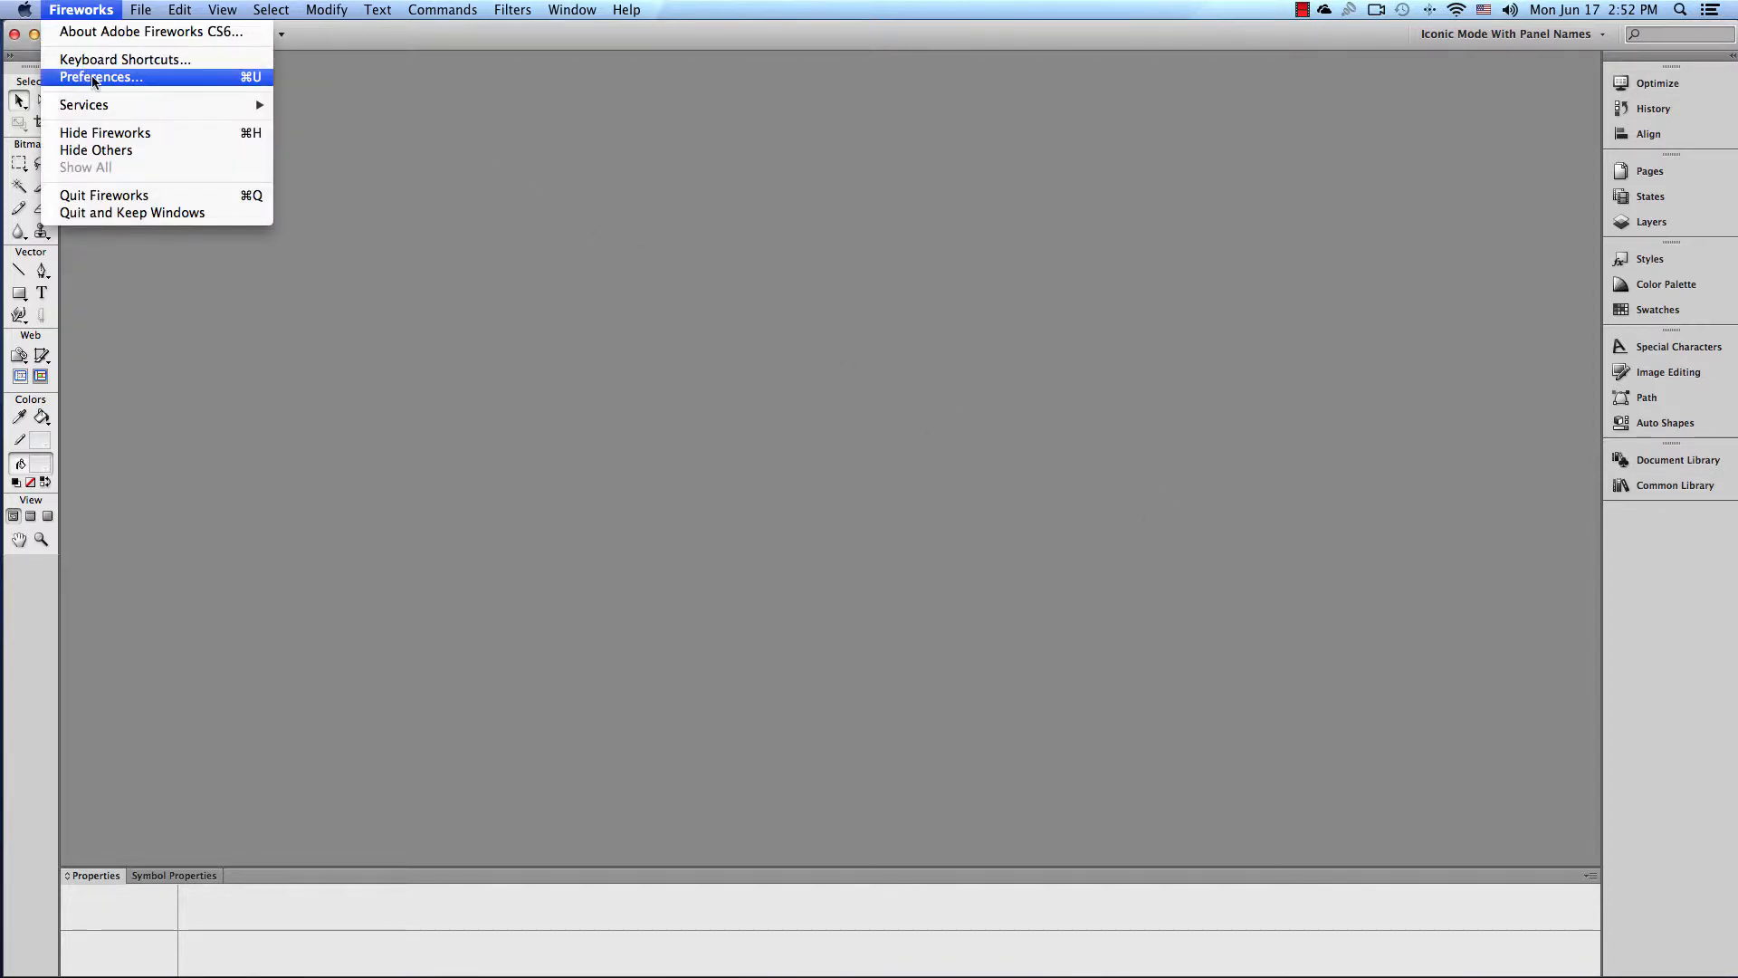
{"action": "left_click", "coordinate": [179, 11]}
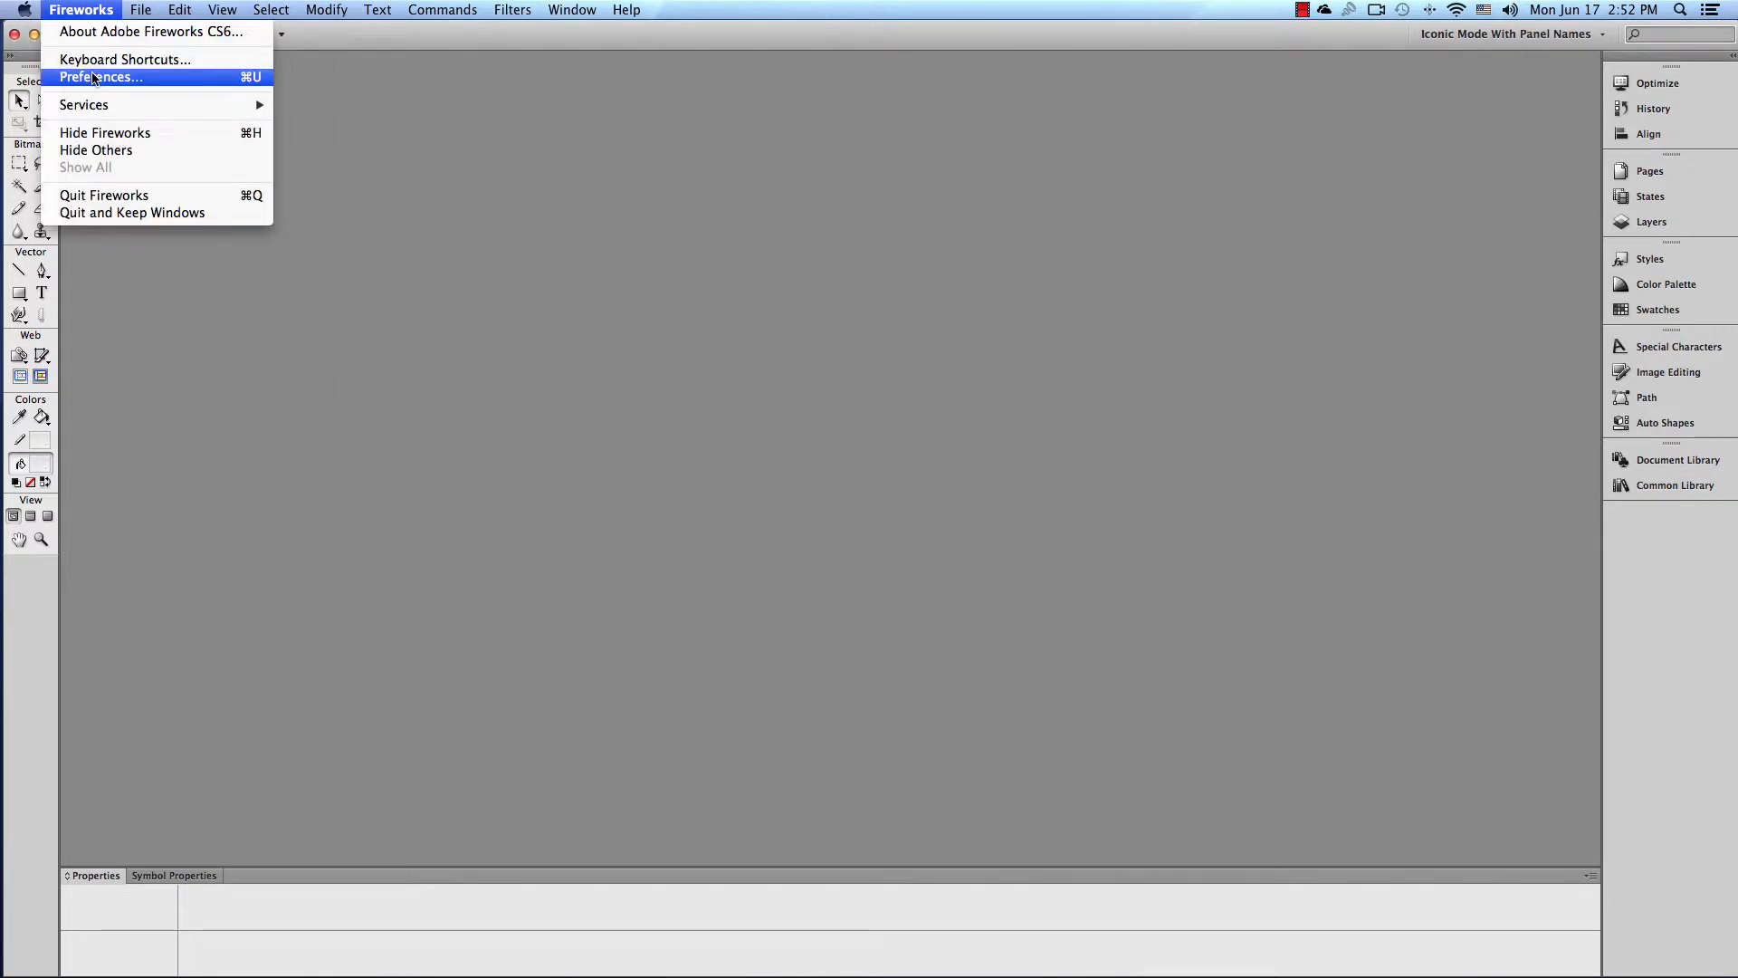
Browse the Guides and Grids and Plug-Ins categories, then return to General.
{"action": "left_click", "coordinate": [101, 77]}
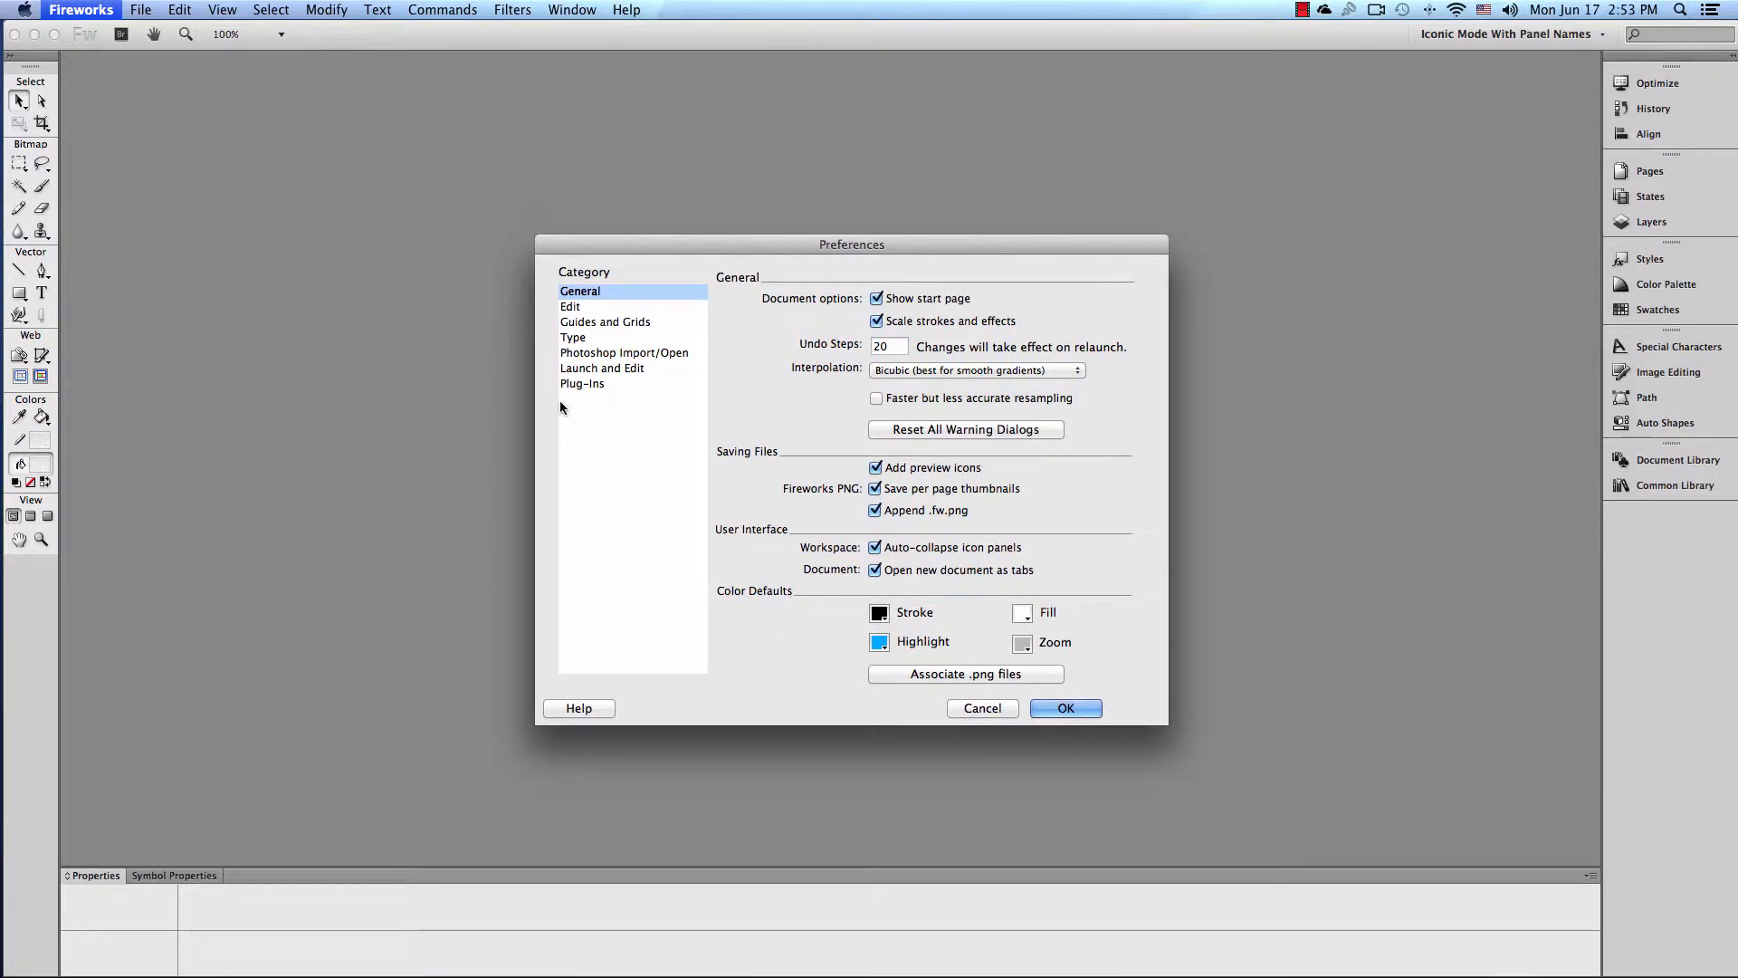
{"action": "left_click", "coordinate": [604, 322]}
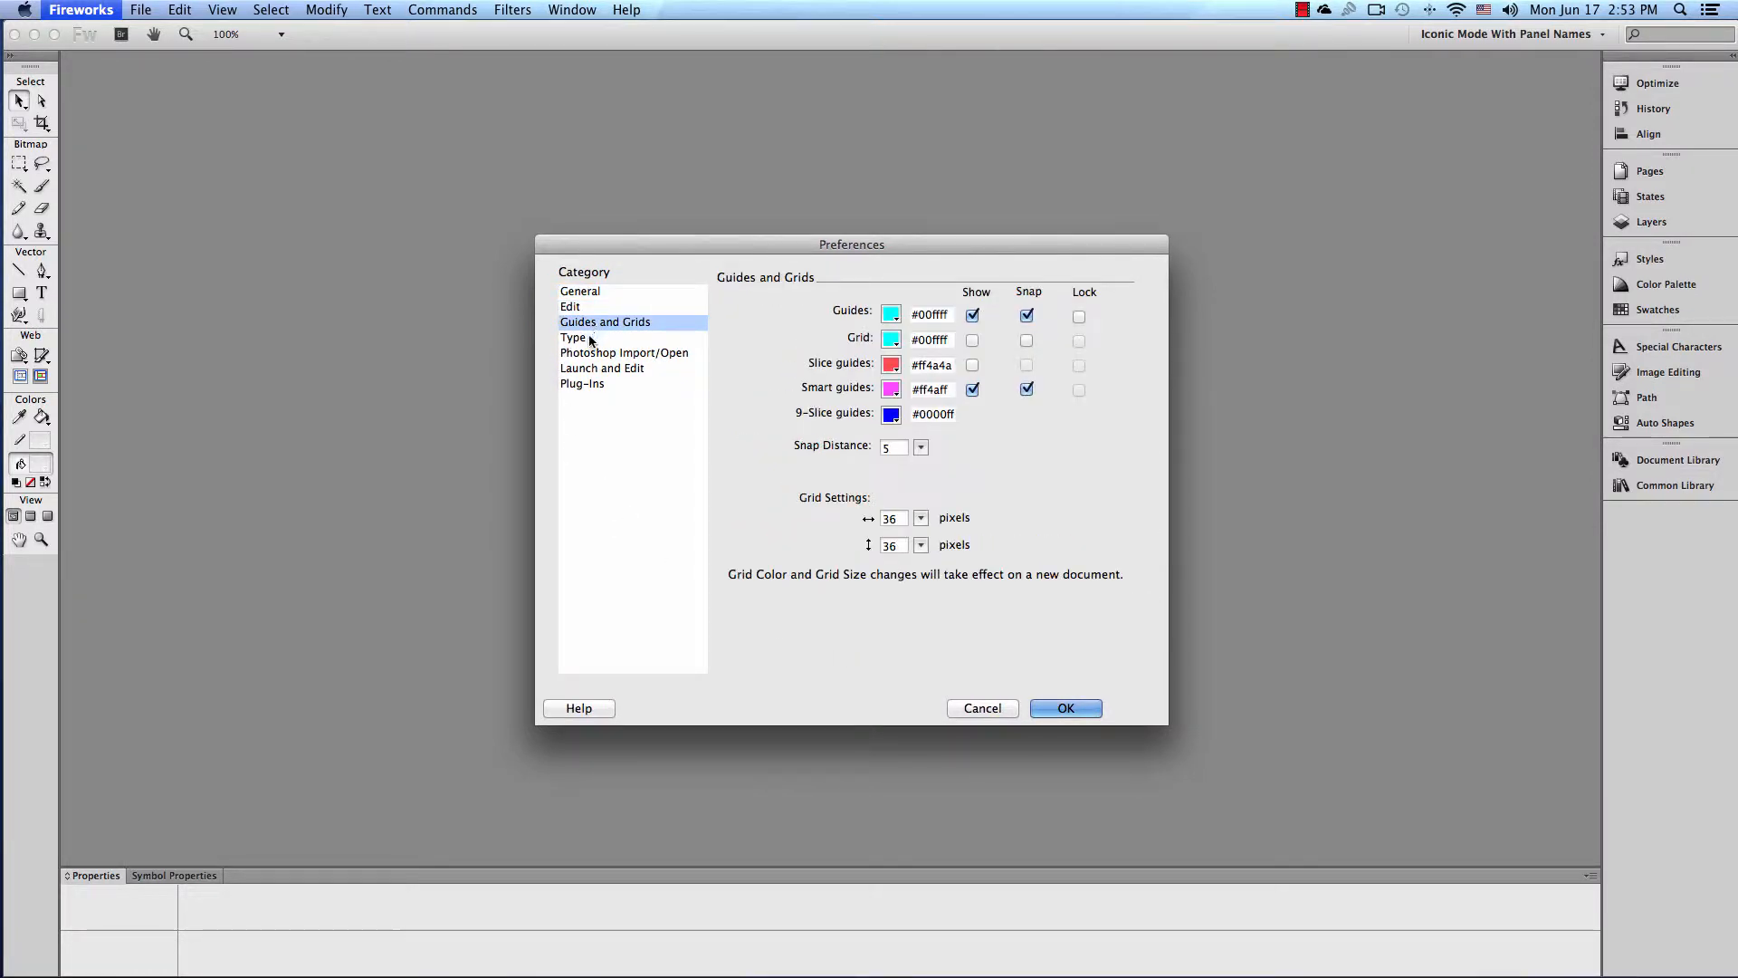
{"action": "left_click", "coordinate": [581, 382]}
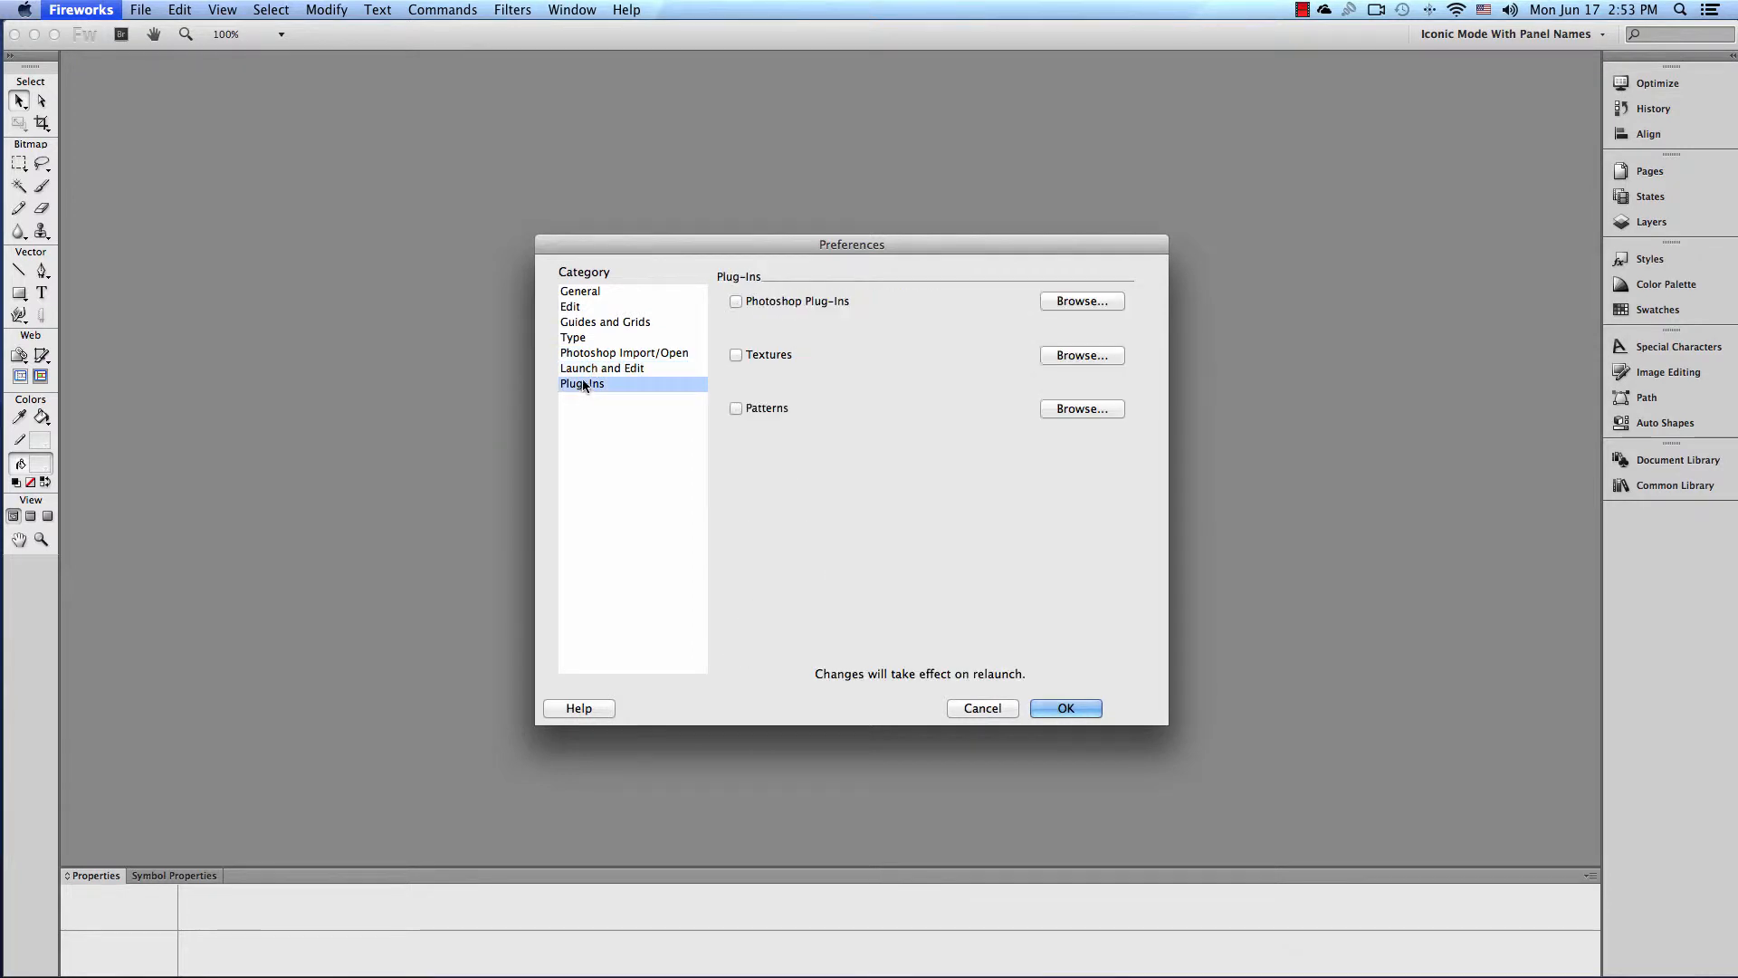
{"action": "left_click", "coordinate": [605, 323]}
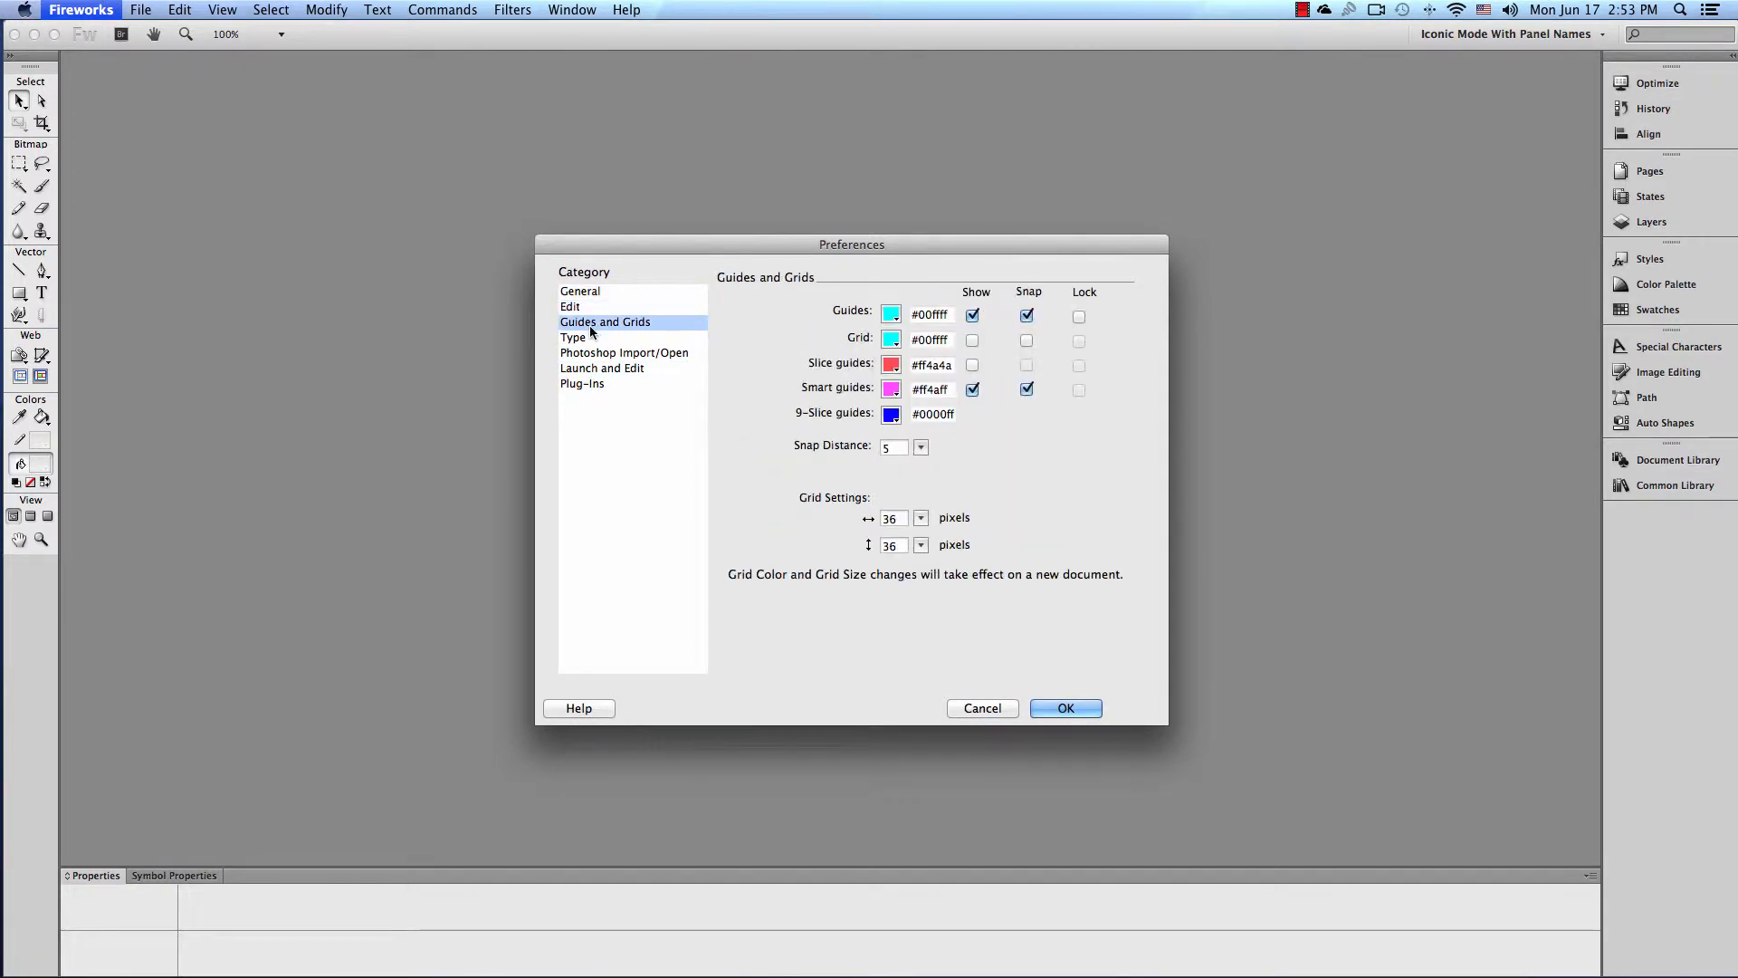
{"action": "left_click", "coordinate": [581, 382]}
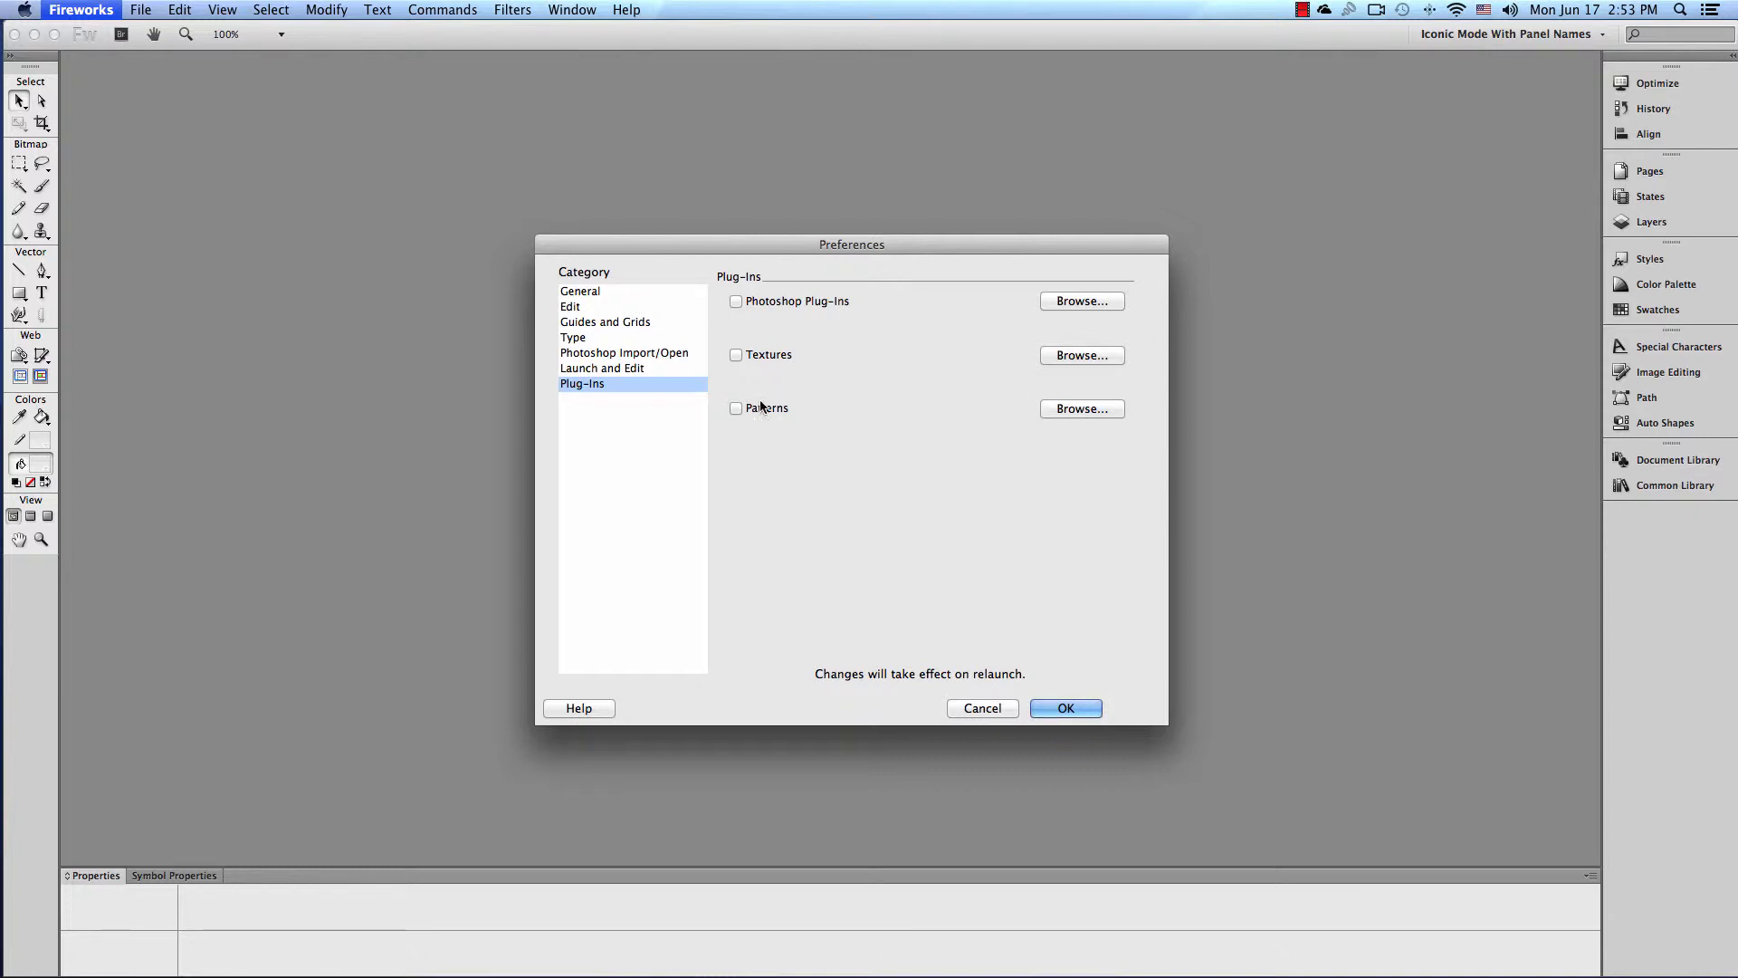
{"action": "mouse_move", "coordinate": [769, 310]}
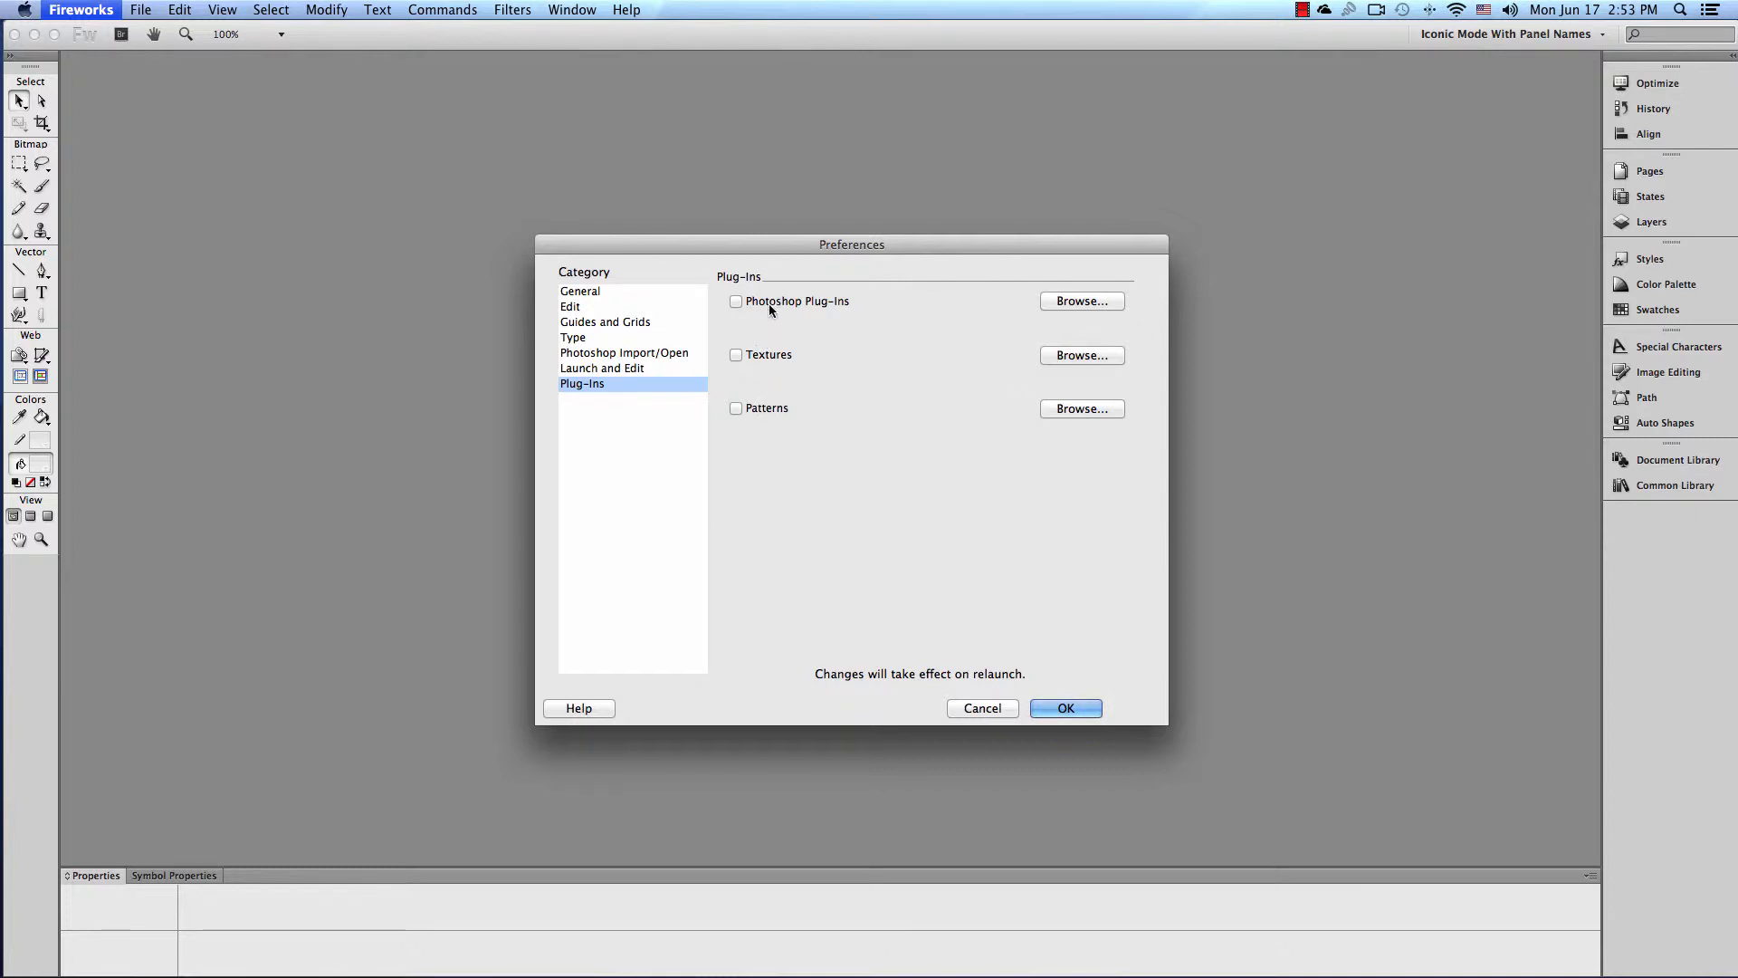
{"action": "mouse_move", "coordinate": [806, 312]}
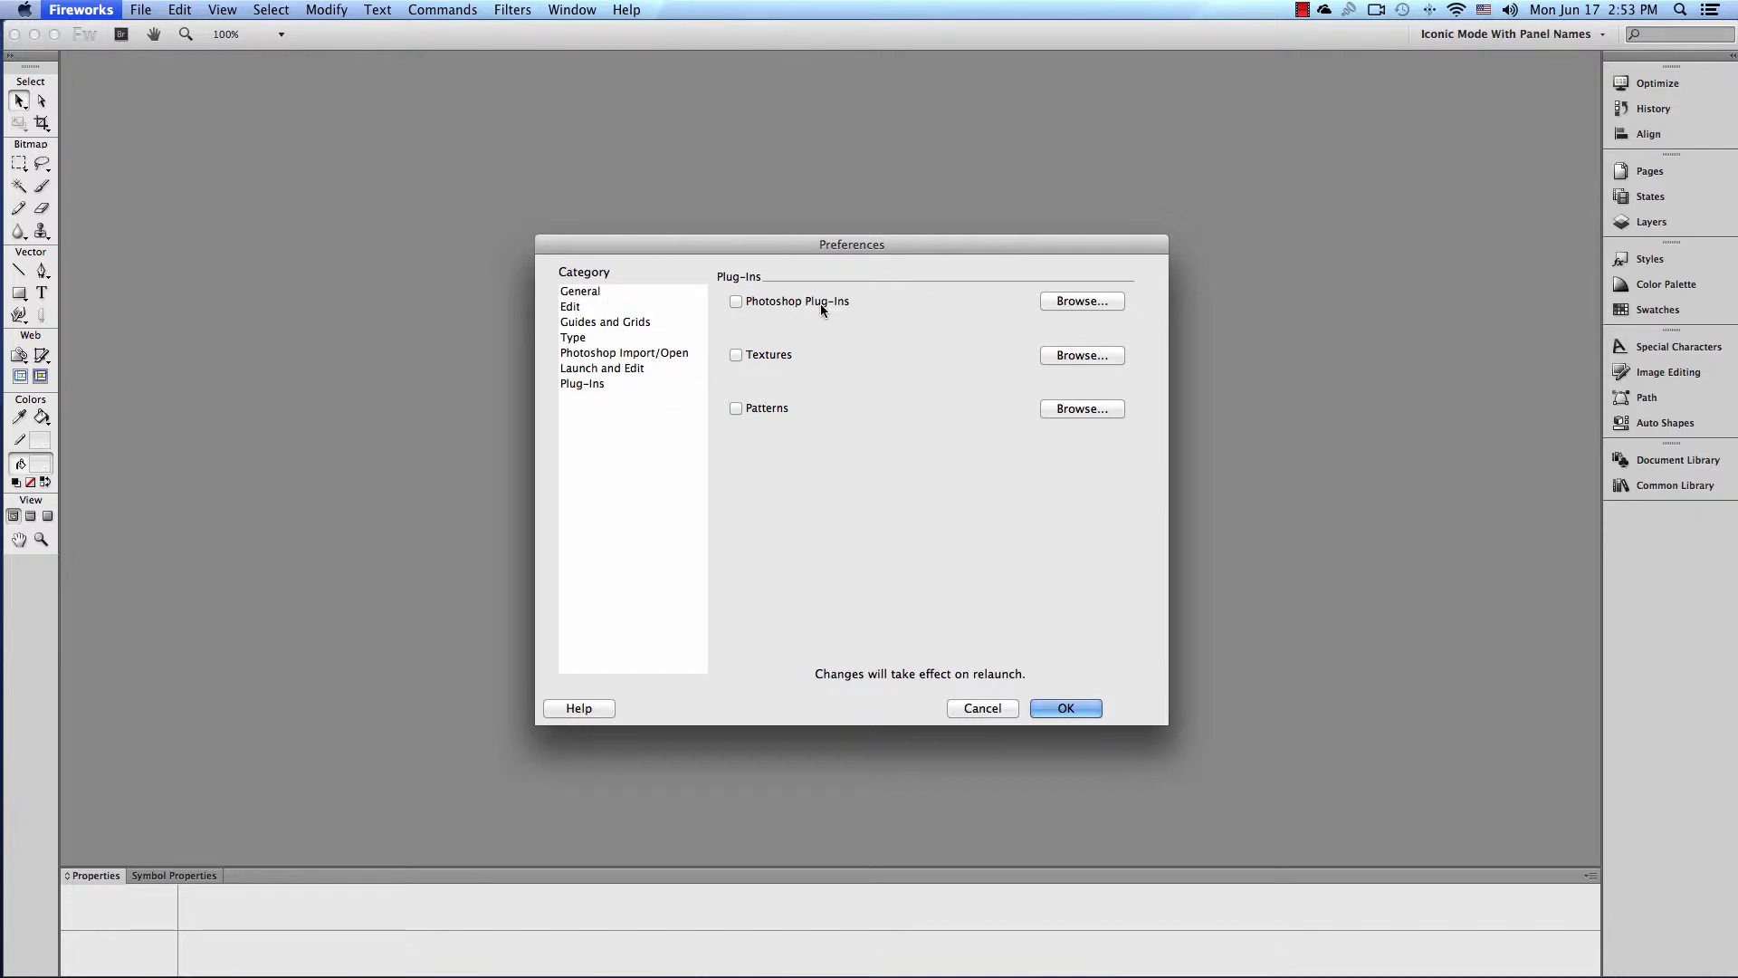
{"action": "mouse_move", "coordinate": [793, 301]}
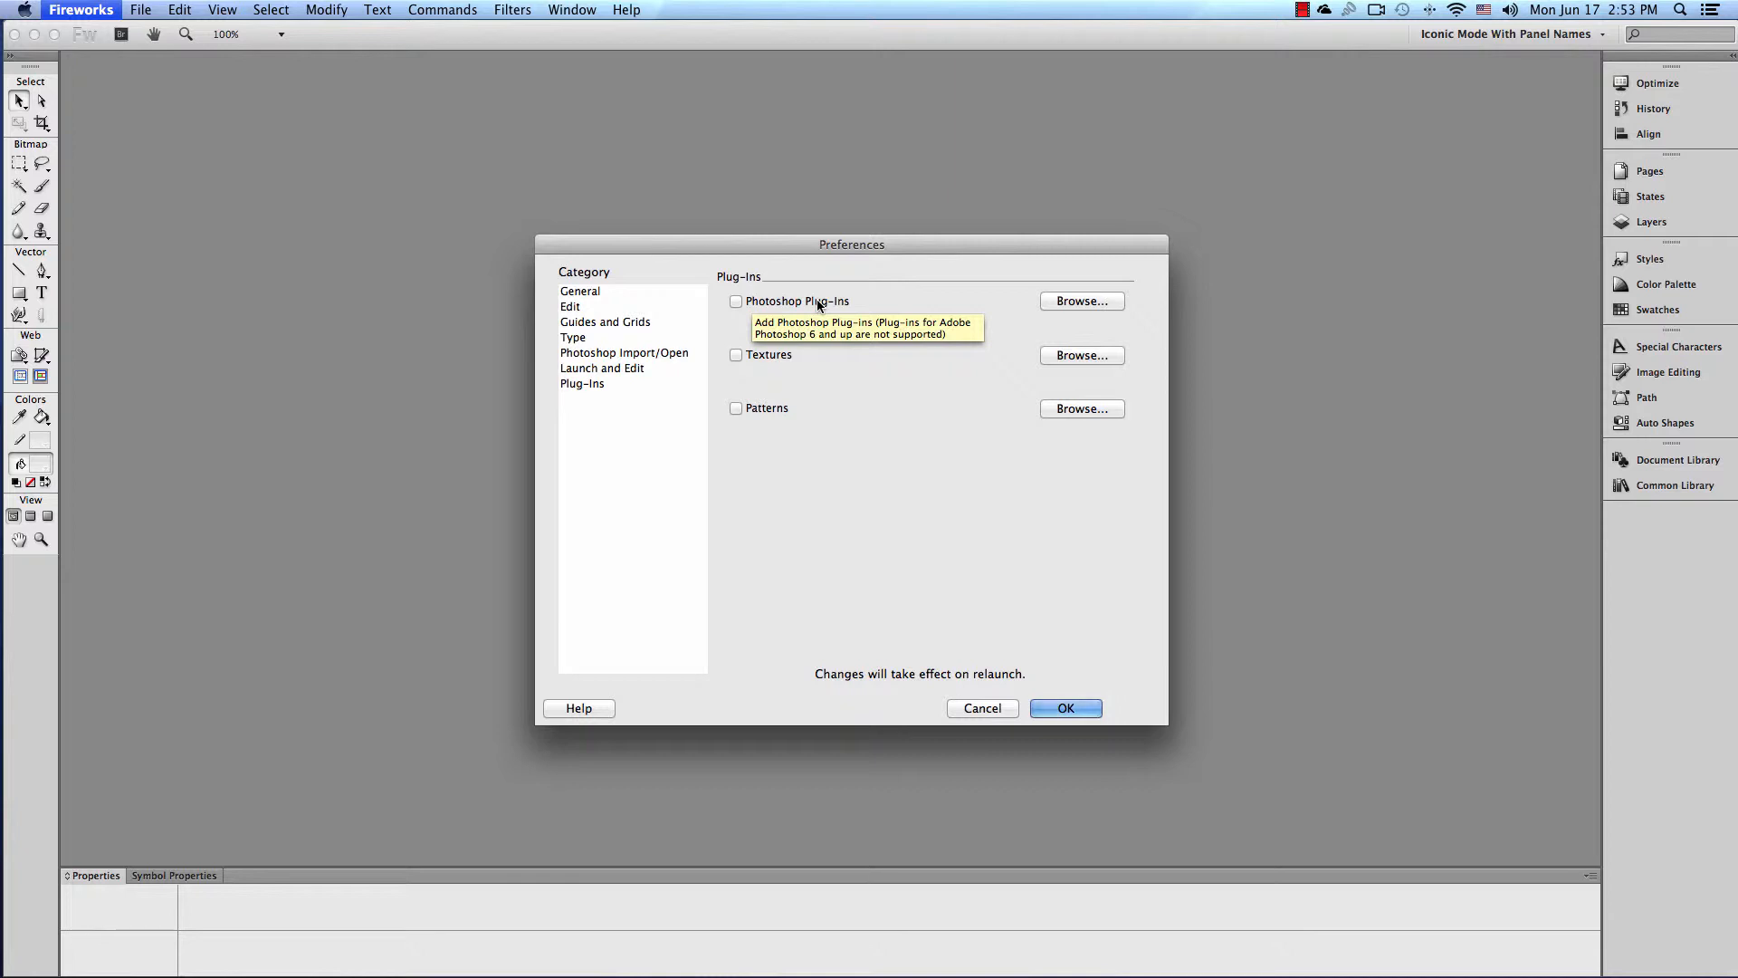
{"action": "left_click", "coordinate": [579, 291]}
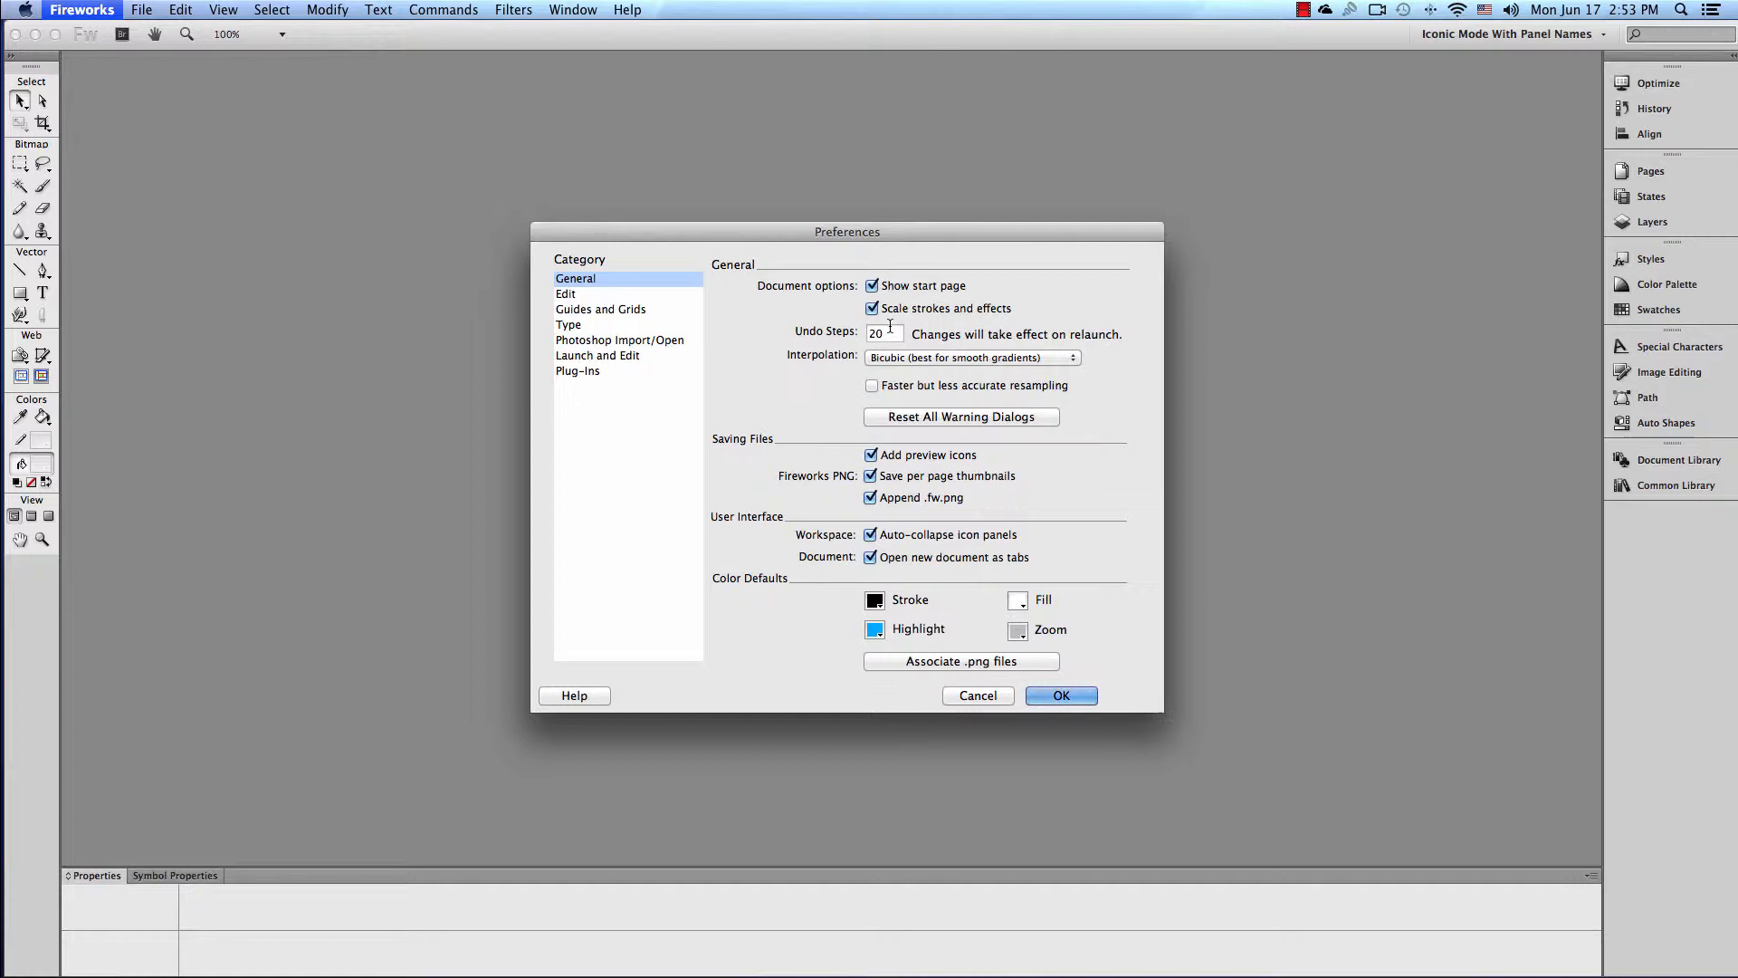
{"action": "mouse_move", "coordinate": [886, 333]}
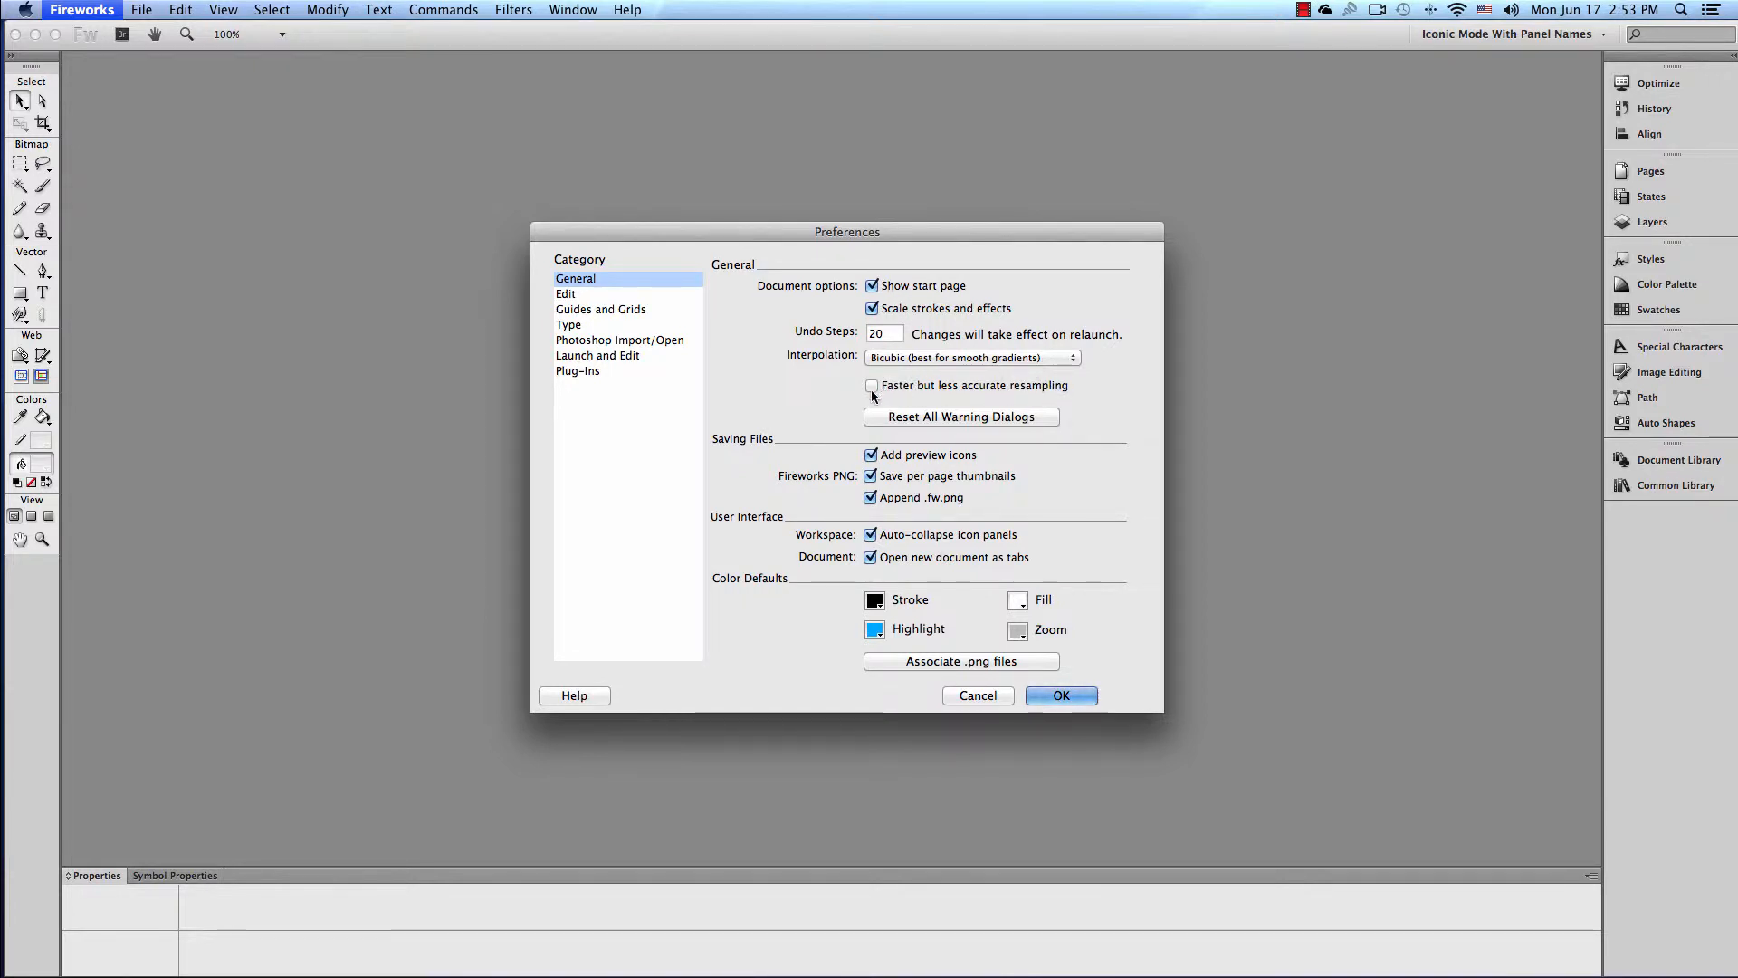
{"action": "mouse_move", "coordinate": [1014, 380]}
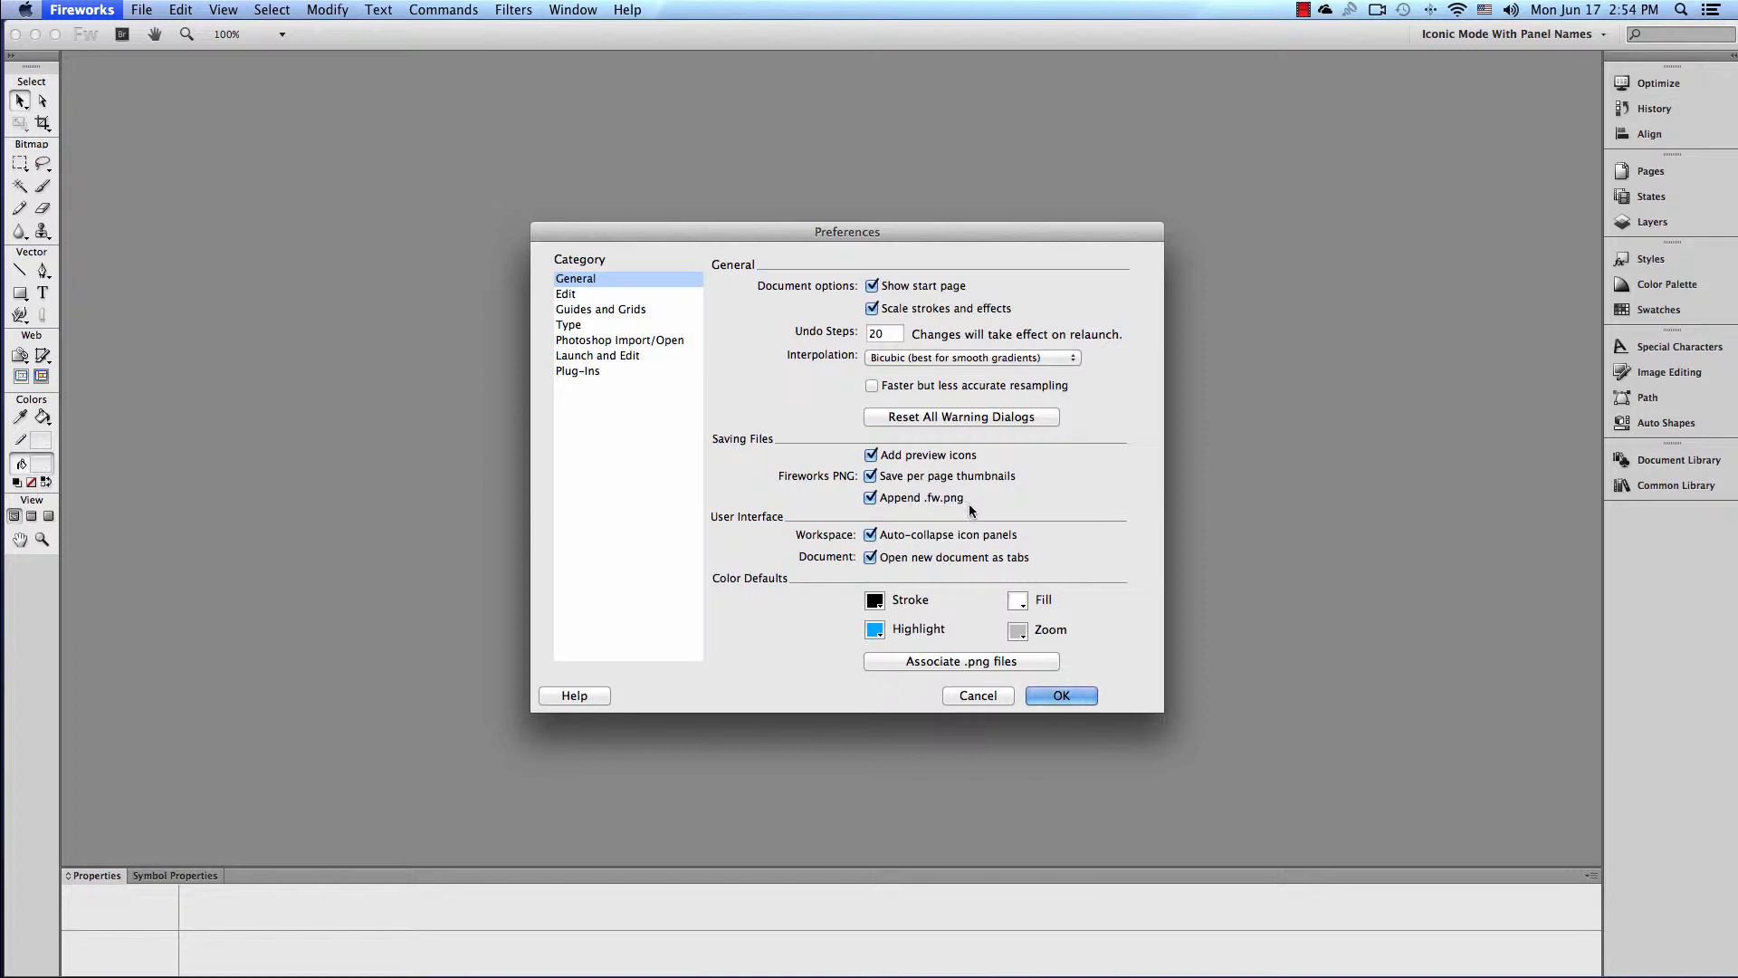
{"action": "mouse_move", "coordinate": [920, 496]}
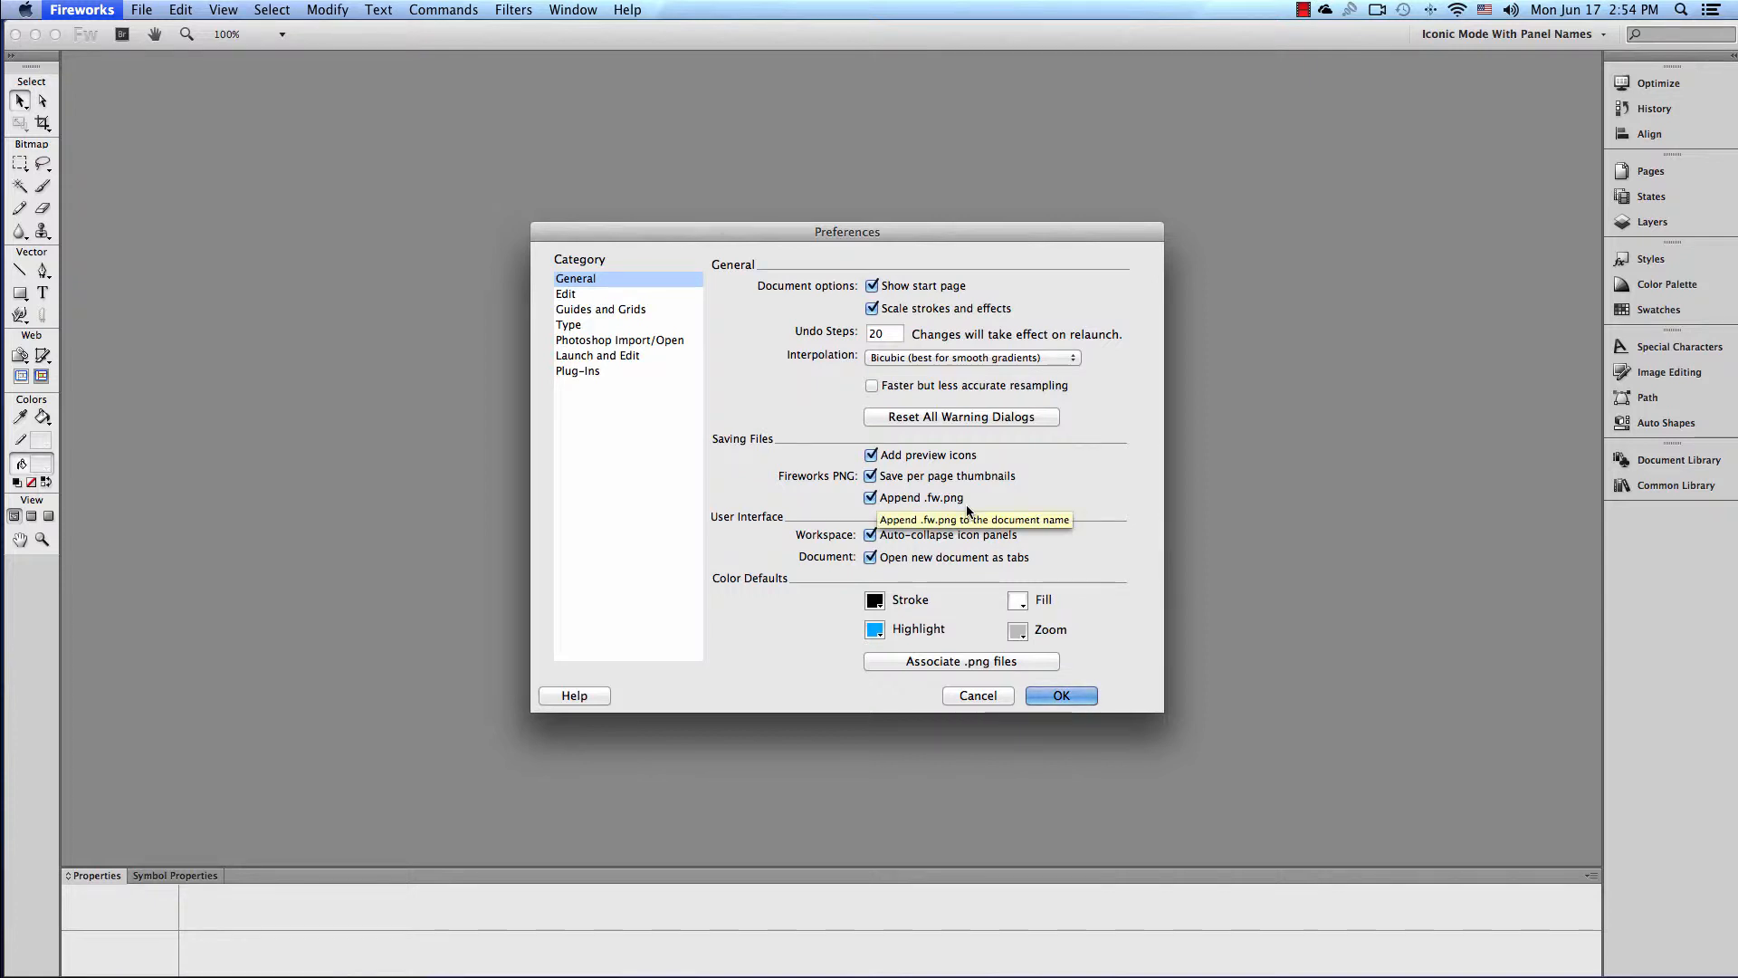
{"action": "mouse_move", "coordinate": [974, 512]}
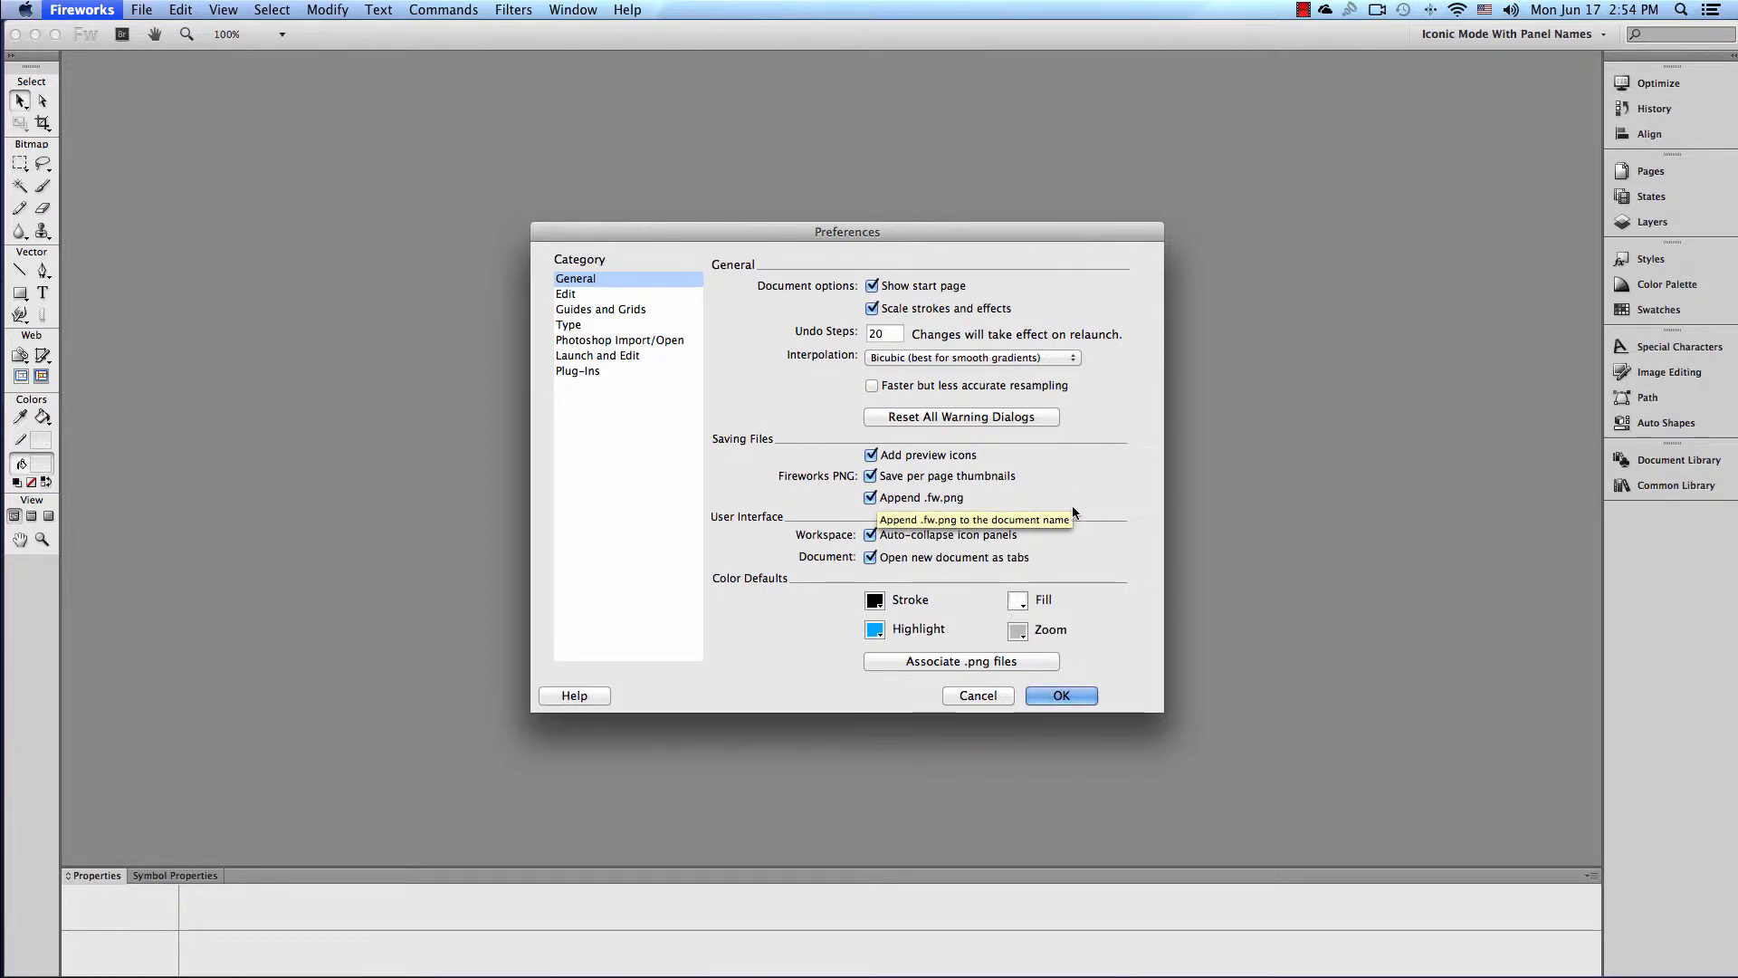
{"action": "mouse_move", "coordinate": [1104, 516]}
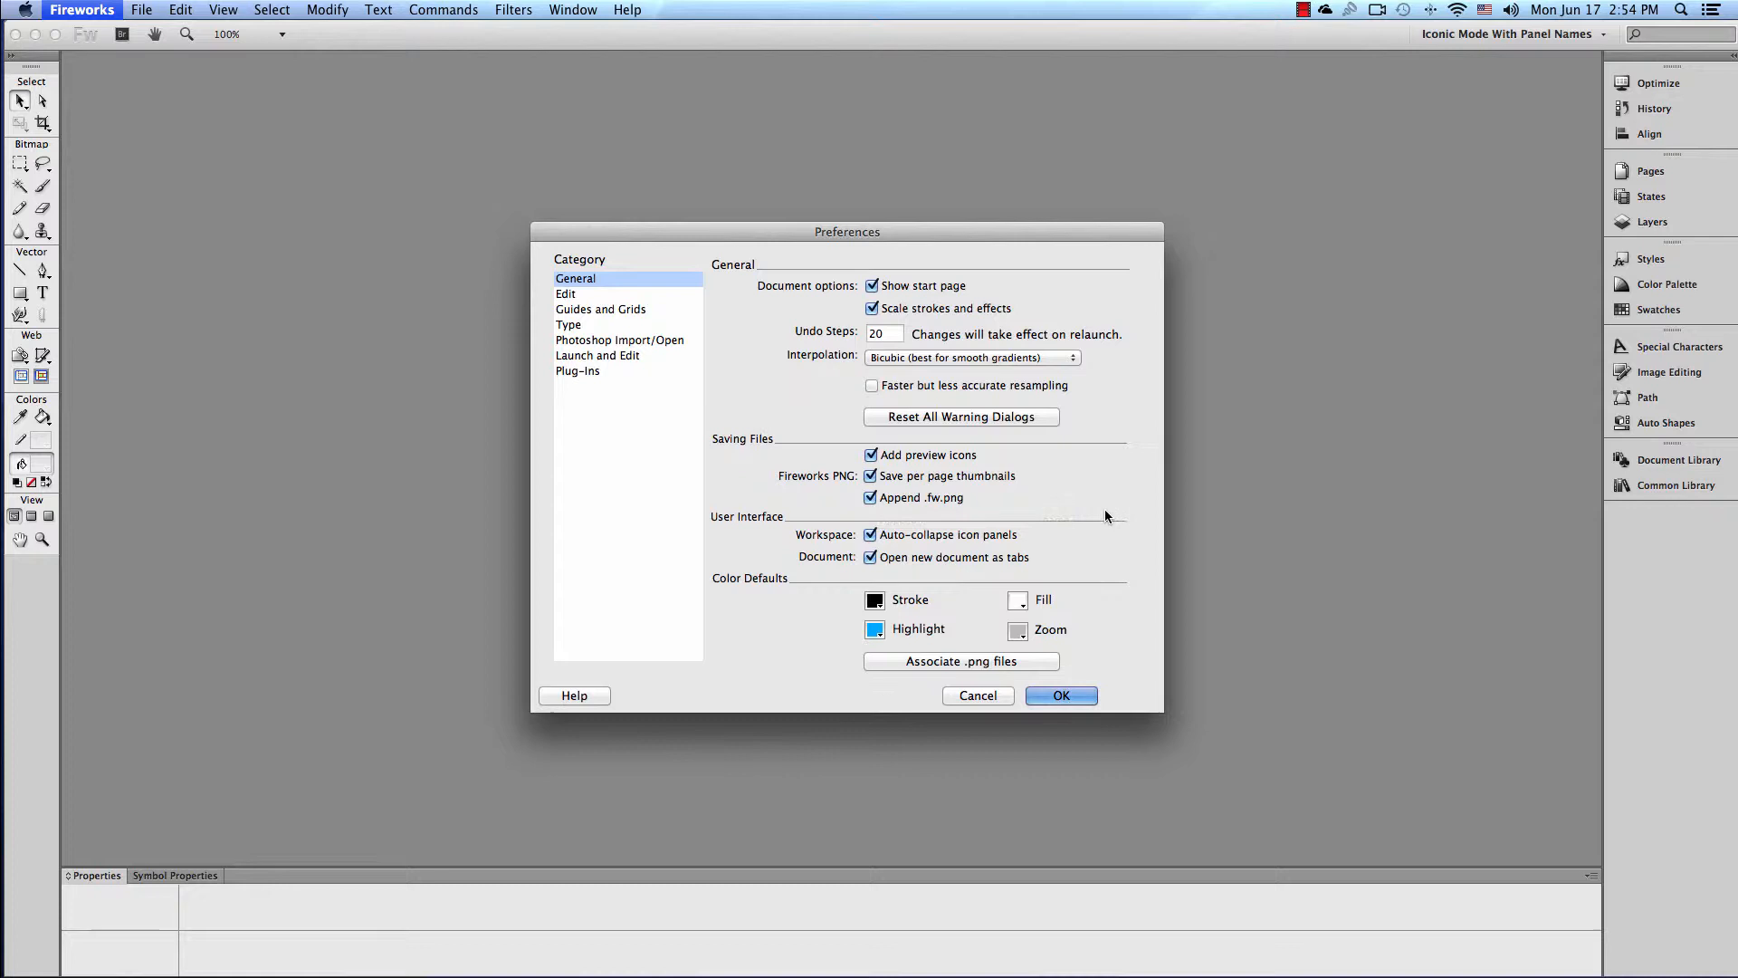
{"action": "mouse_move", "coordinate": [1001, 522]}
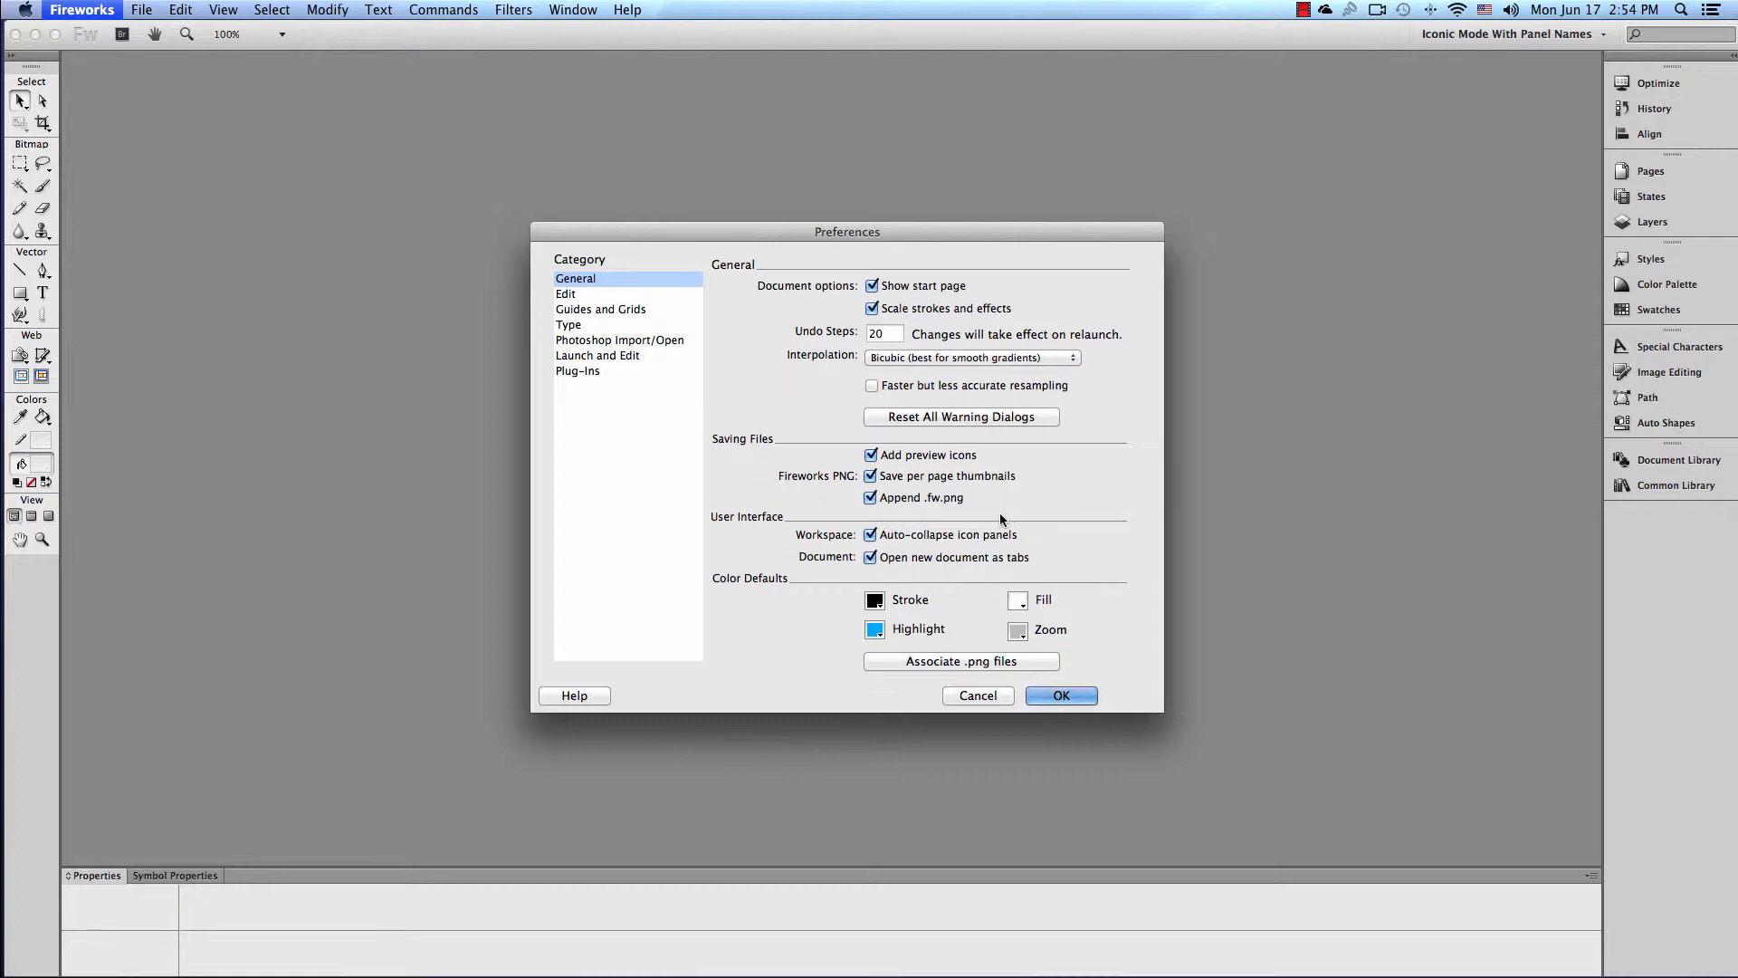
{"action": "mouse_move", "coordinate": [999, 521]}
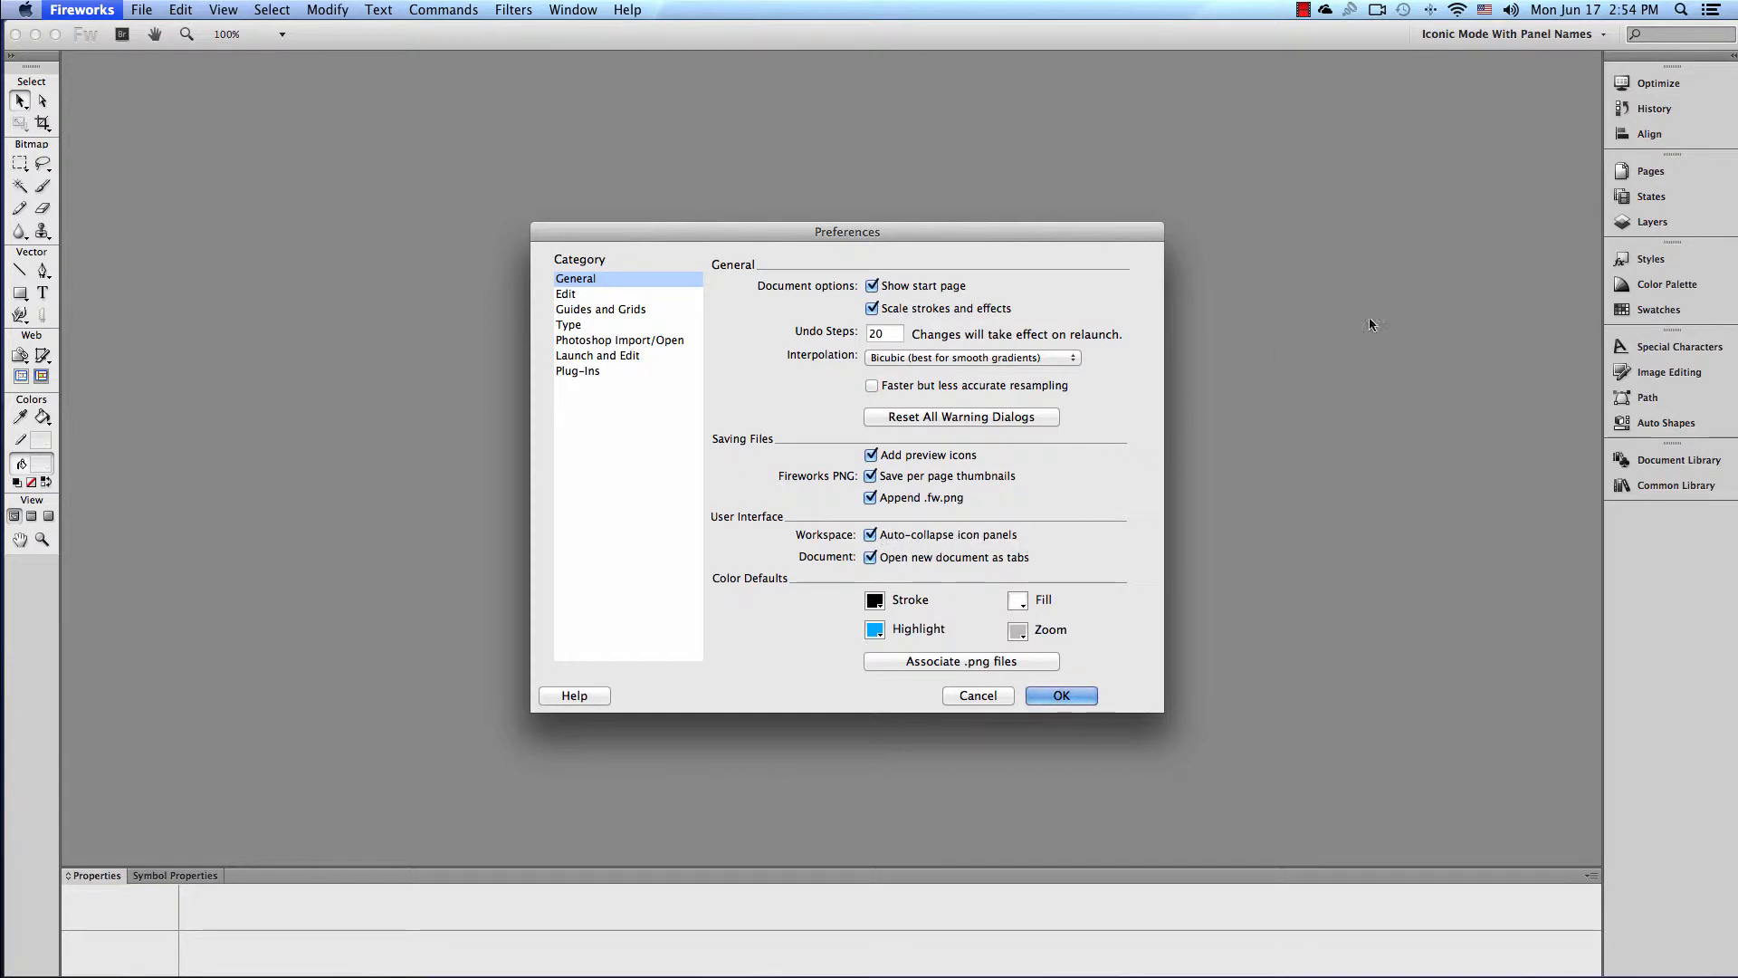
{"action": "mouse_move", "coordinate": [1651, 170]}
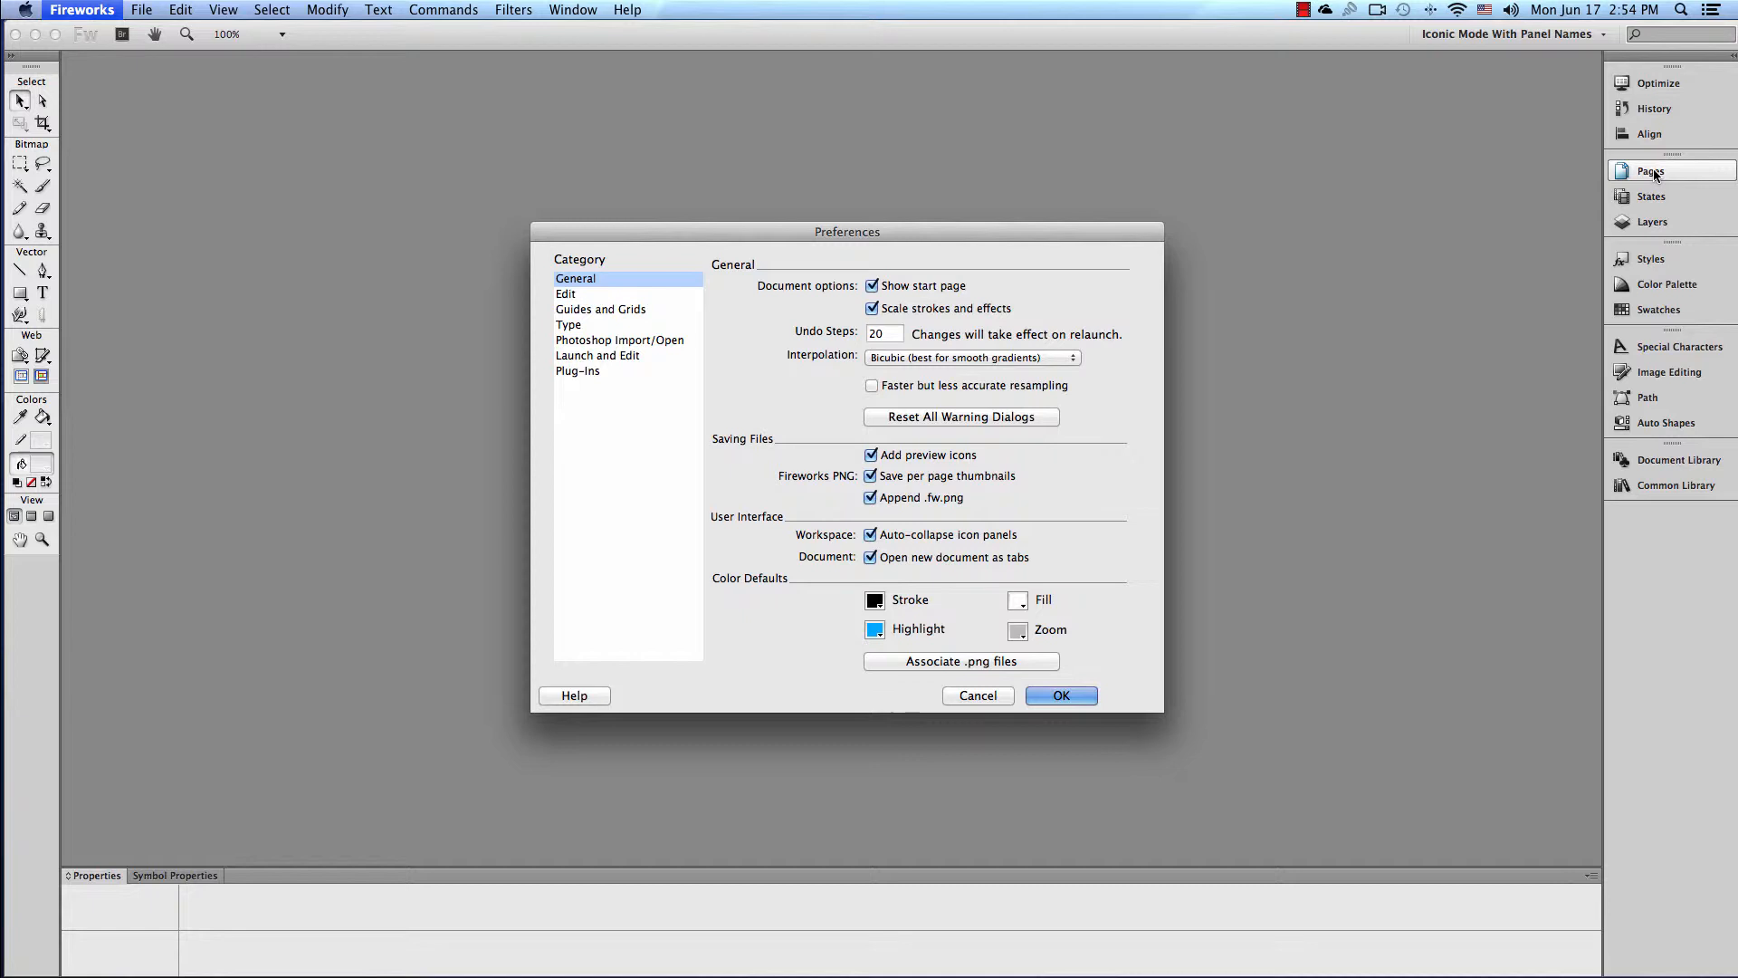
{"action": "mouse_move", "coordinate": [1494, 179]}
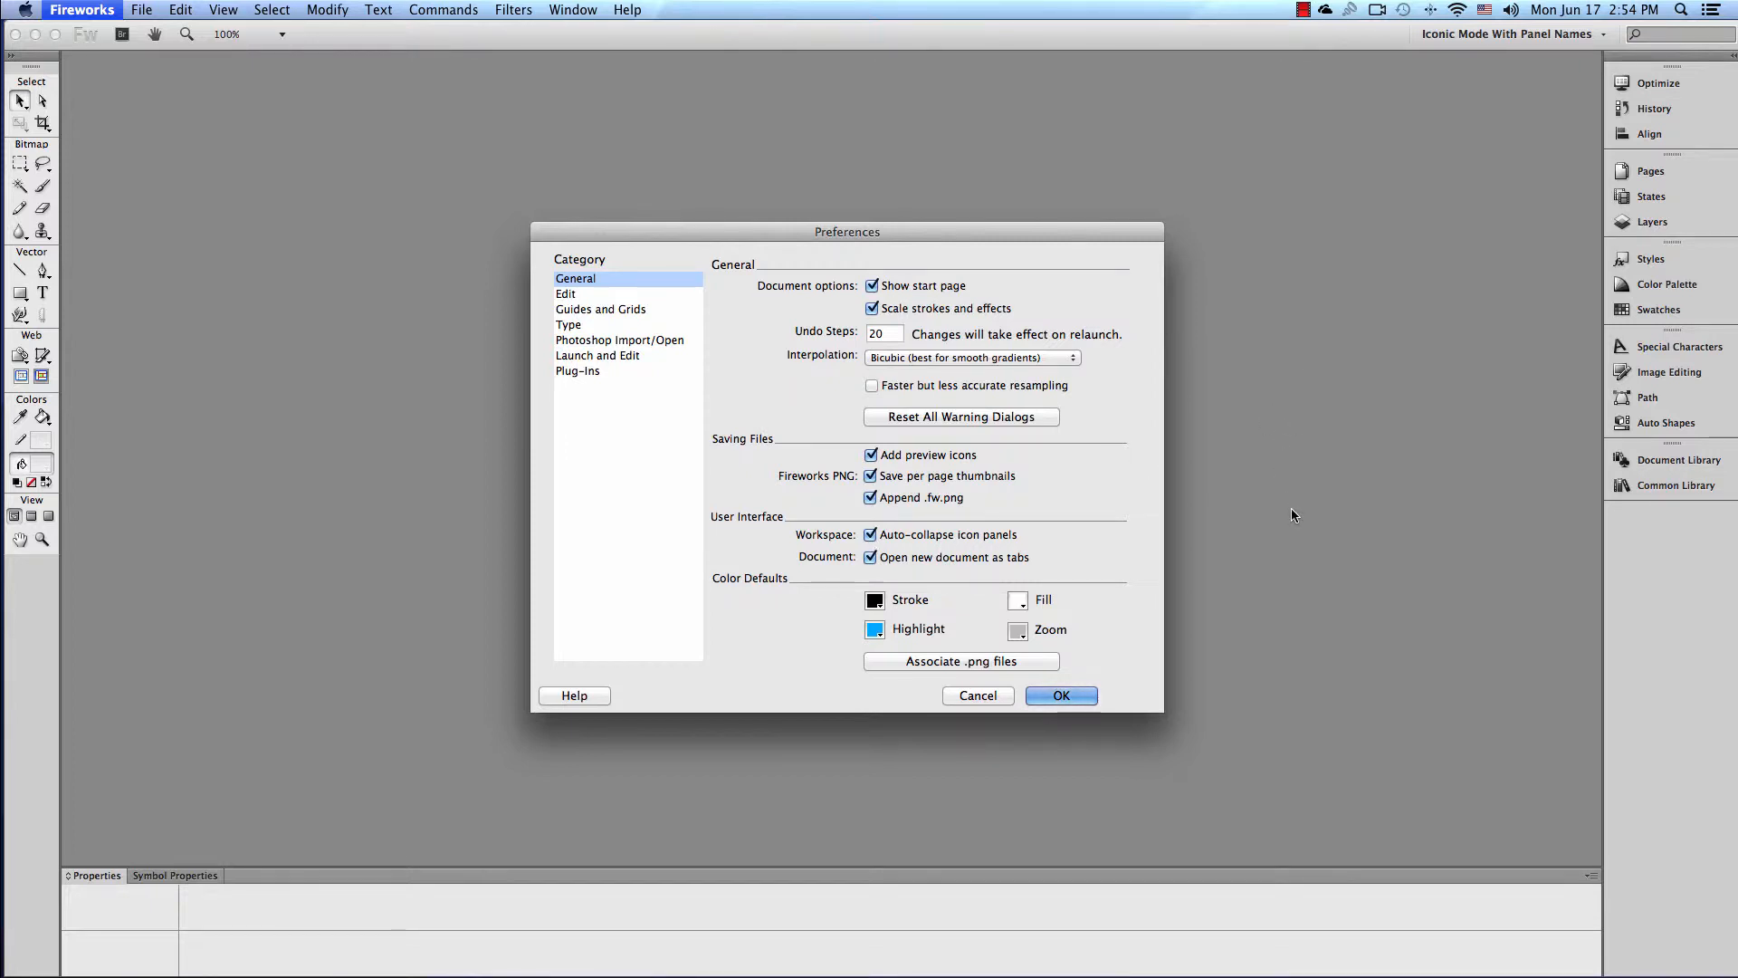
{"action": "mouse_move", "coordinate": [1677, 458]}
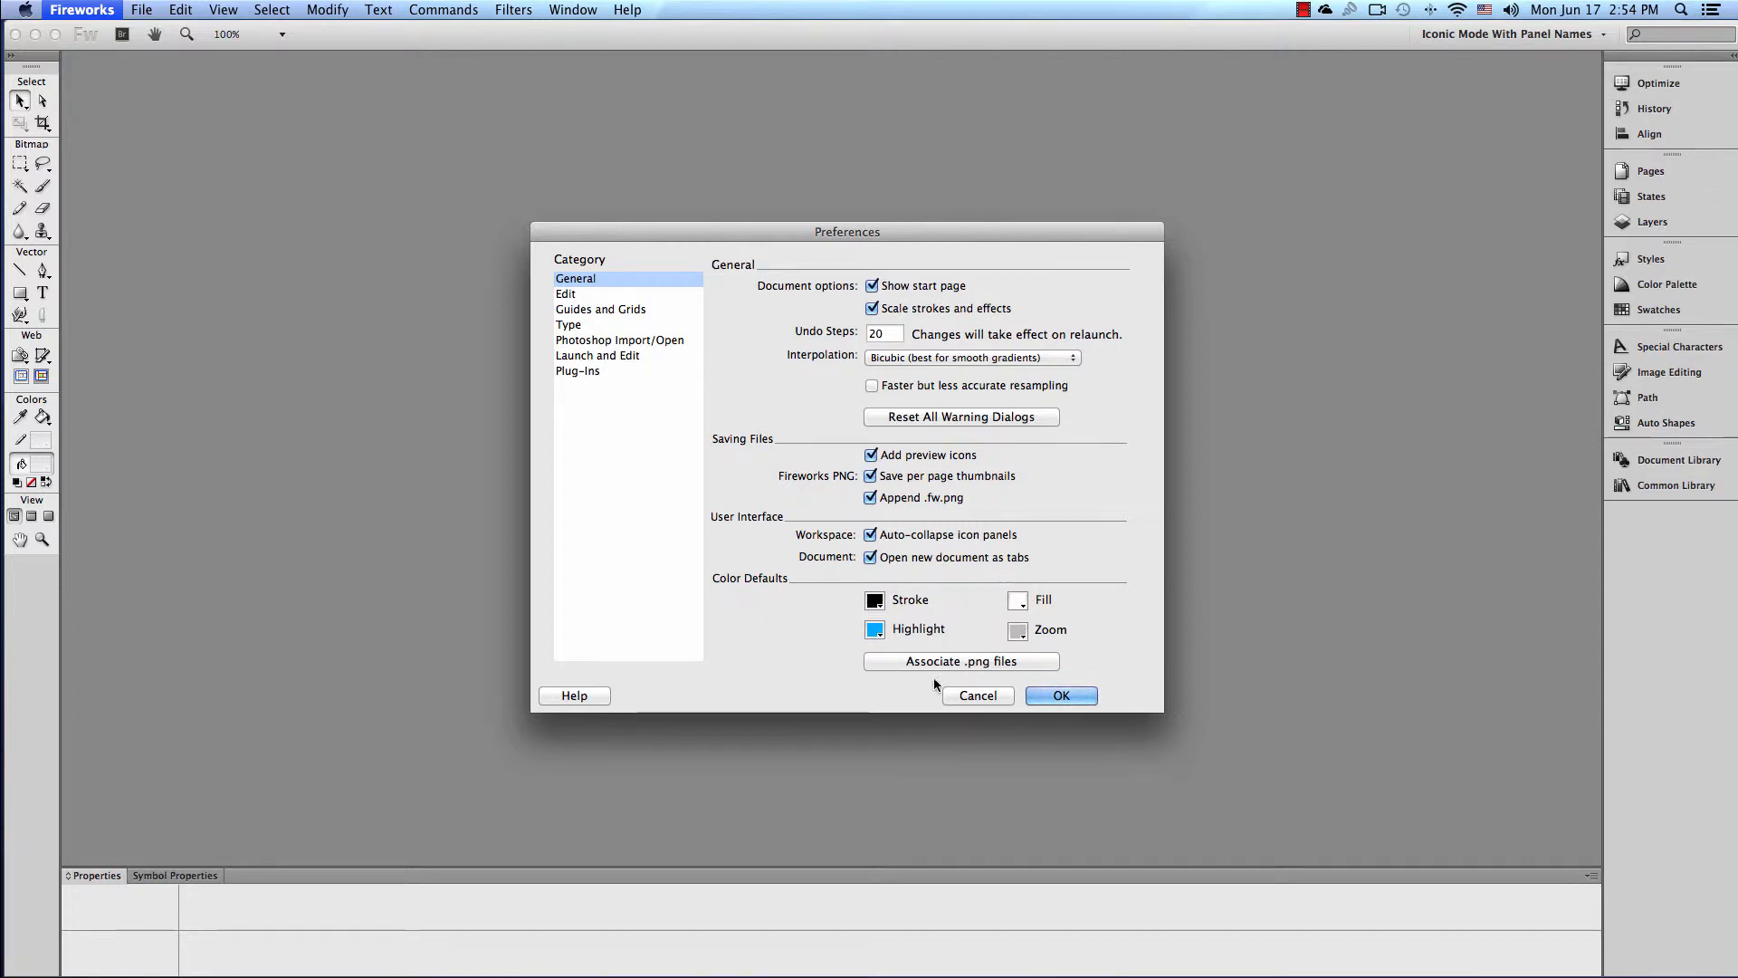
Move from the General category to the Edit preferences.
{"action": "left_click", "coordinate": [565, 293]}
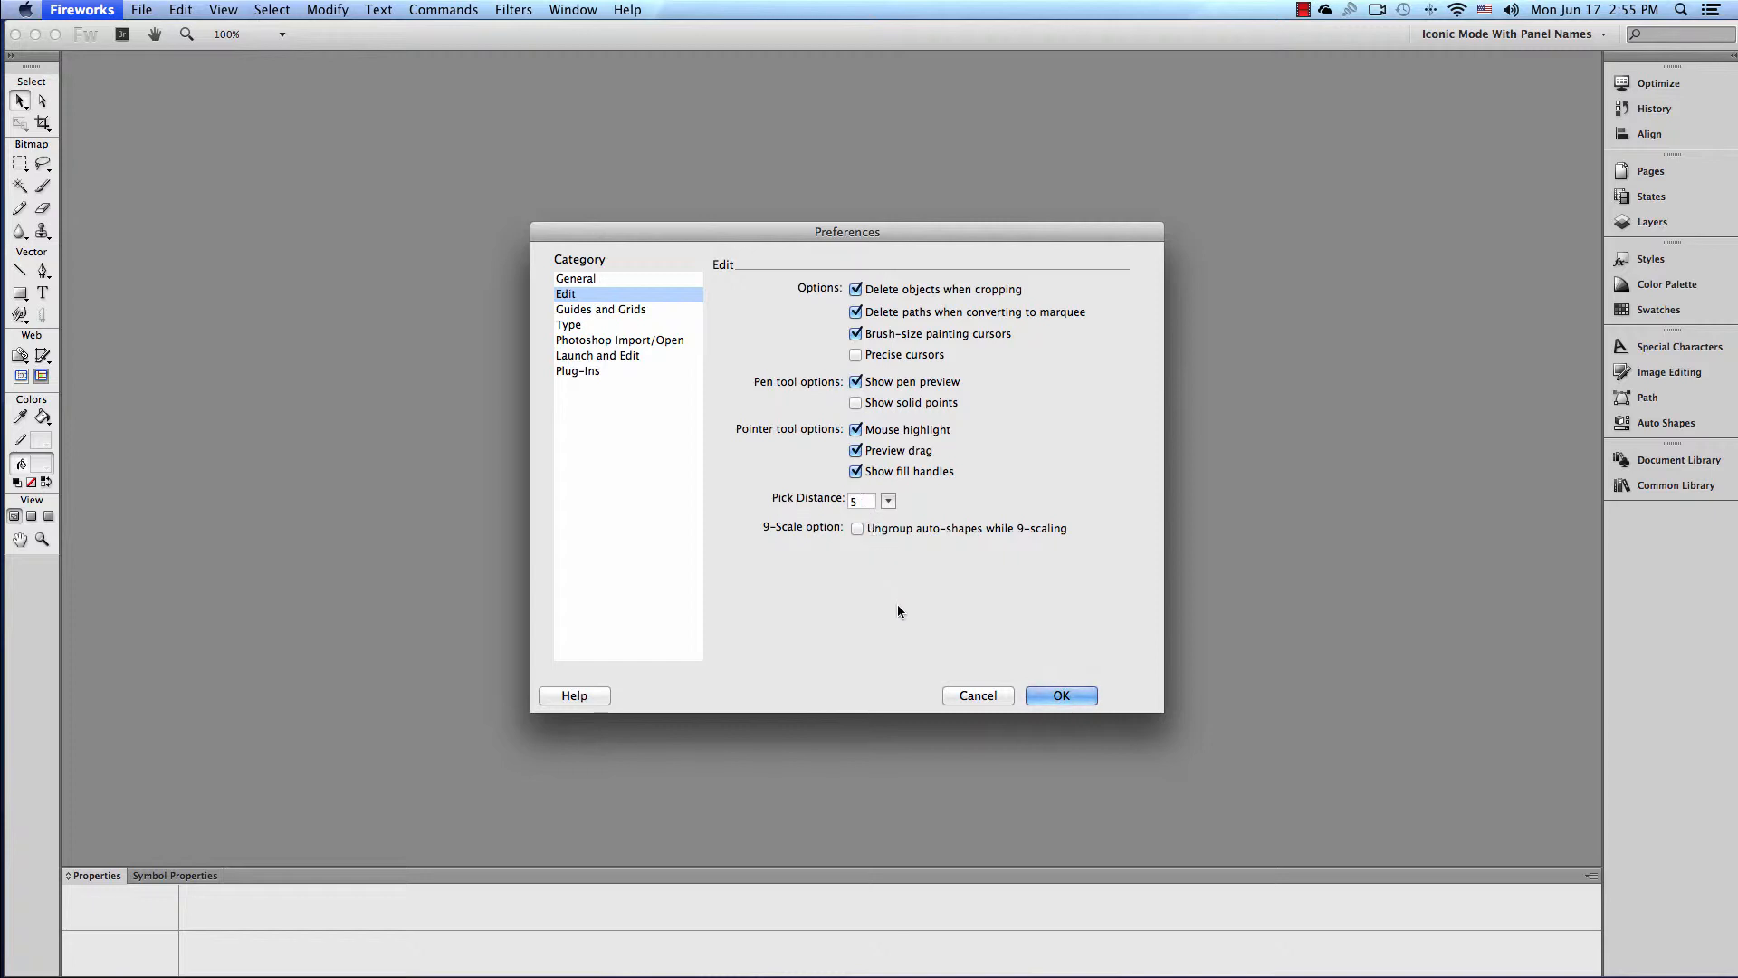
{"action": "mouse_move", "coordinate": [820, 274]}
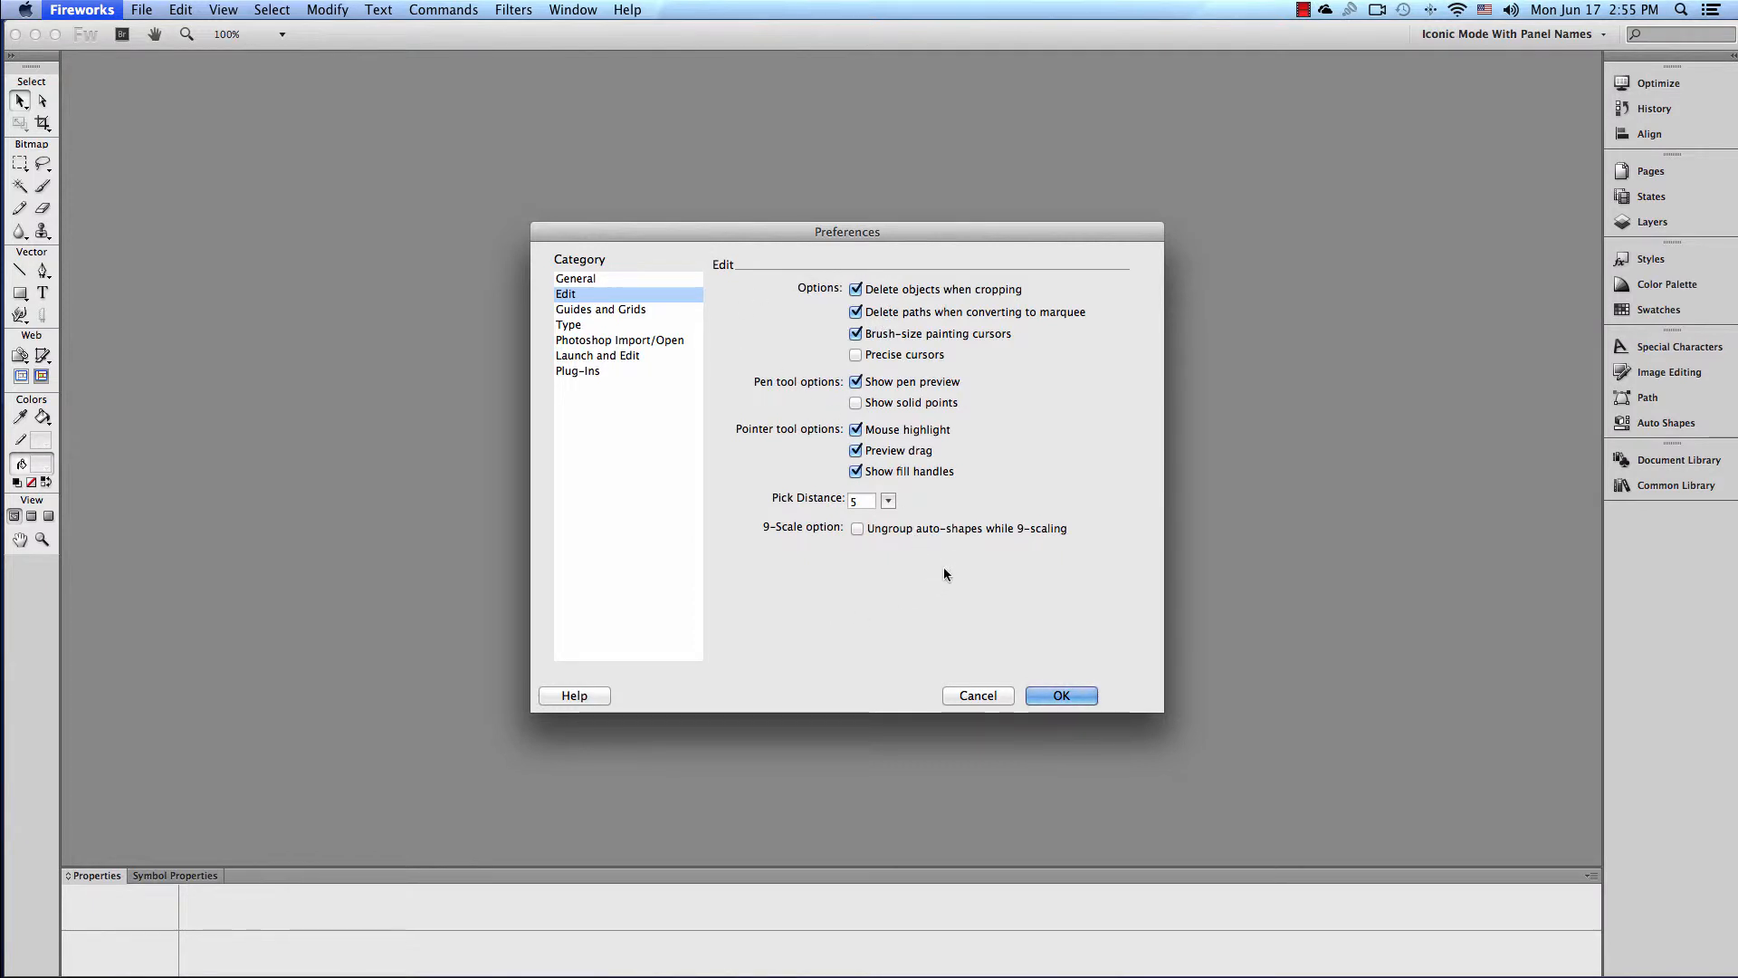
{"action": "mouse_move", "coordinate": [939, 594]}
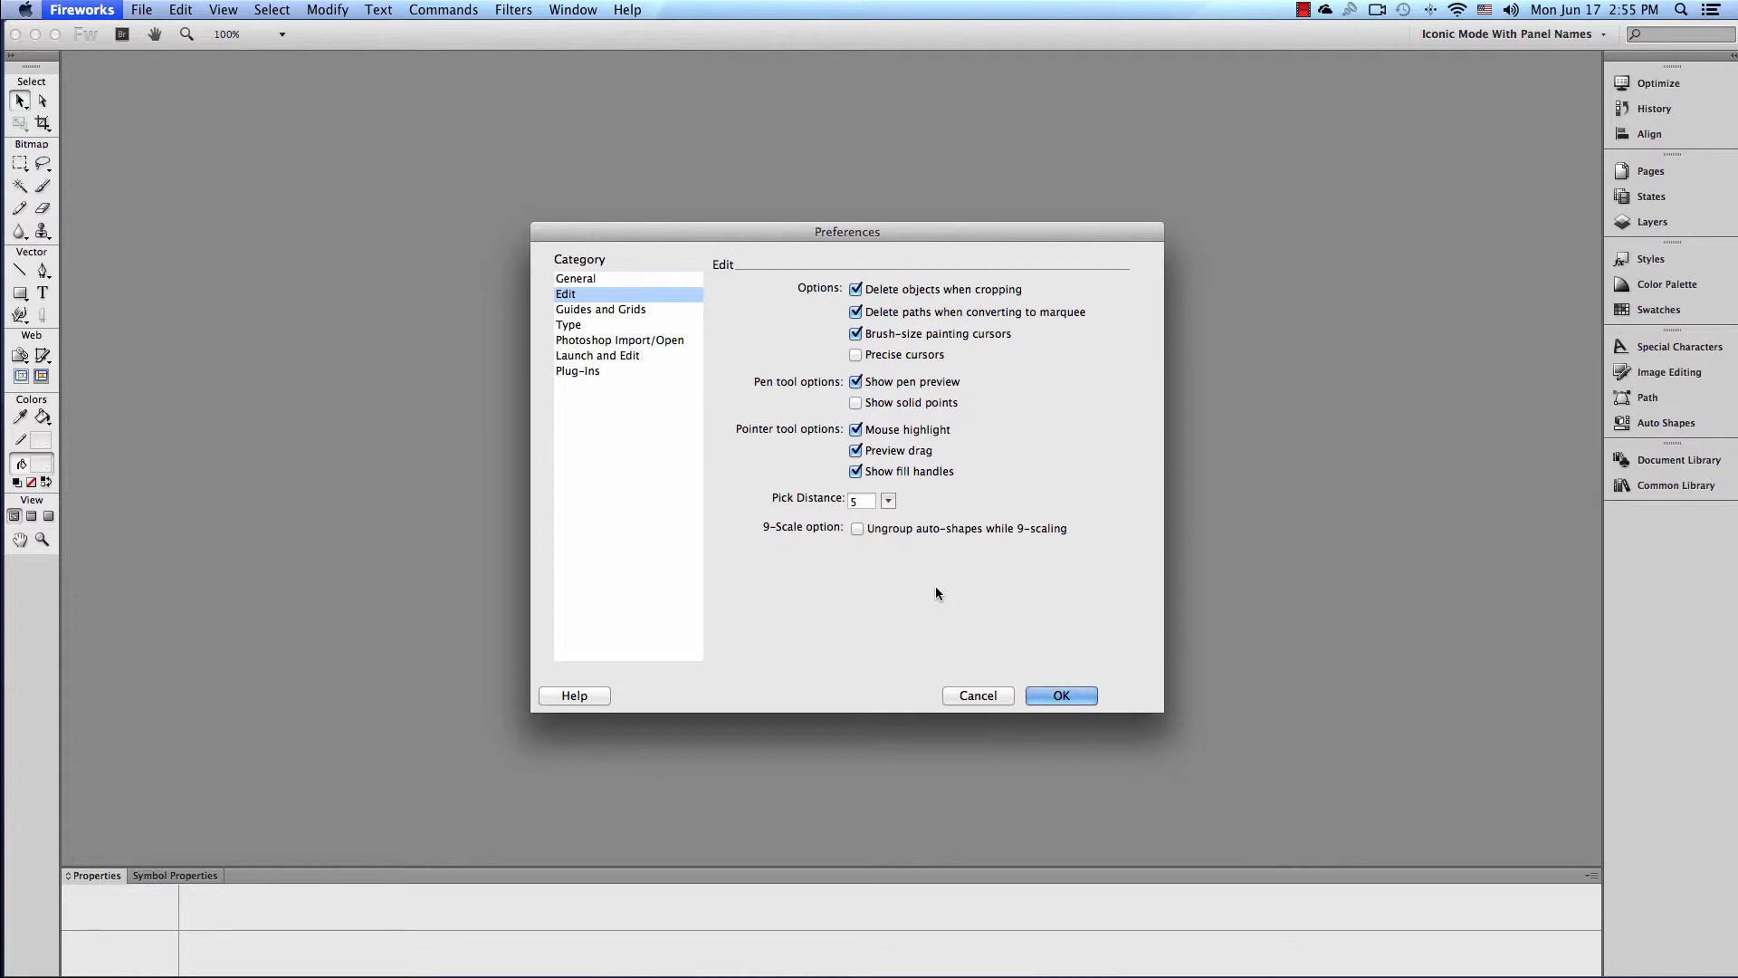
Show Guides and Grids with snap distance 5 and a 36-pixel grid.
{"action": "left_click", "coordinate": [599, 308]}
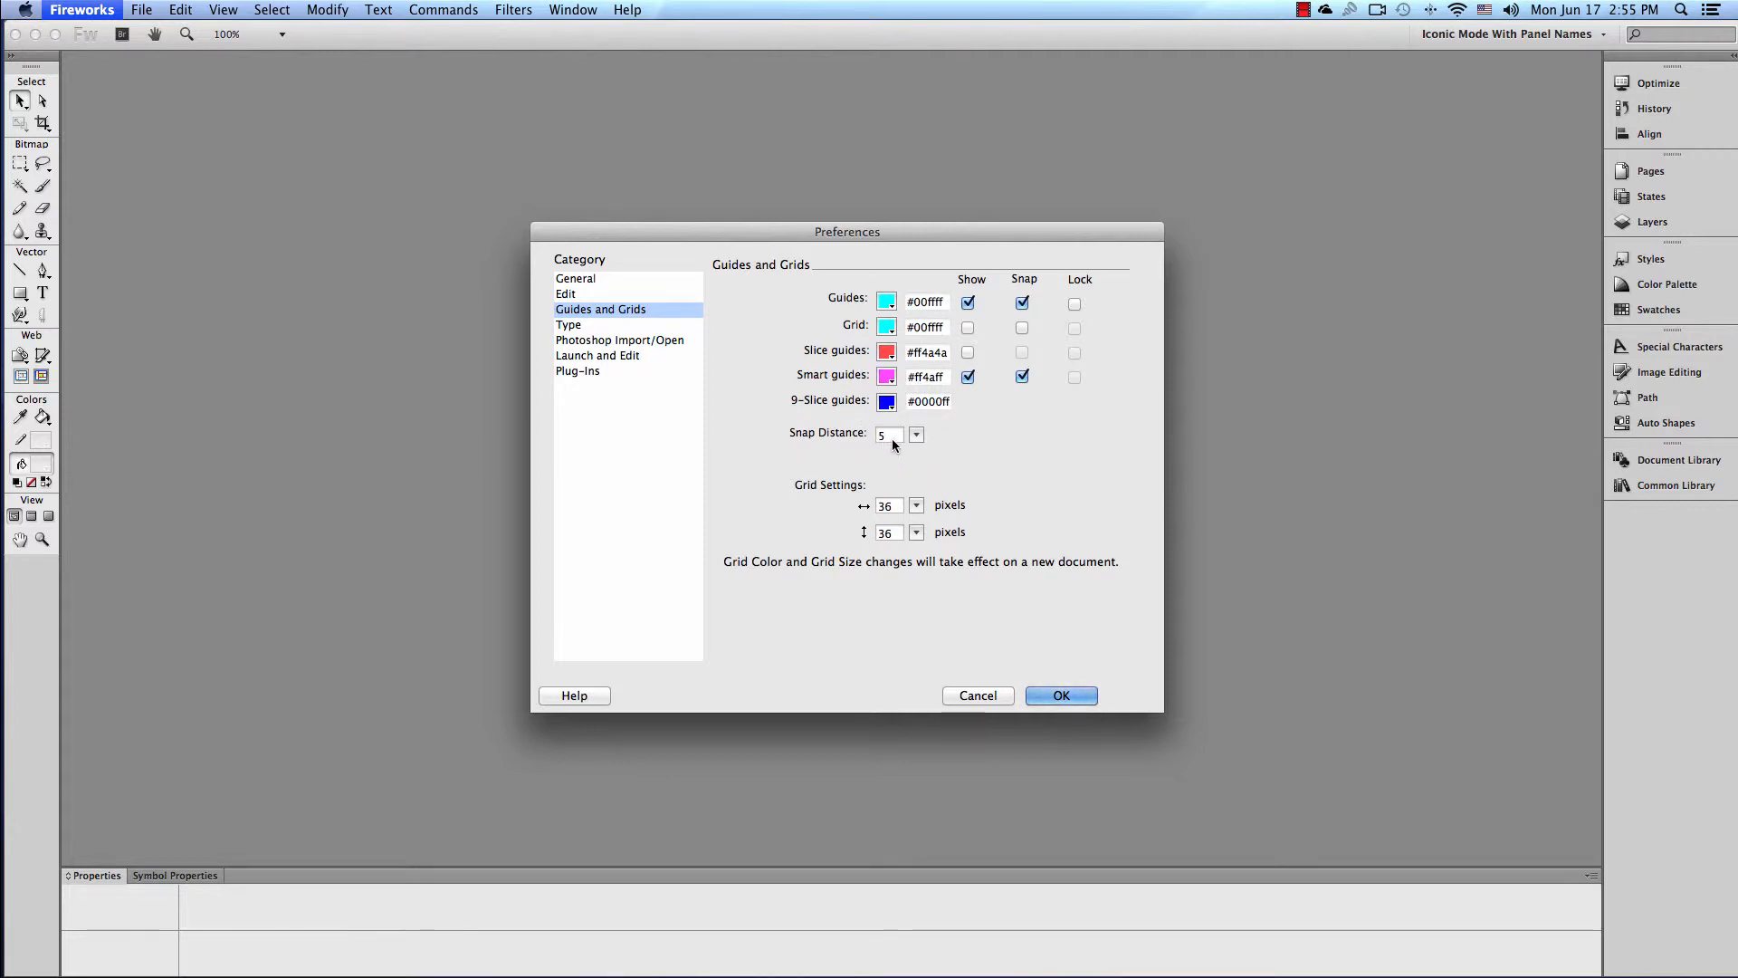
{"action": "mouse_move", "coordinate": [994, 446]}
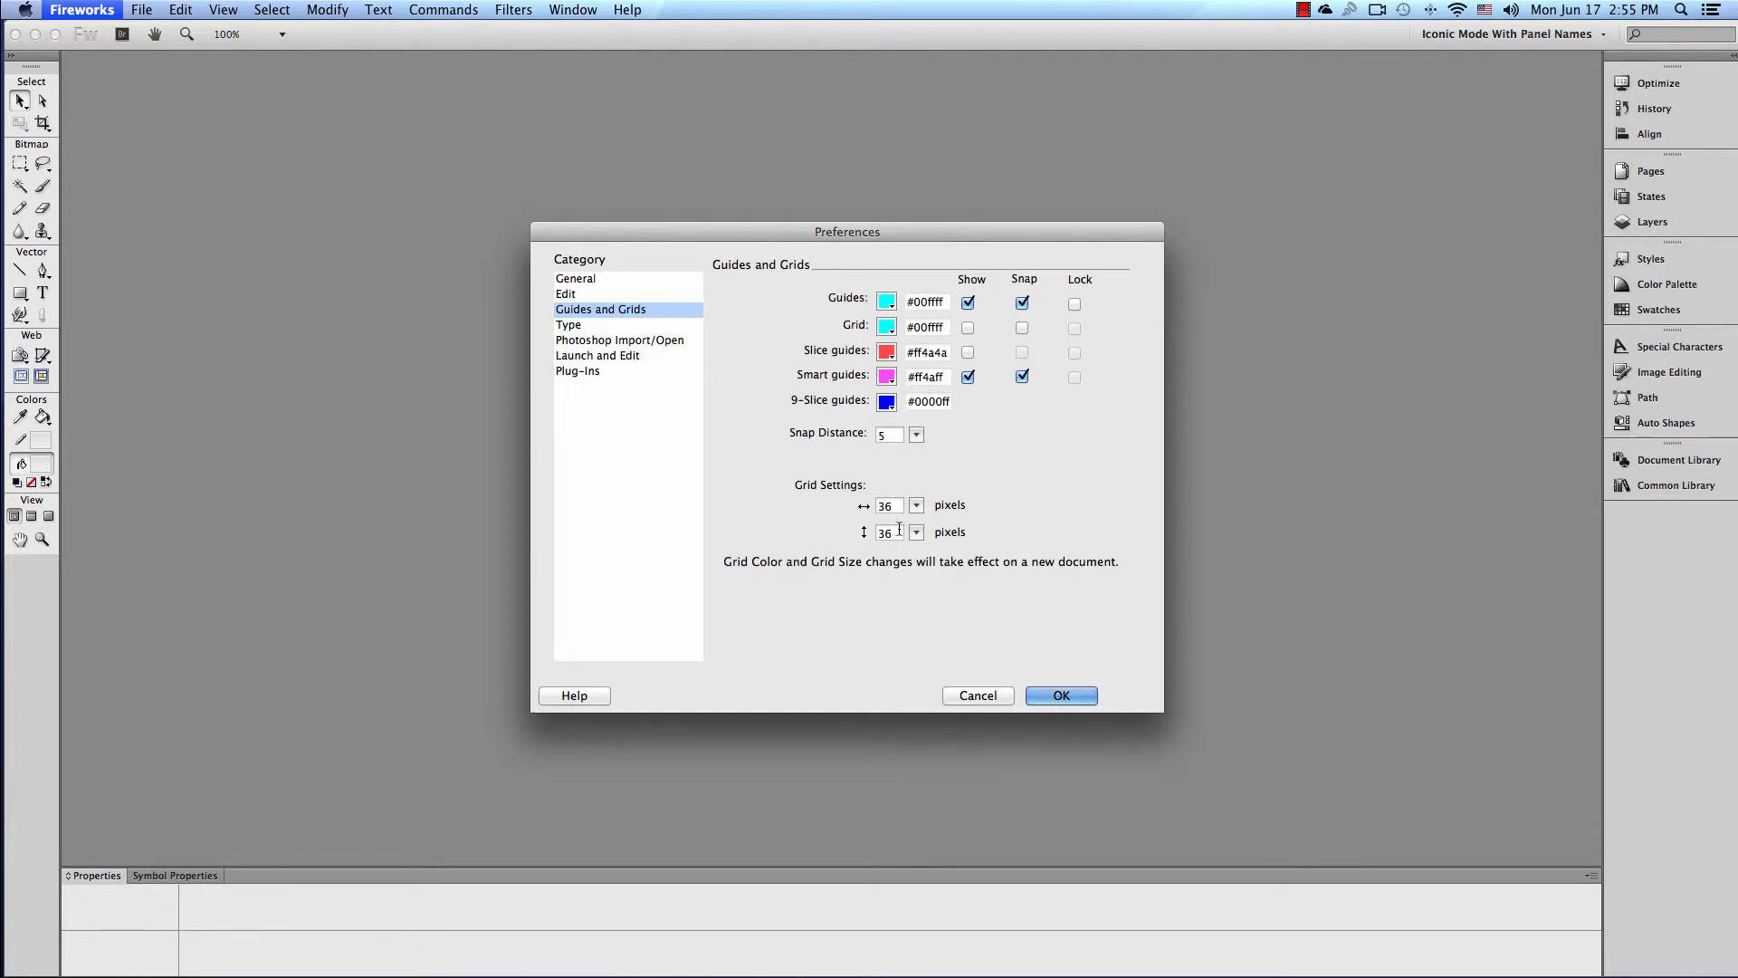
Set Arial as the default font in the Type preferences.
{"action": "left_click", "coordinate": [569, 324]}
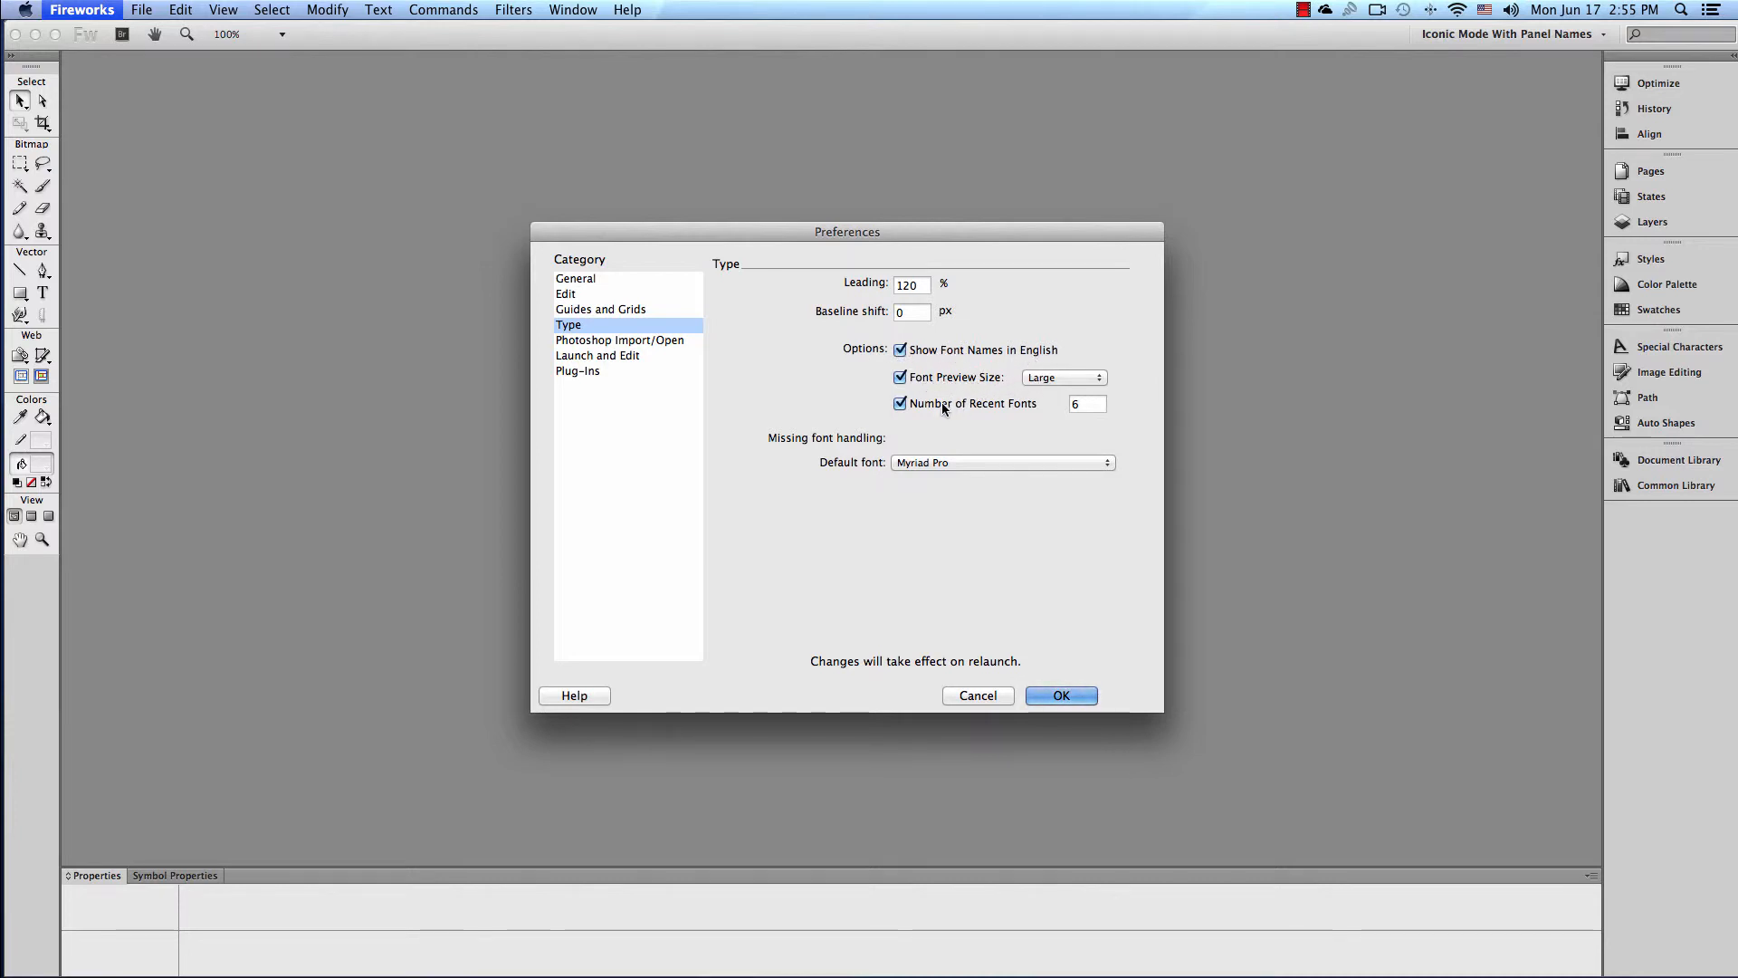
{"action": "mouse_move", "coordinate": [1029, 407]}
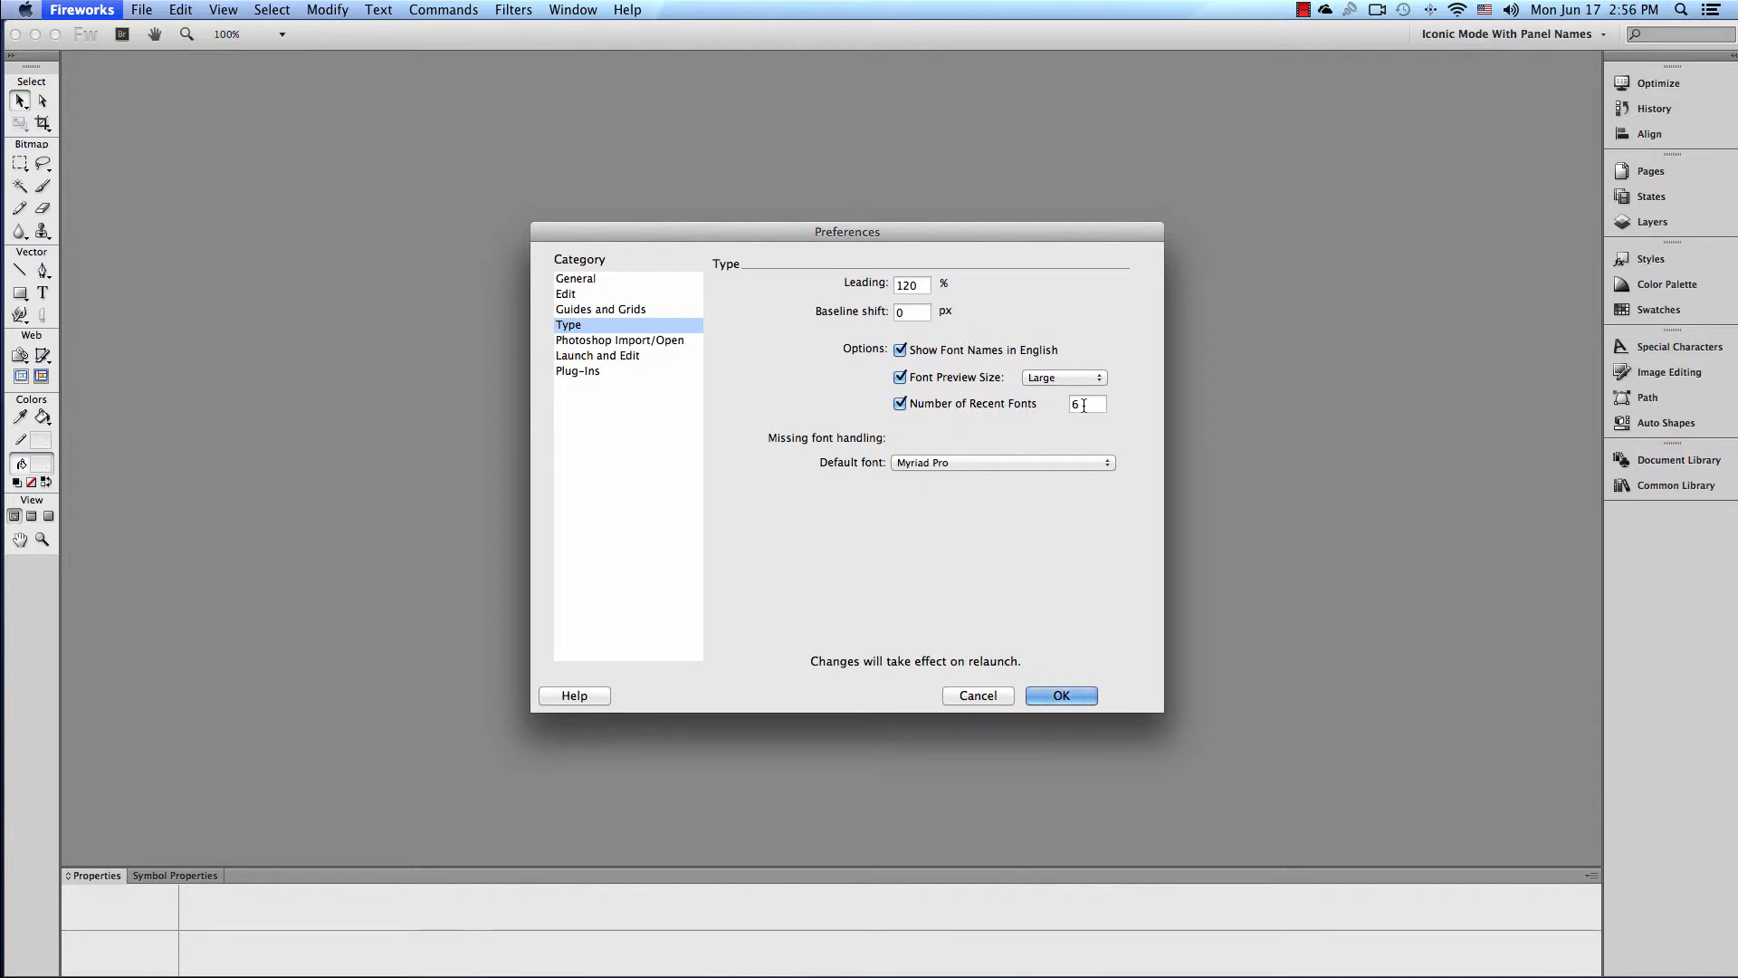
{"action": "mouse_move", "coordinate": [1043, 471]}
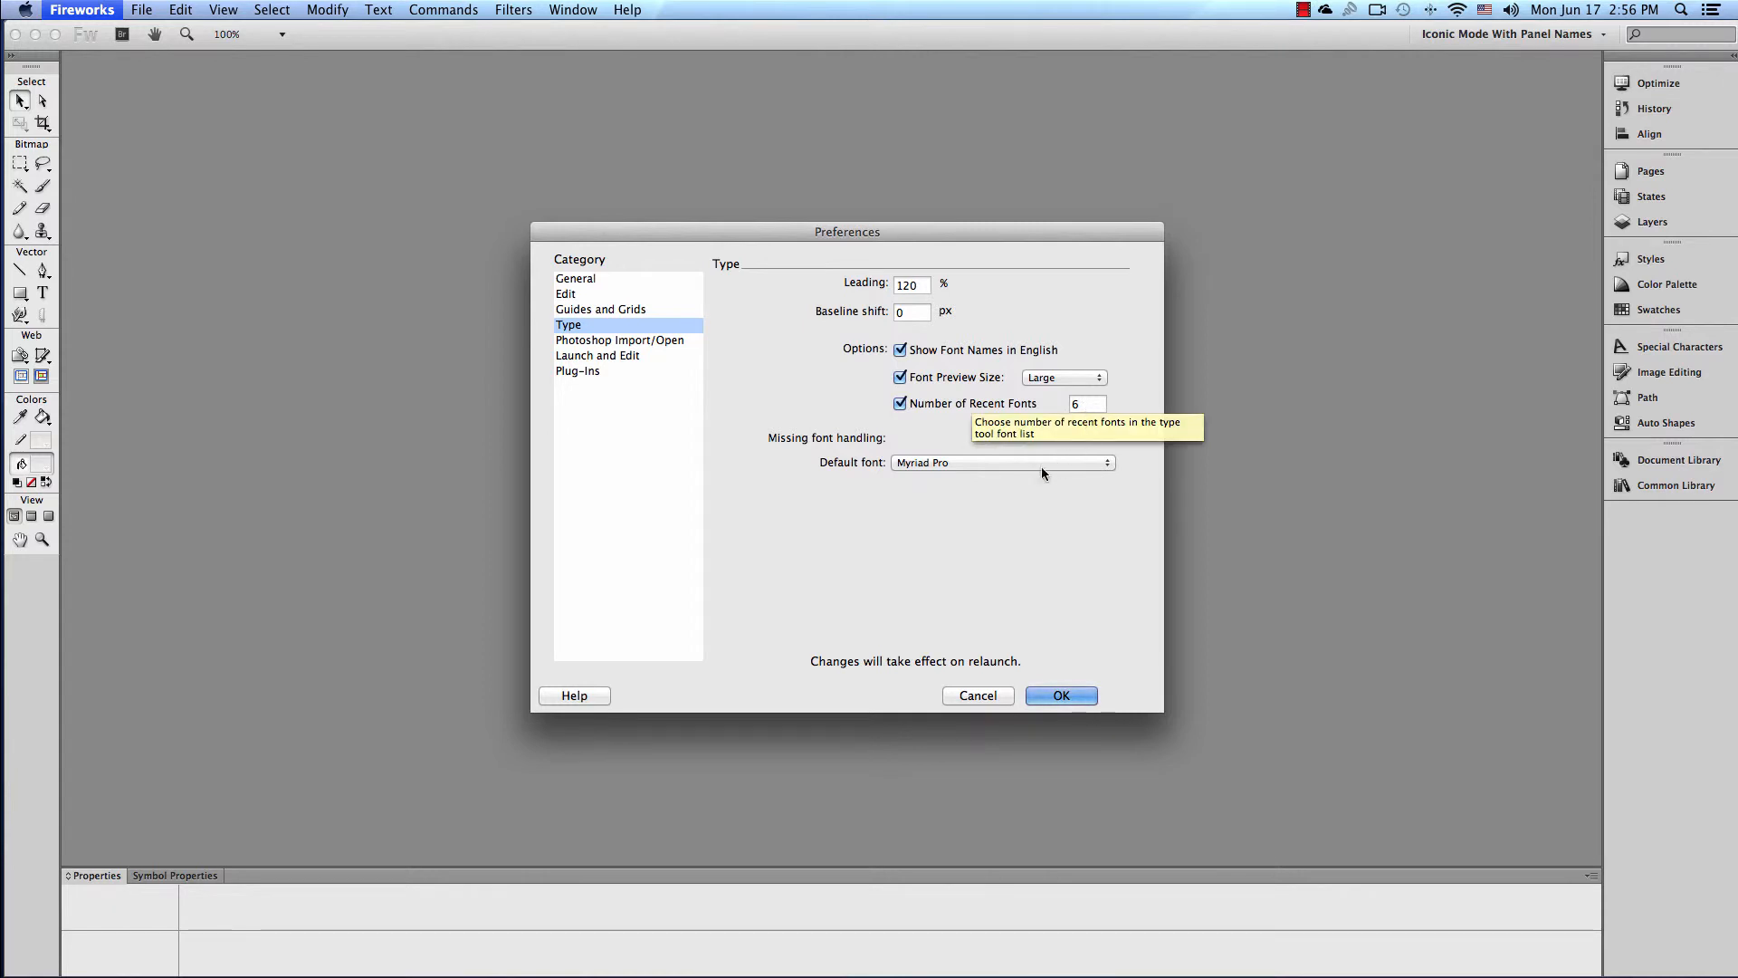
{"action": "left_click", "coordinate": [1000, 462]}
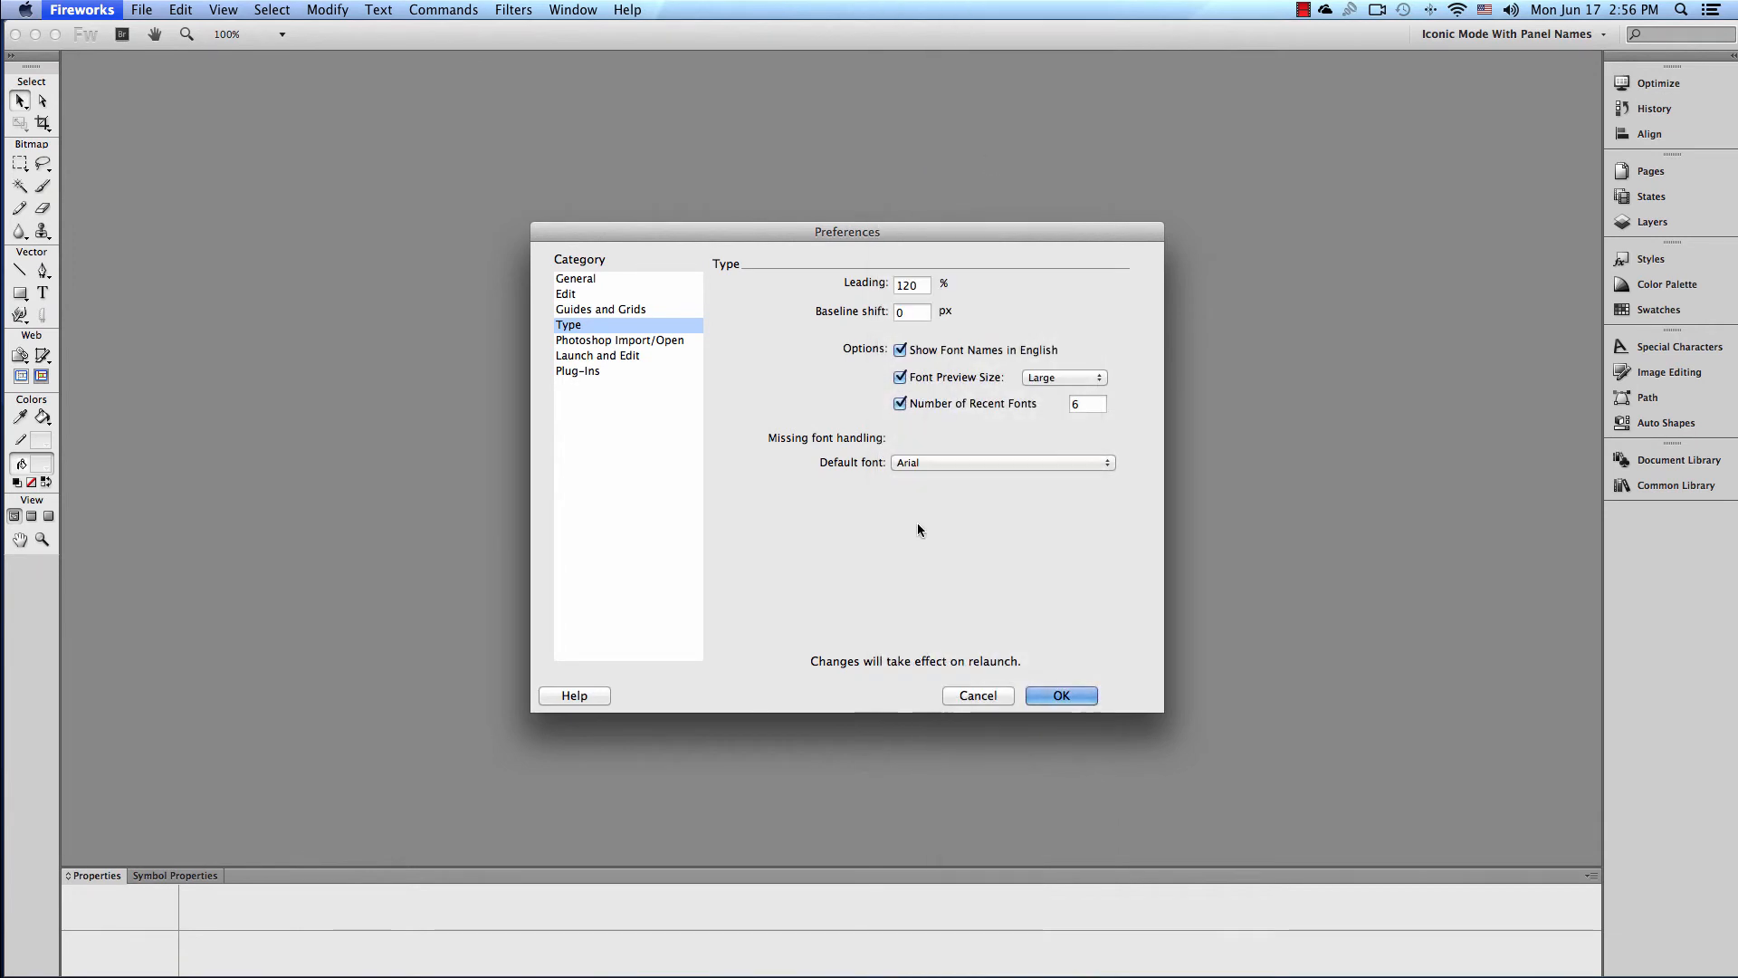
{"action": "left_click", "coordinate": [619, 340]}
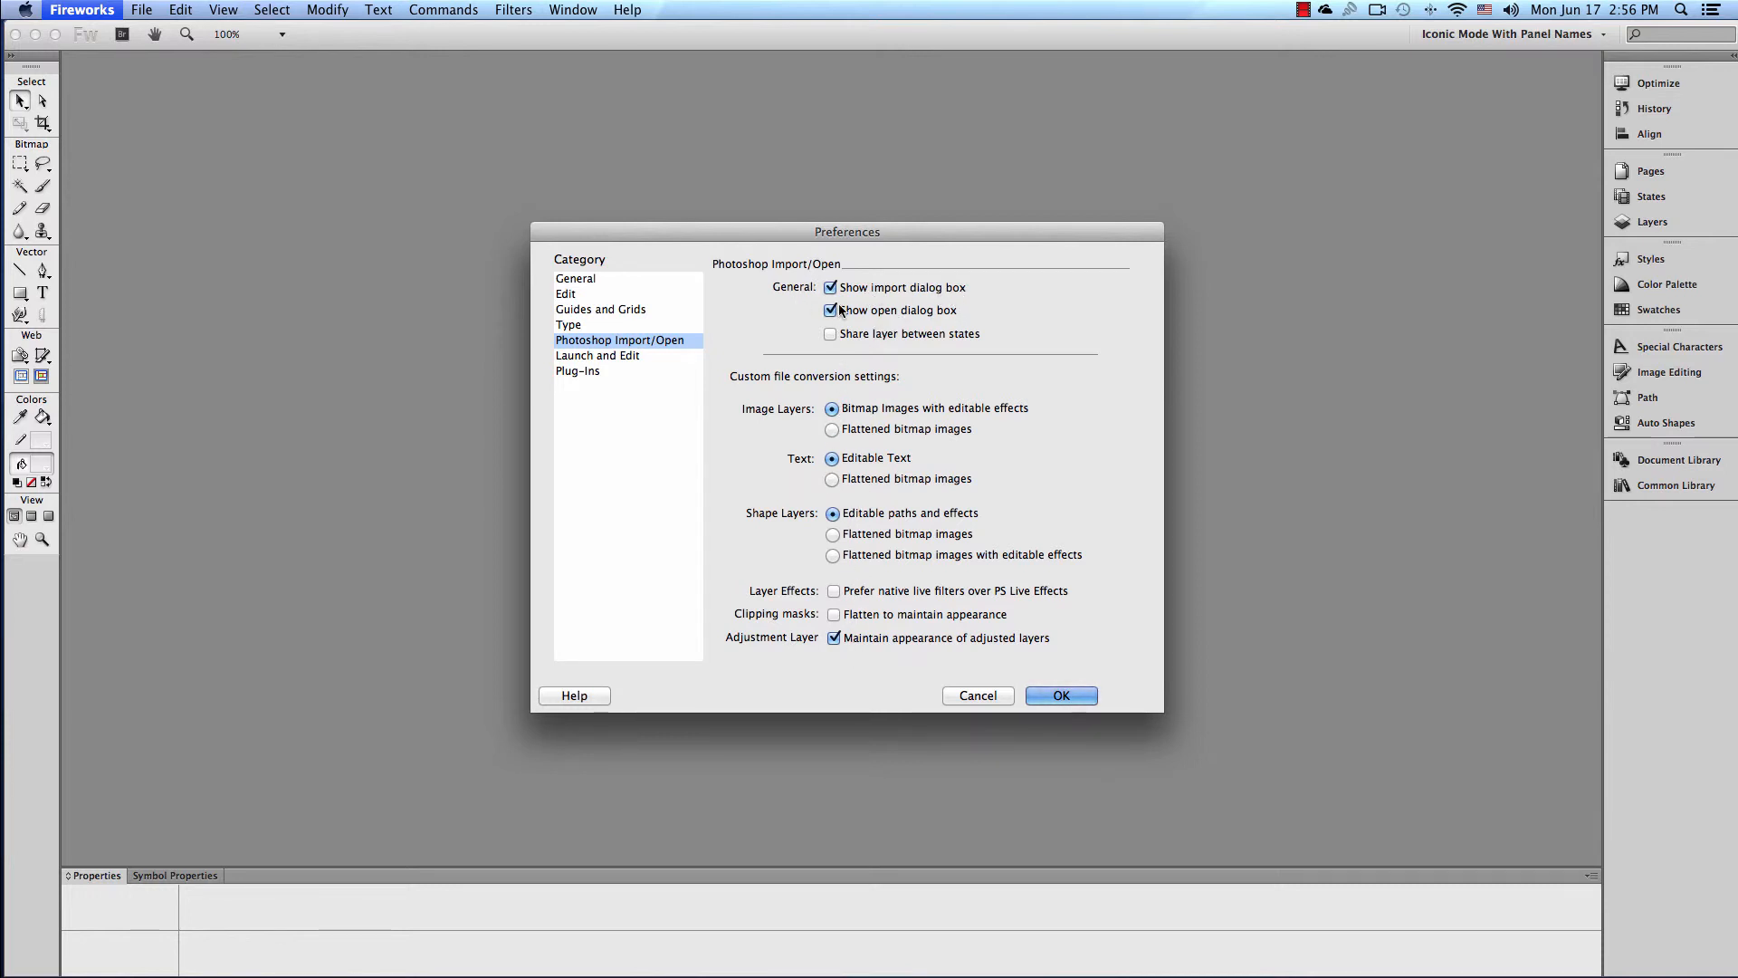
Review the Launch and Edit options, then move to the Plug-Ins category.
{"action": "left_click", "coordinate": [595, 354]}
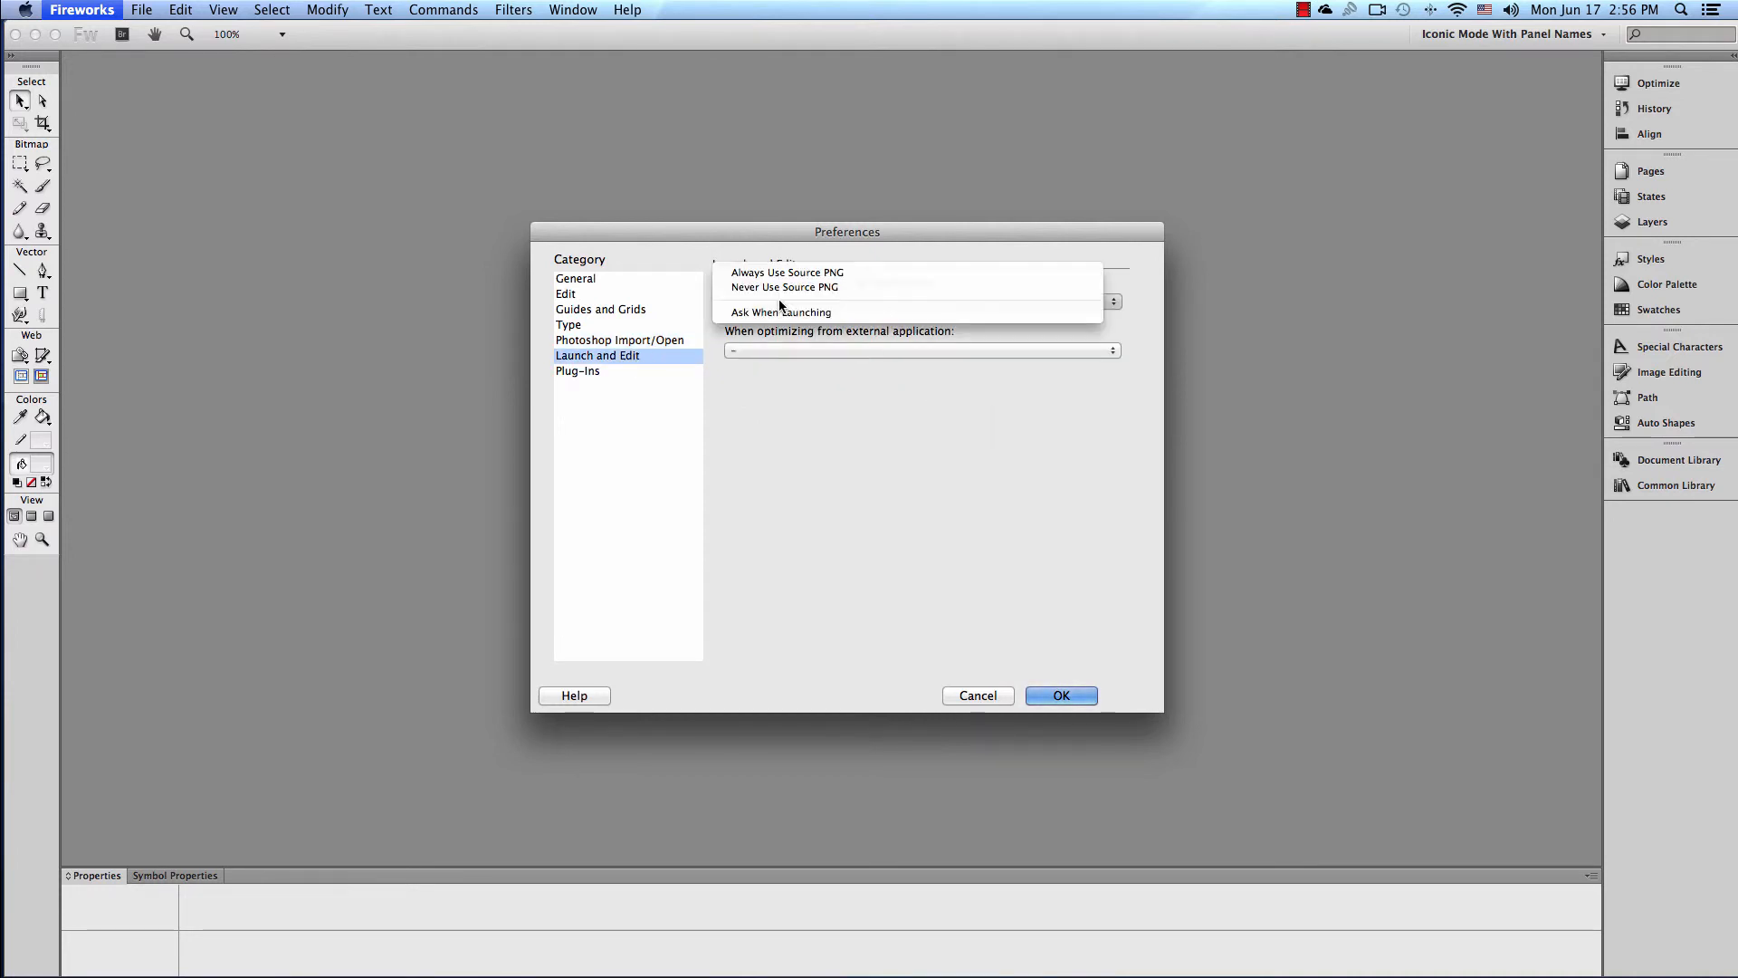
{"action": "mouse_move", "coordinate": [829, 439]}
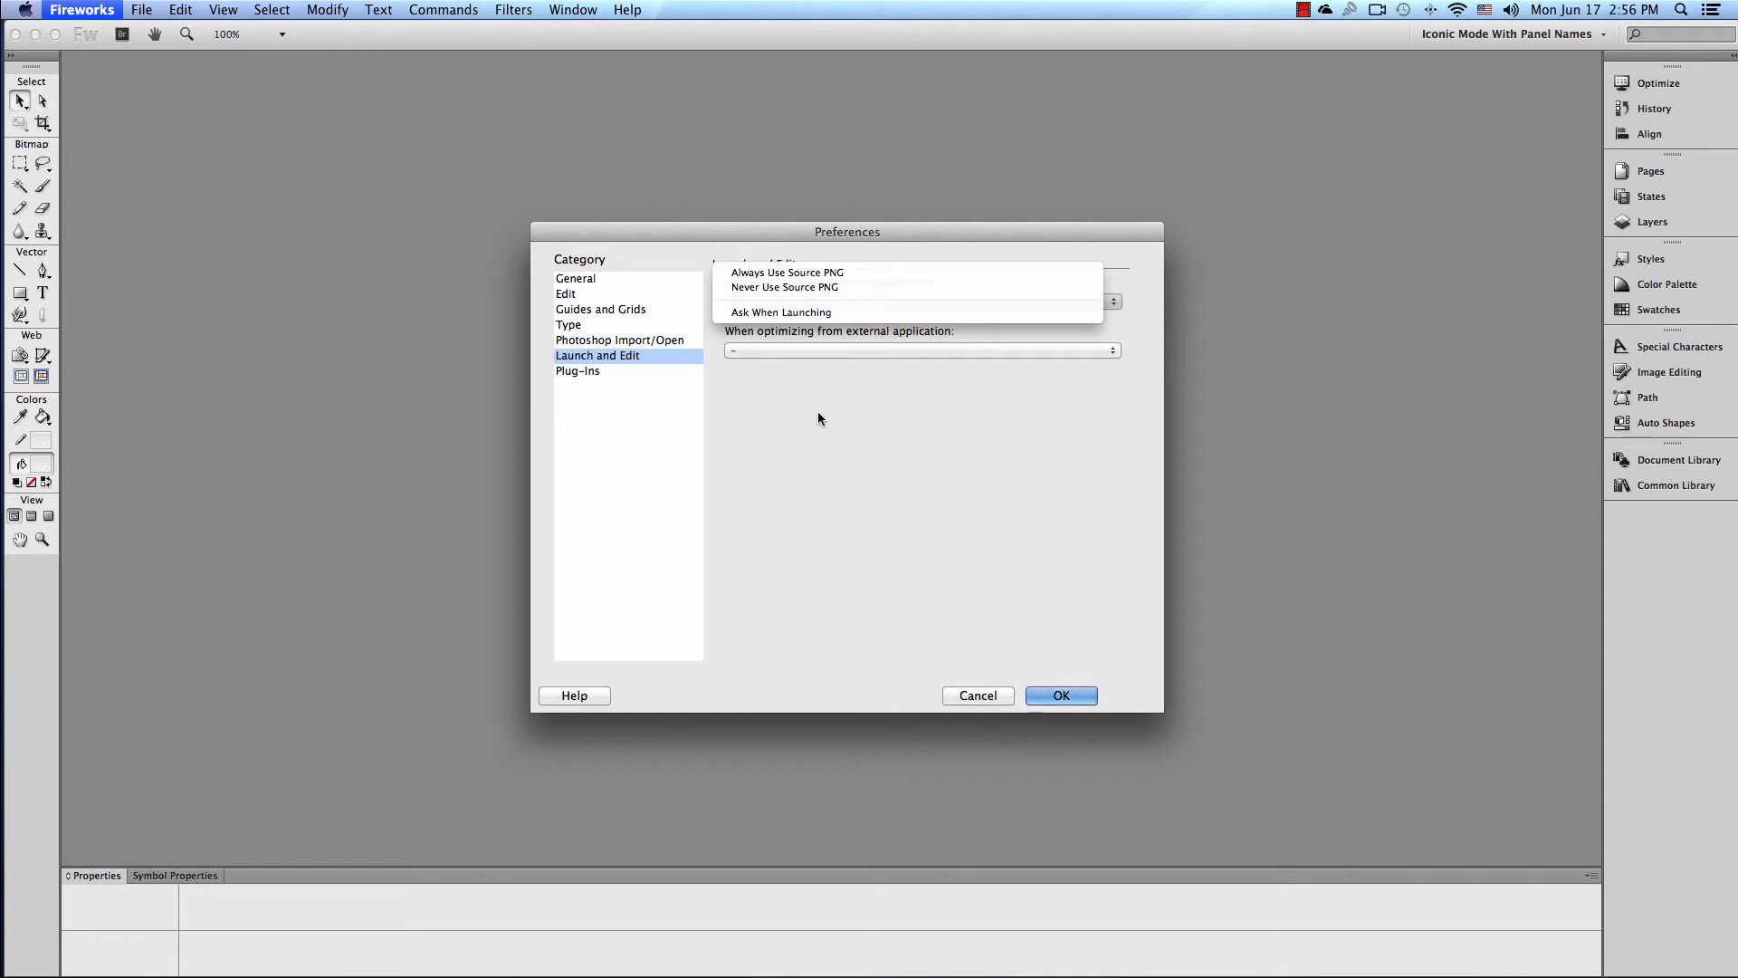
{"action": "mouse_move", "coordinate": [815, 404]}
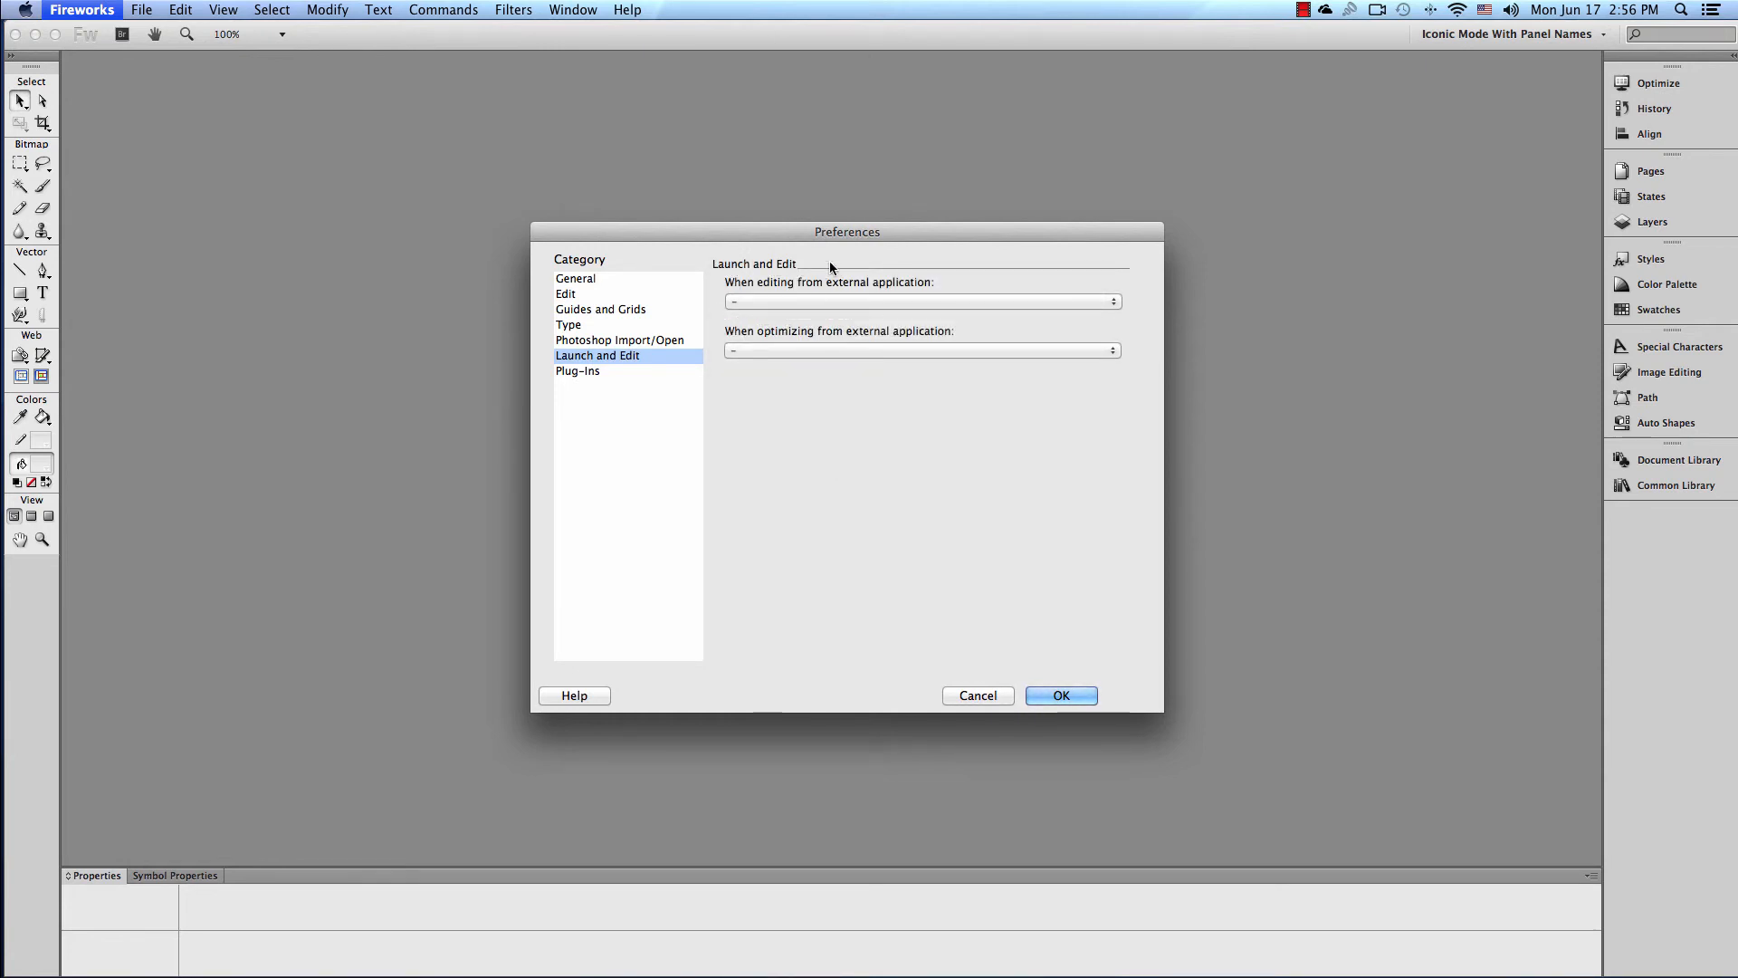
{"action": "left_click", "coordinate": [577, 369]}
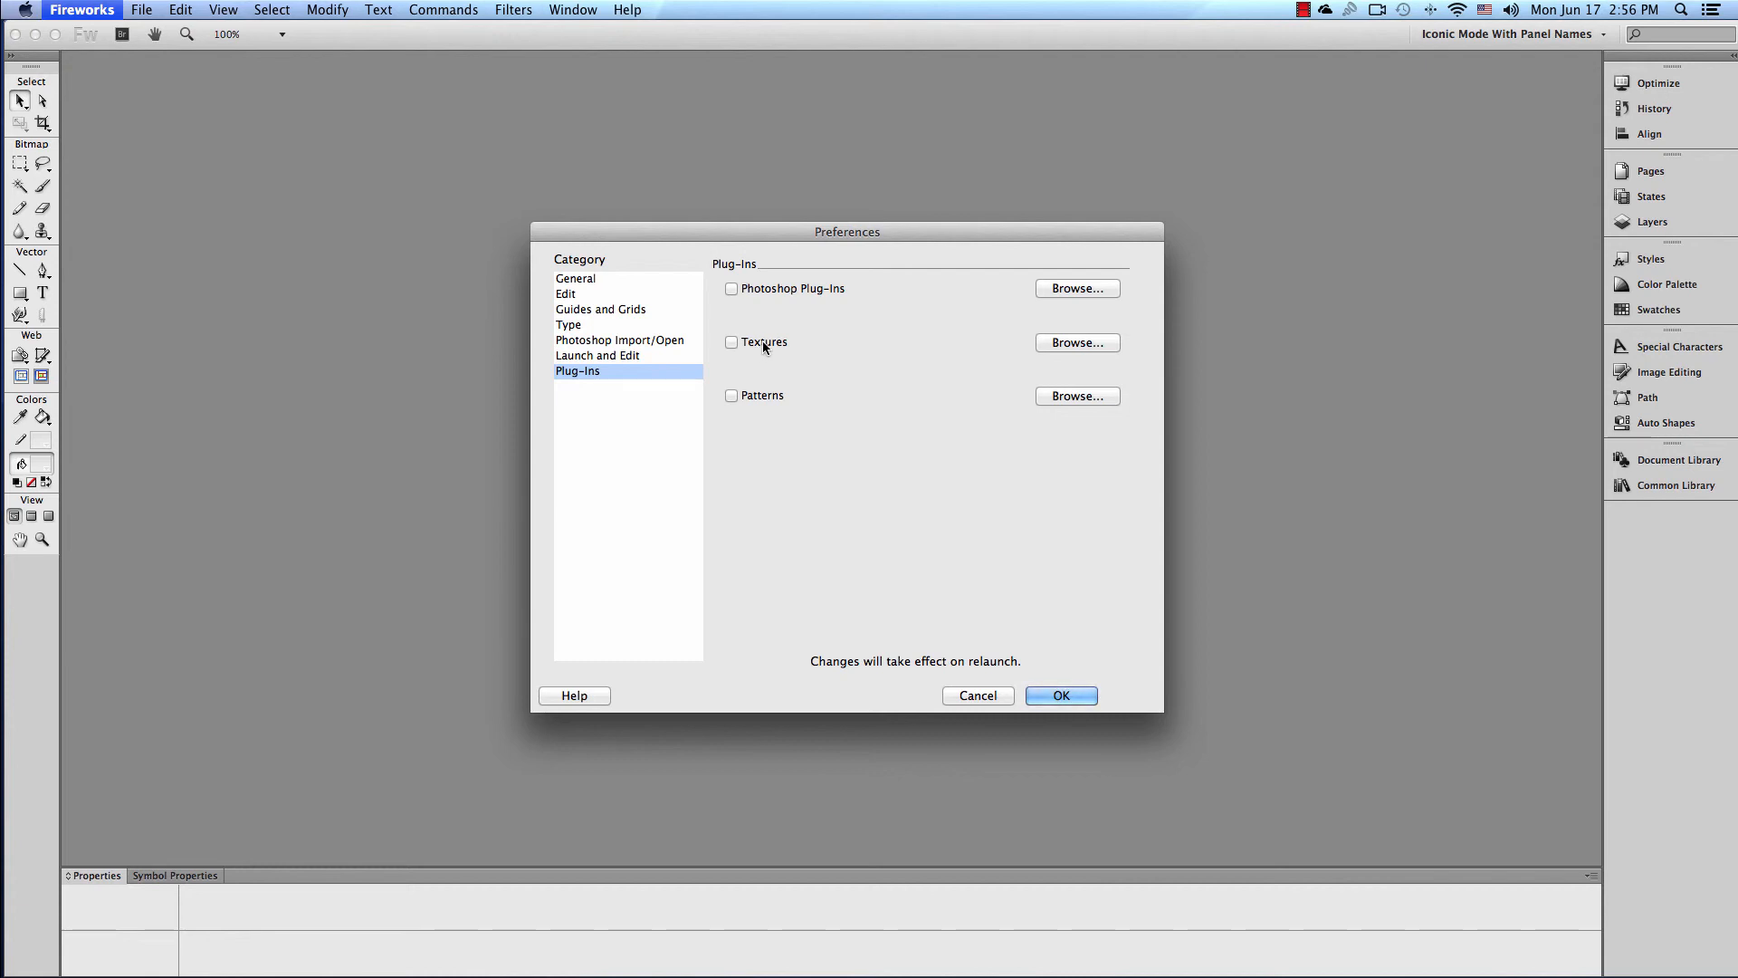
{"action": "mouse_move", "coordinate": [761, 407]}
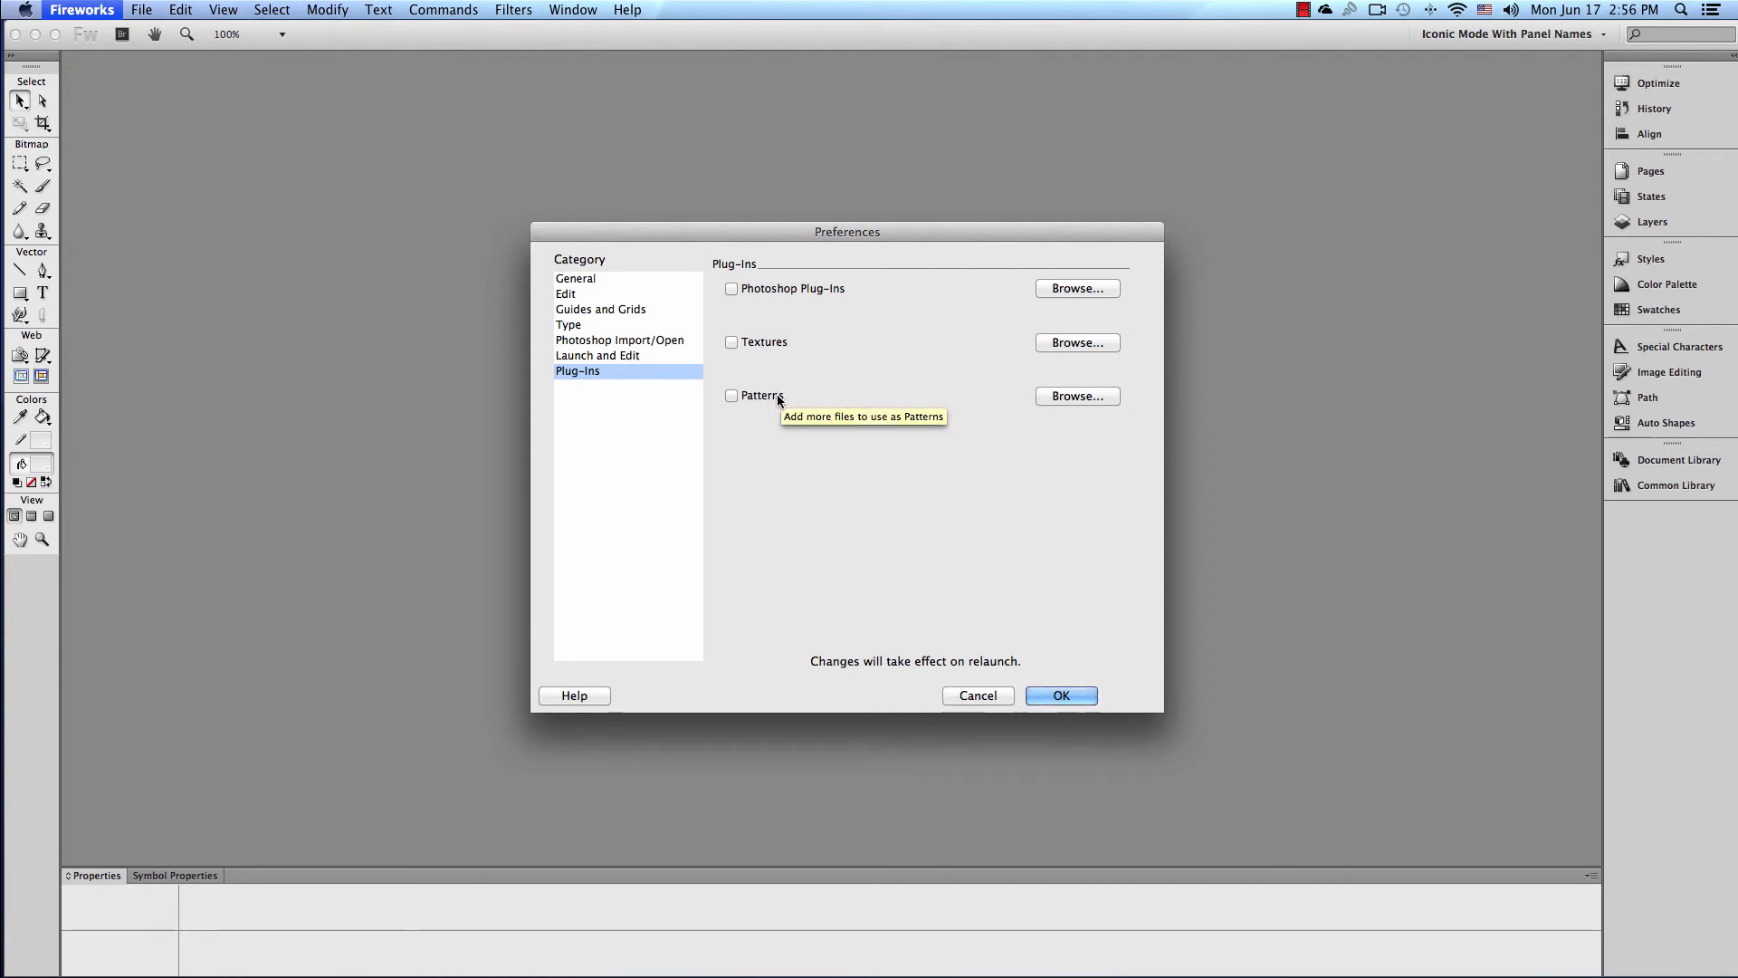
{"action": "mouse_move", "coordinate": [769, 289]}
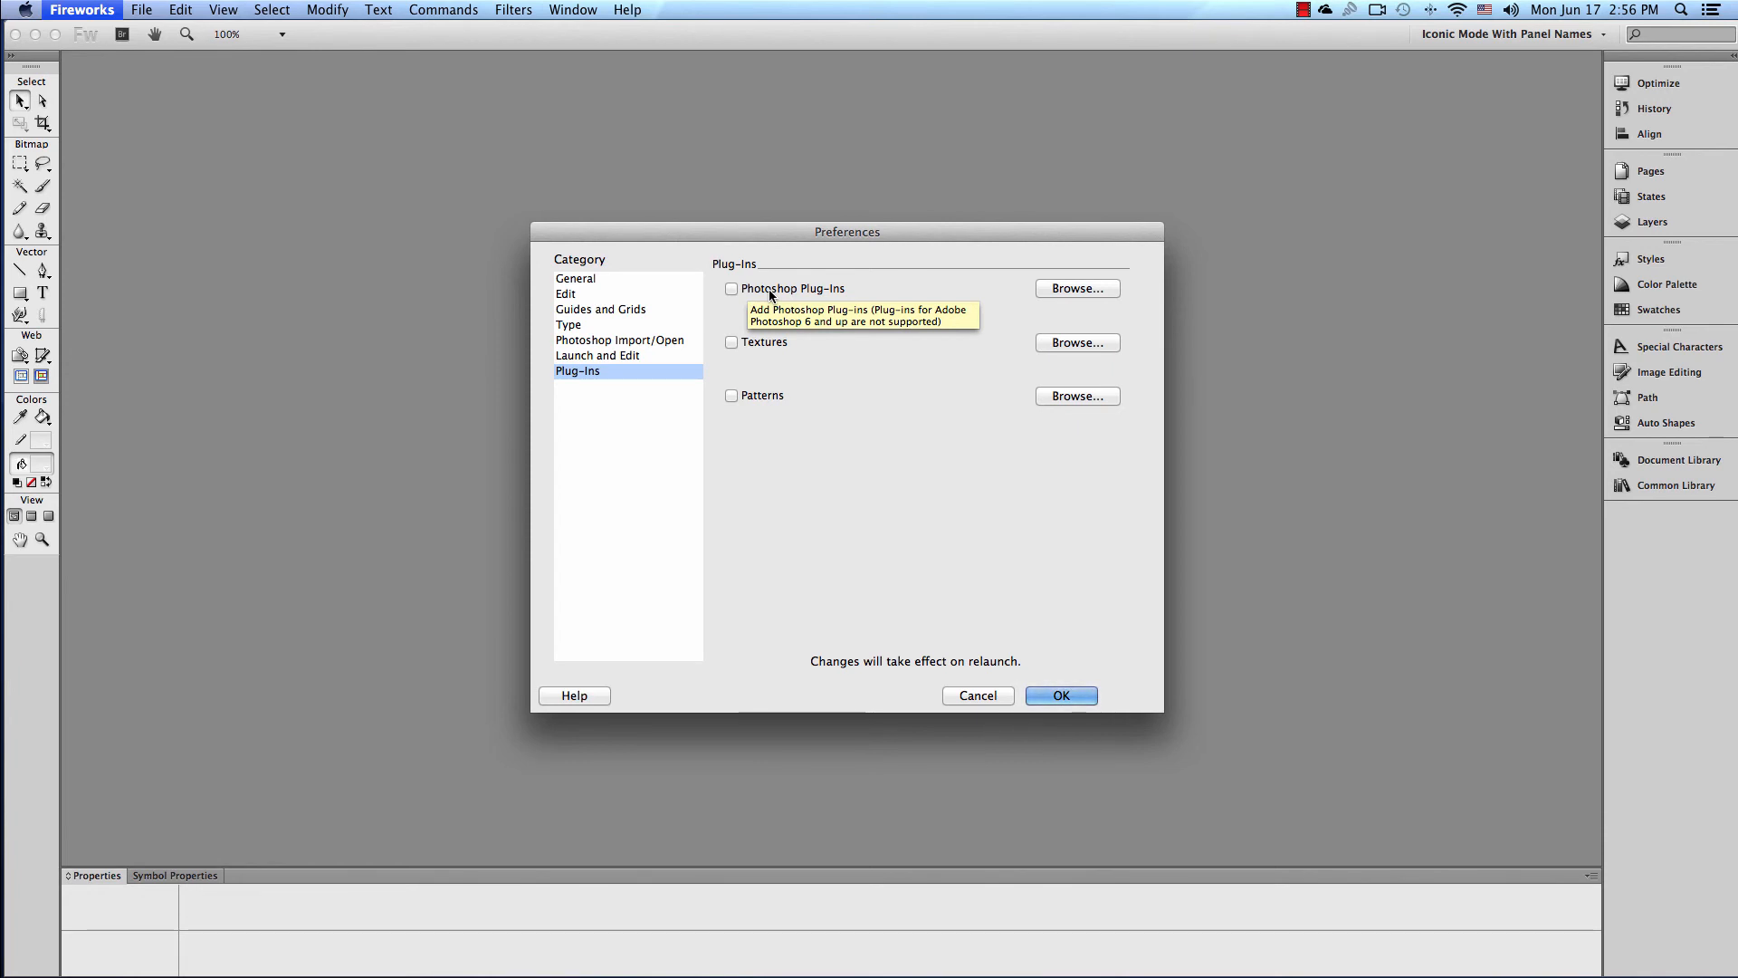
Confirm the preferences with OK, returning to the empty workspace.
{"action": "left_click", "coordinate": [1059, 695]}
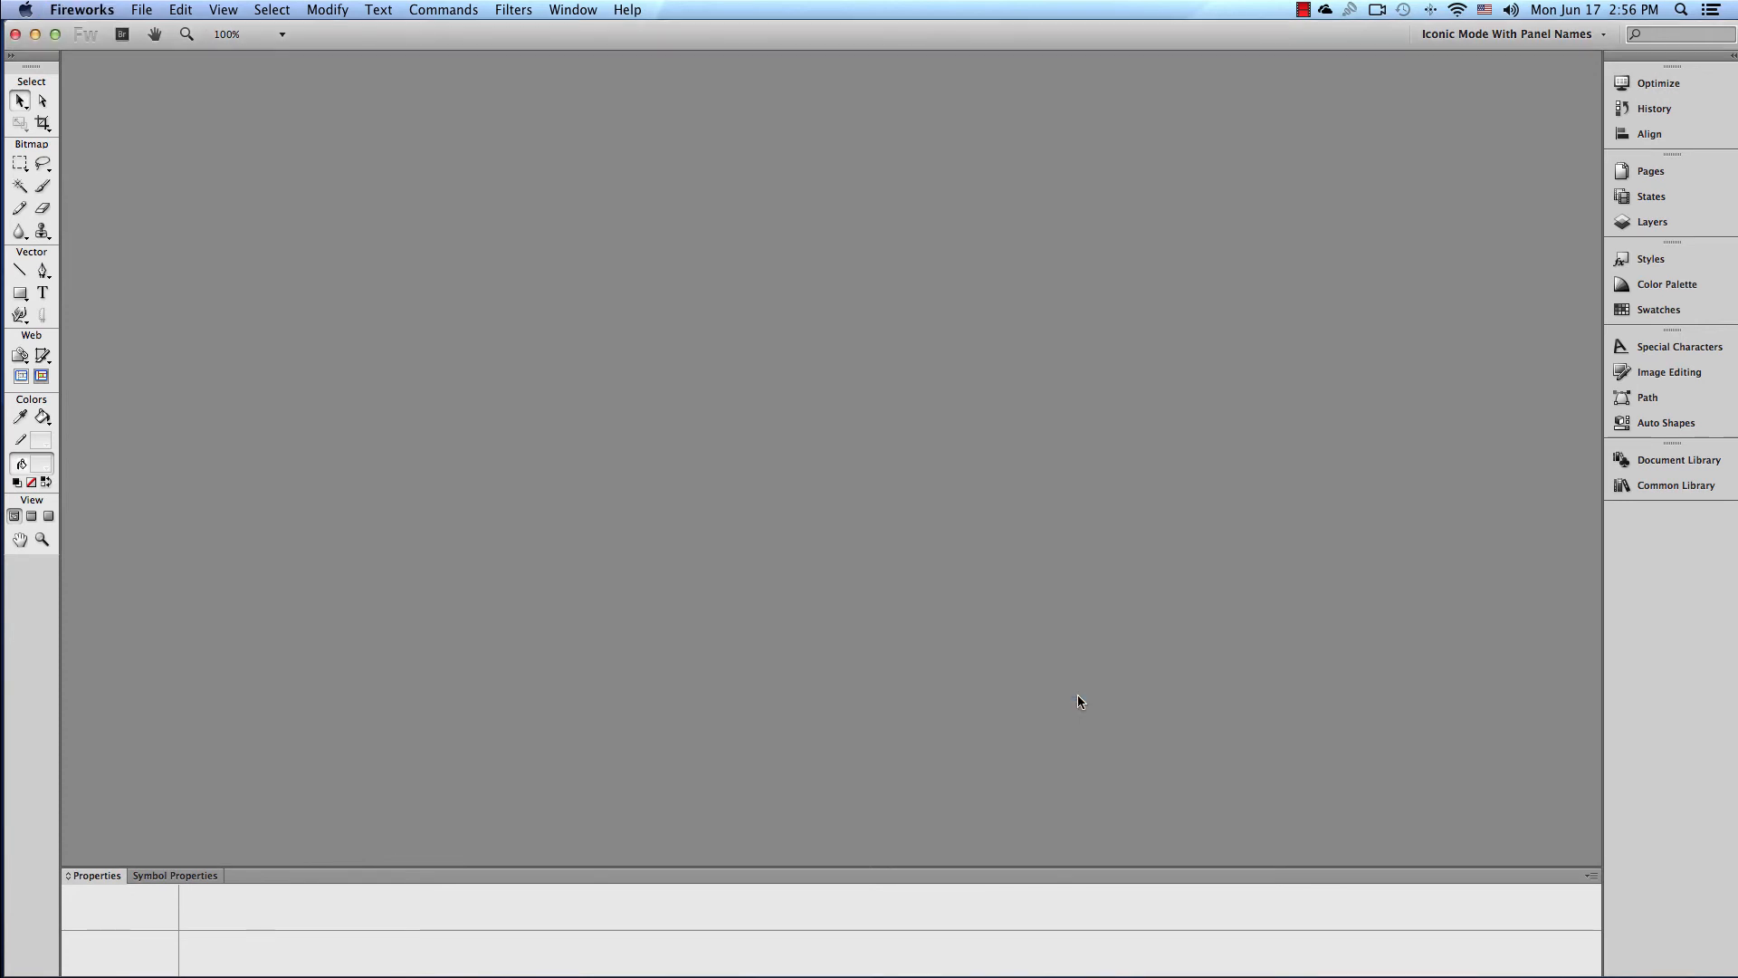
{"action": "mouse_move", "coordinate": [1463, 284]}
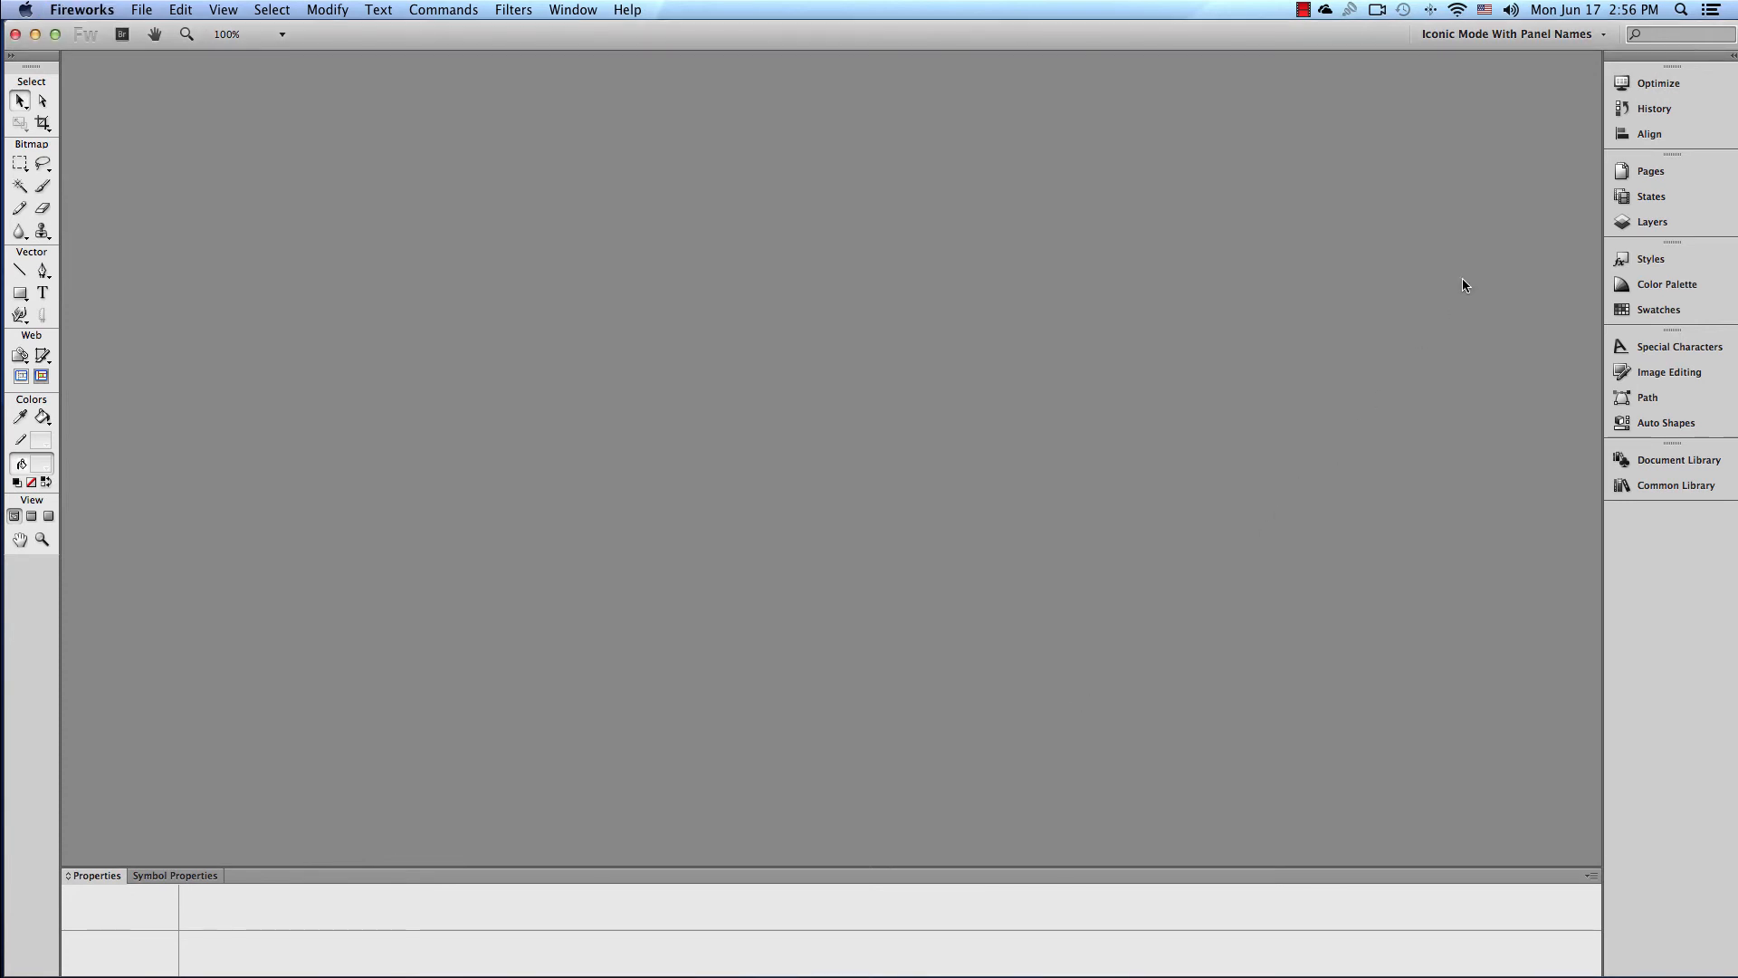
{"action": "mouse_move", "coordinate": [1211, 208]}
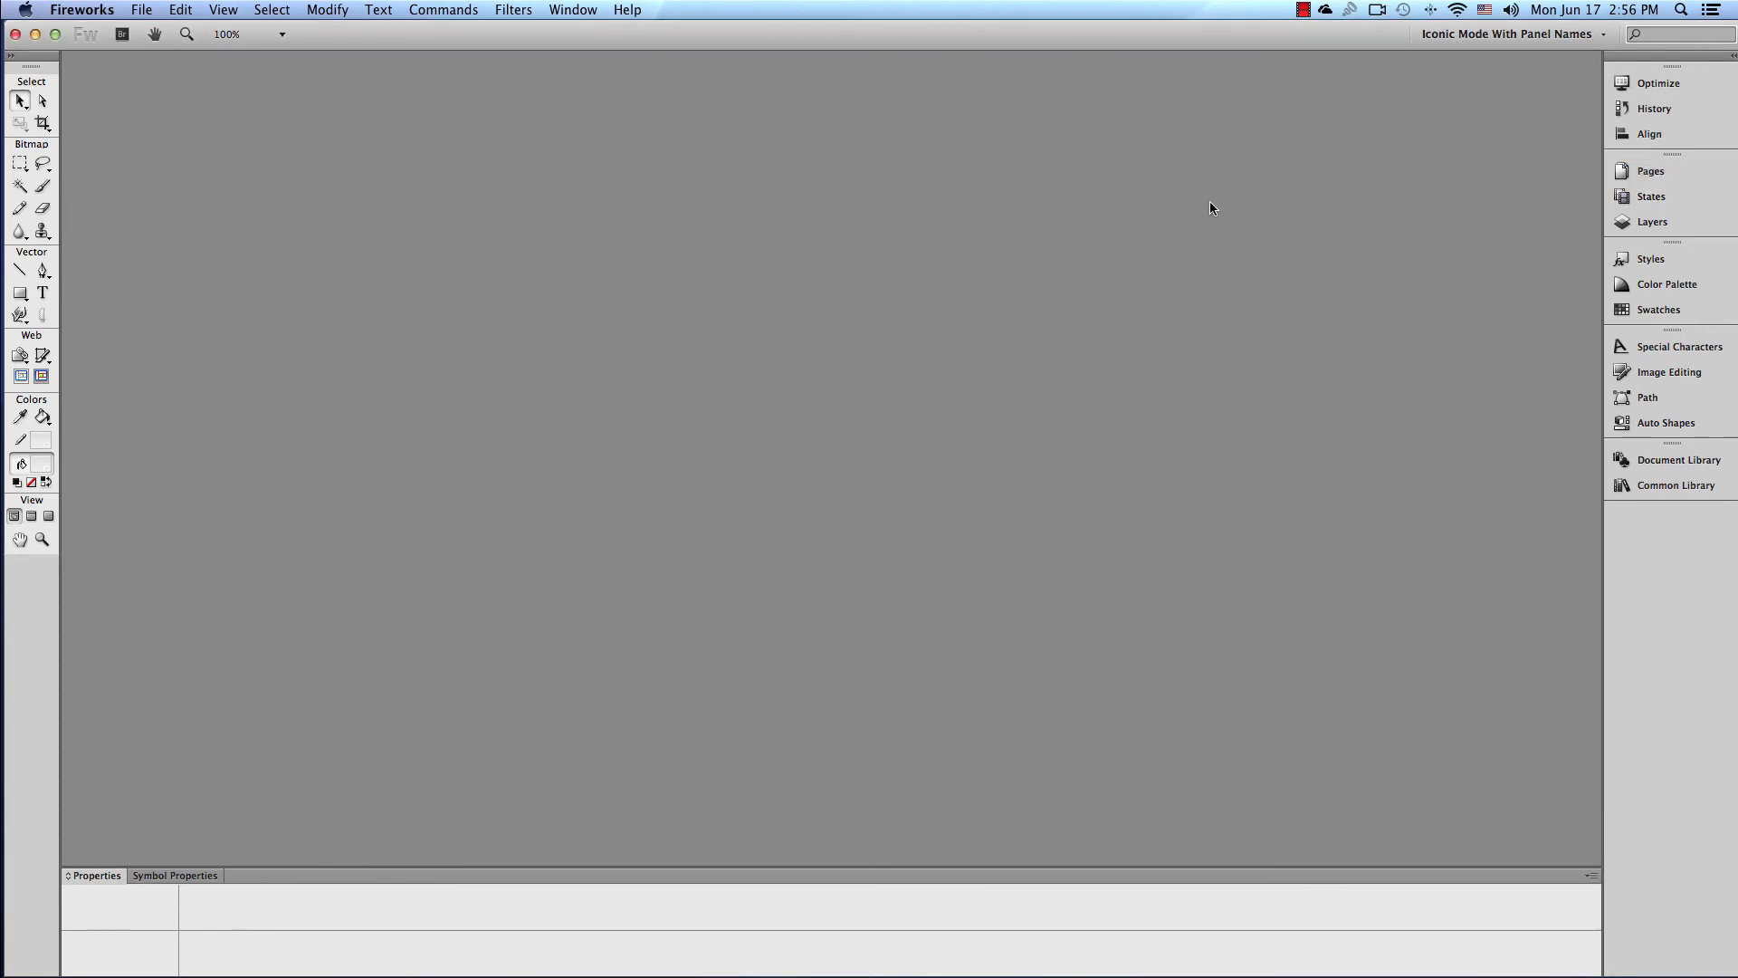
{"action": "mouse_move", "coordinate": [1402, 221]}
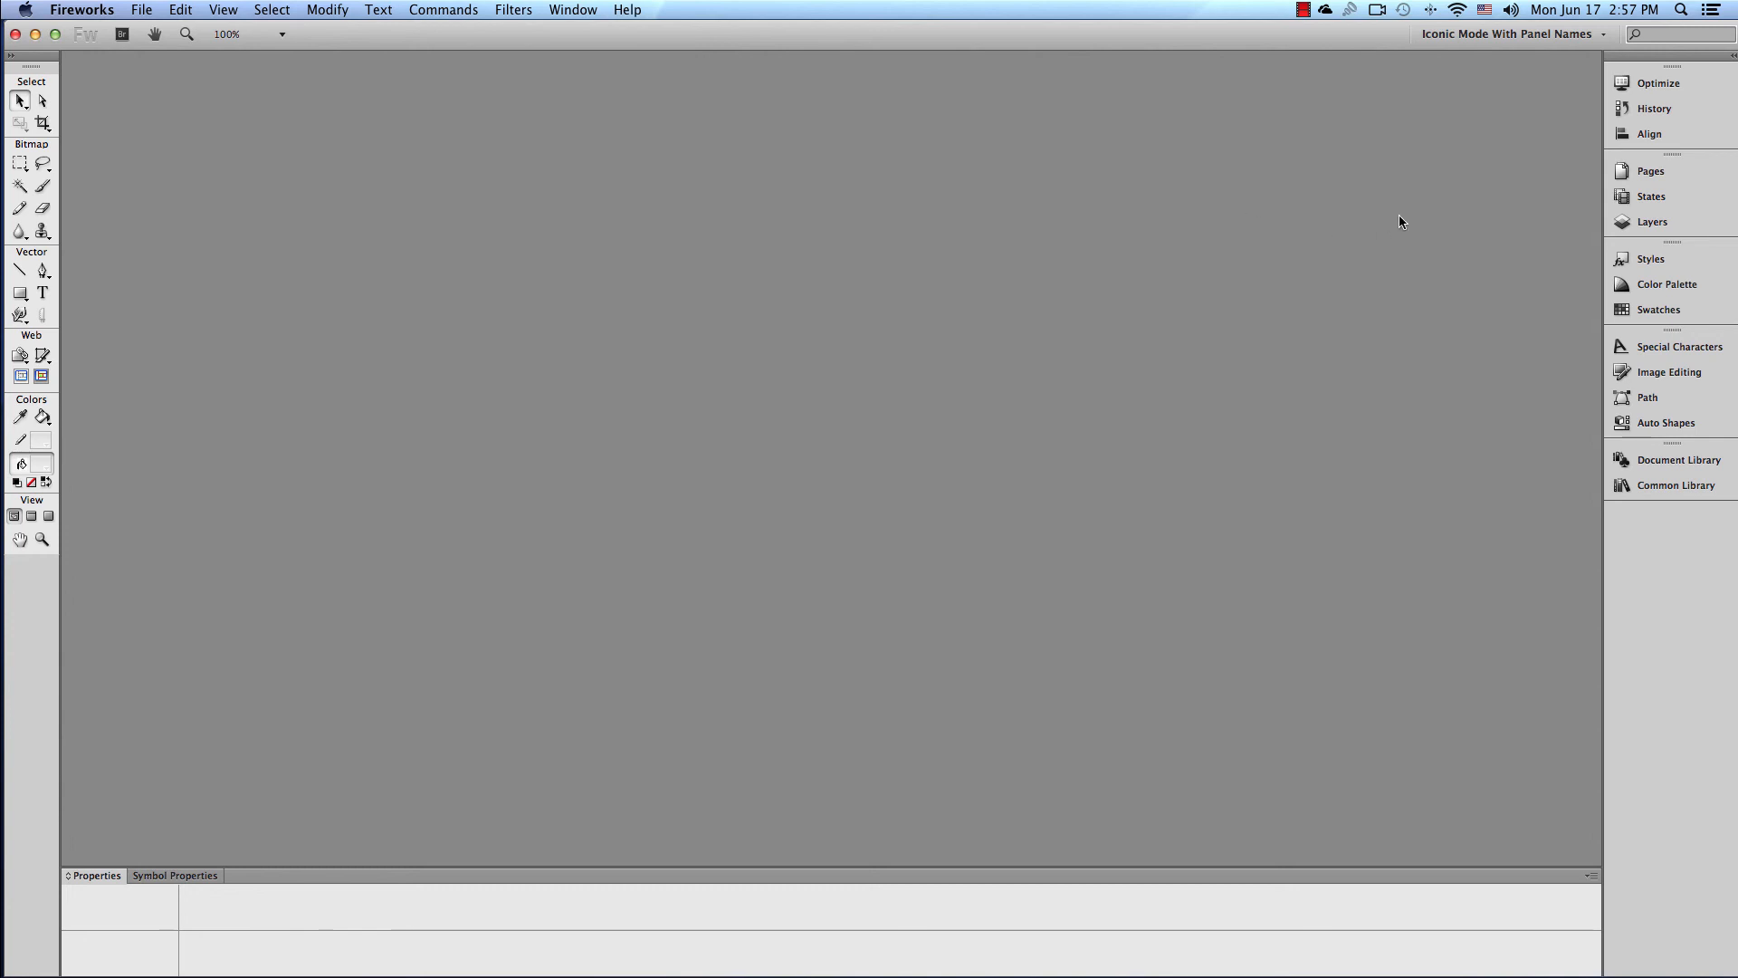
{"action": "left_click", "coordinate": [1649, 170]}
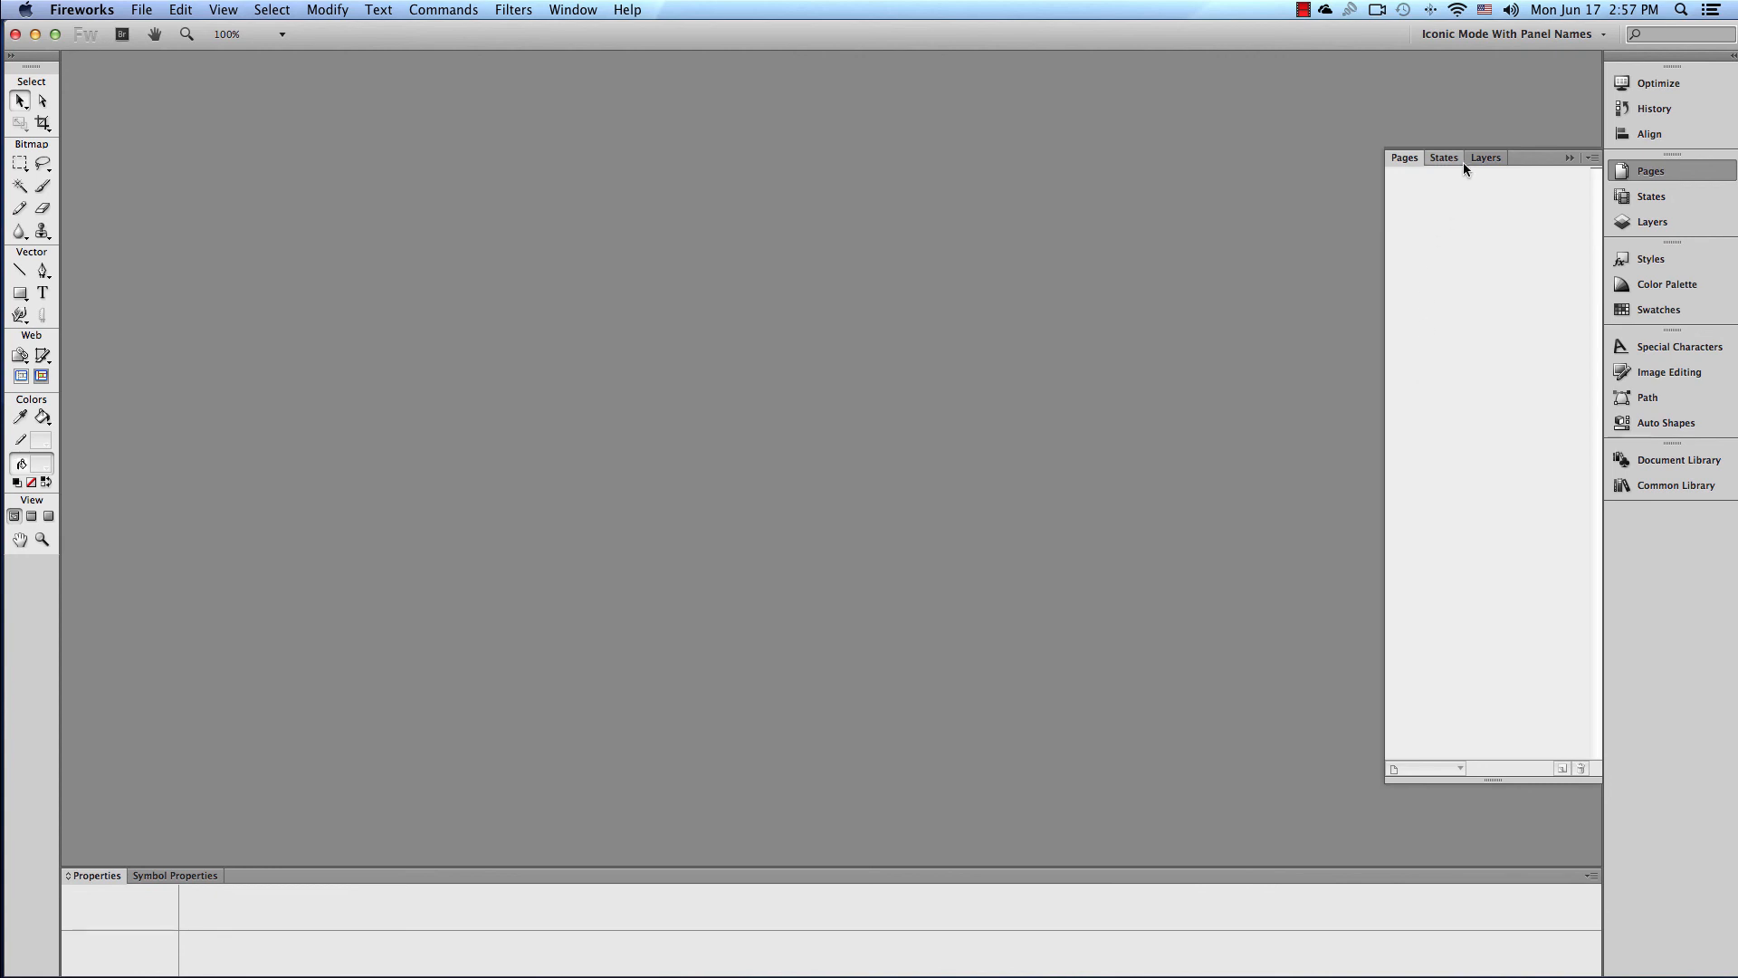
{"action": "left_click", "coordinate": [1648, 171]}
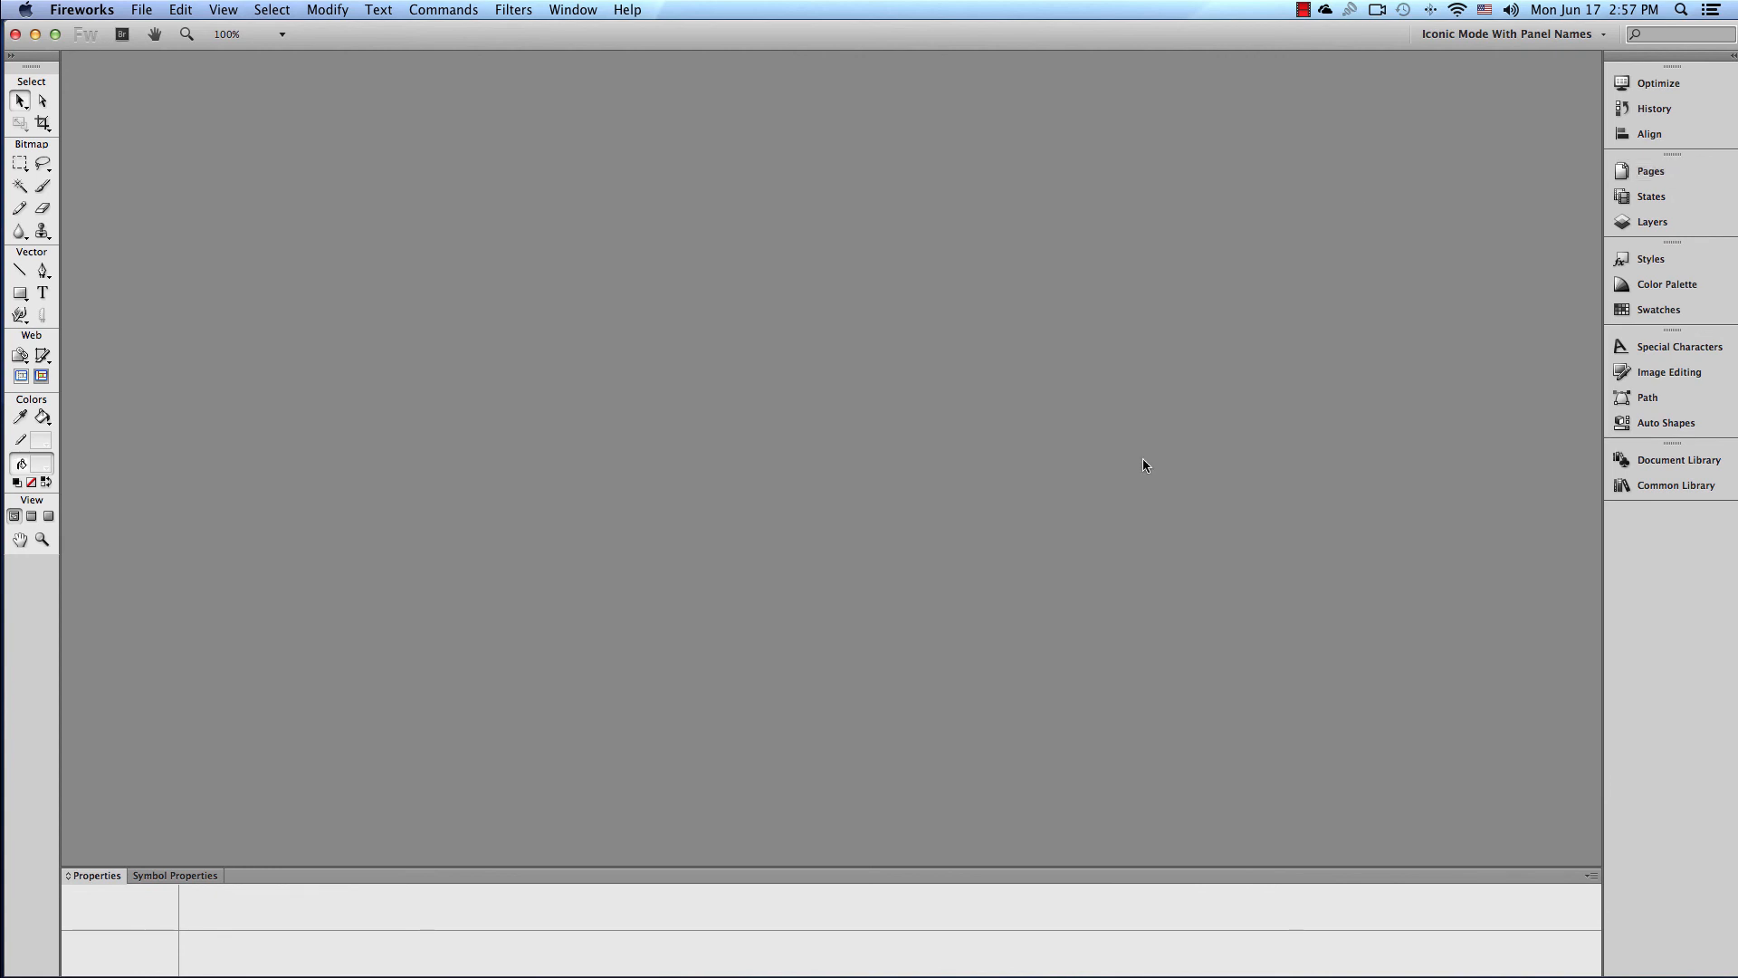